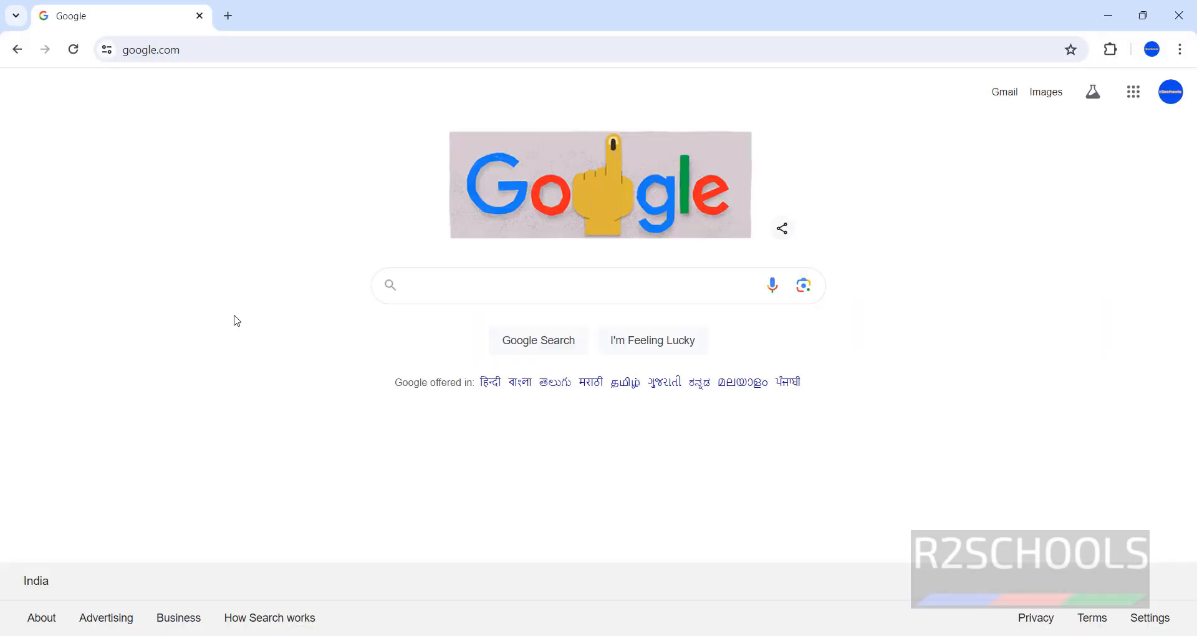
- Navigate to yum.oracle.com and bring up the Oracle Linux Downloads page
text(youtube.com)
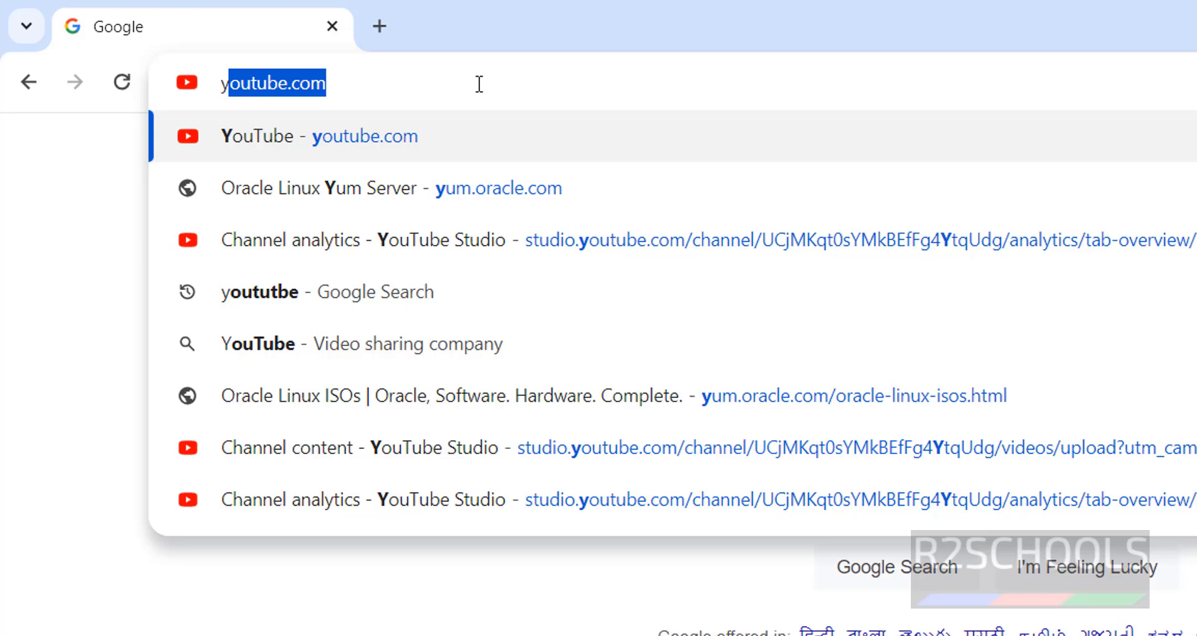
text(yum.oracle.cm)
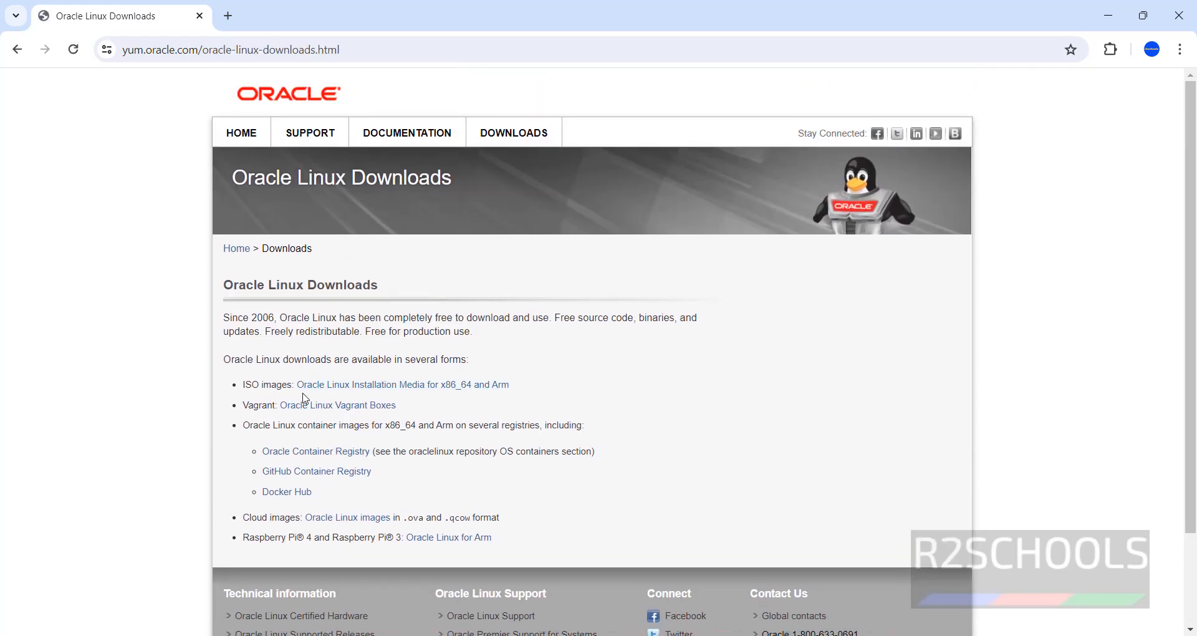
mouse_move(380, 391)
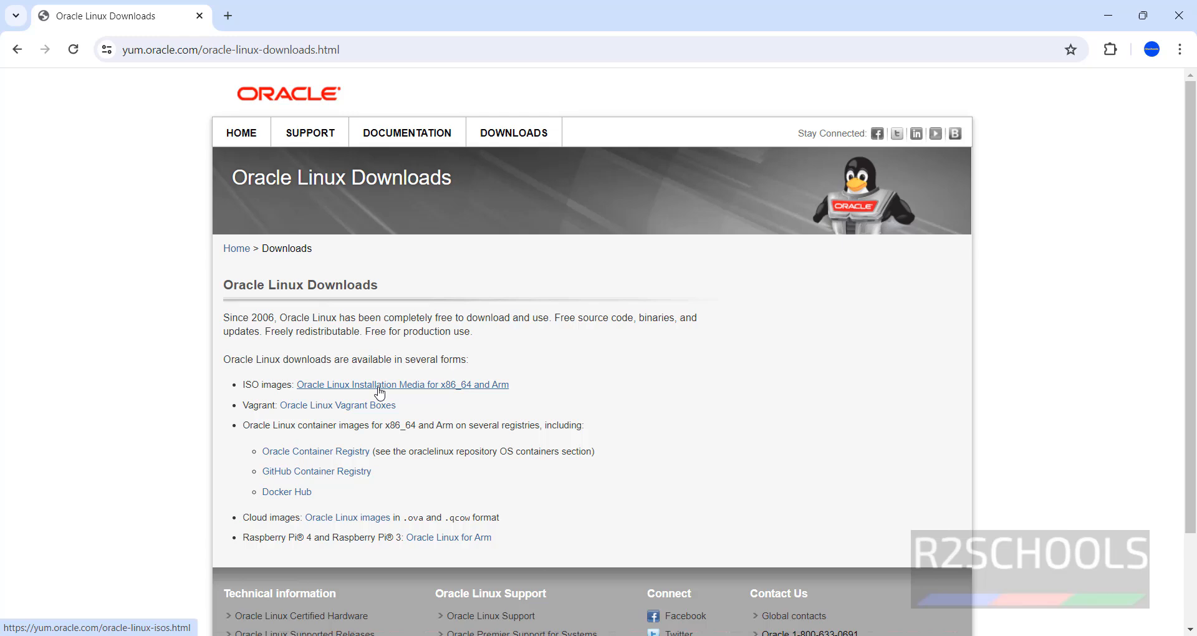
scroll(down, 3)
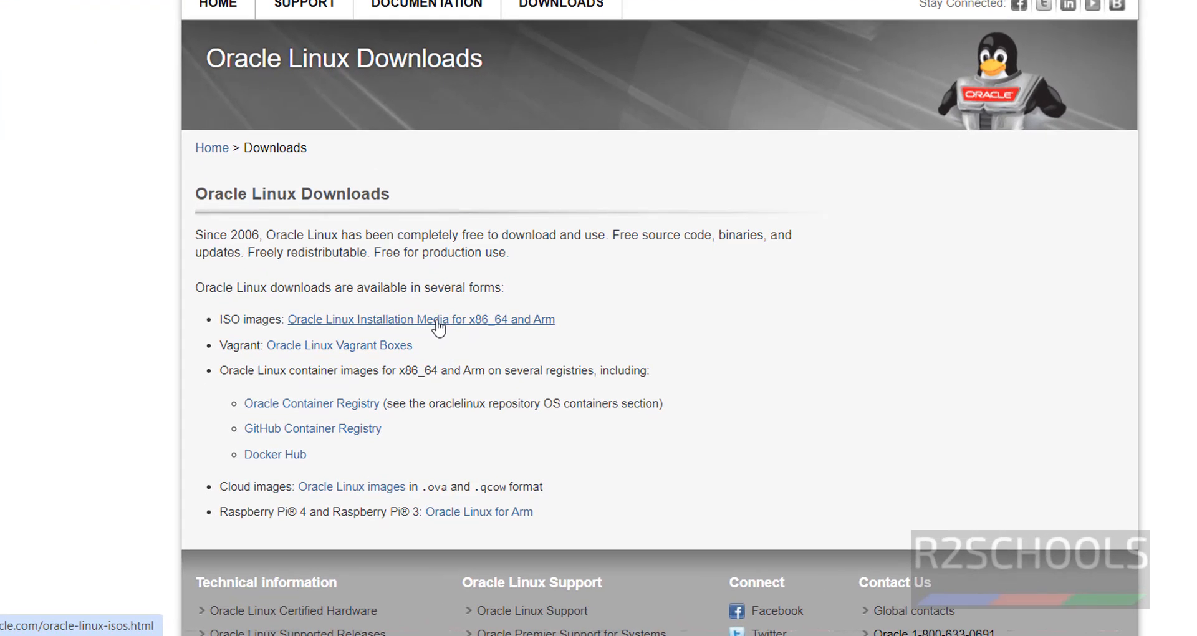
- Go to the Oracle Linux Installation Media page and locate the x86_64 ISOs table with 9.4
click(421, 320)
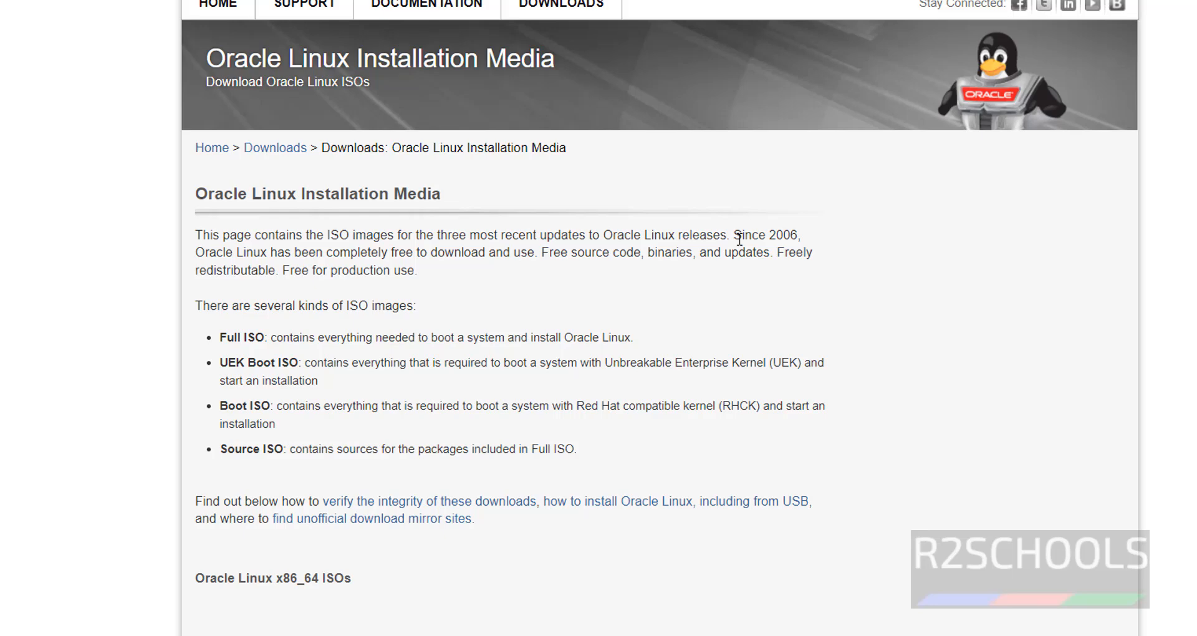
scroll(down, 3)
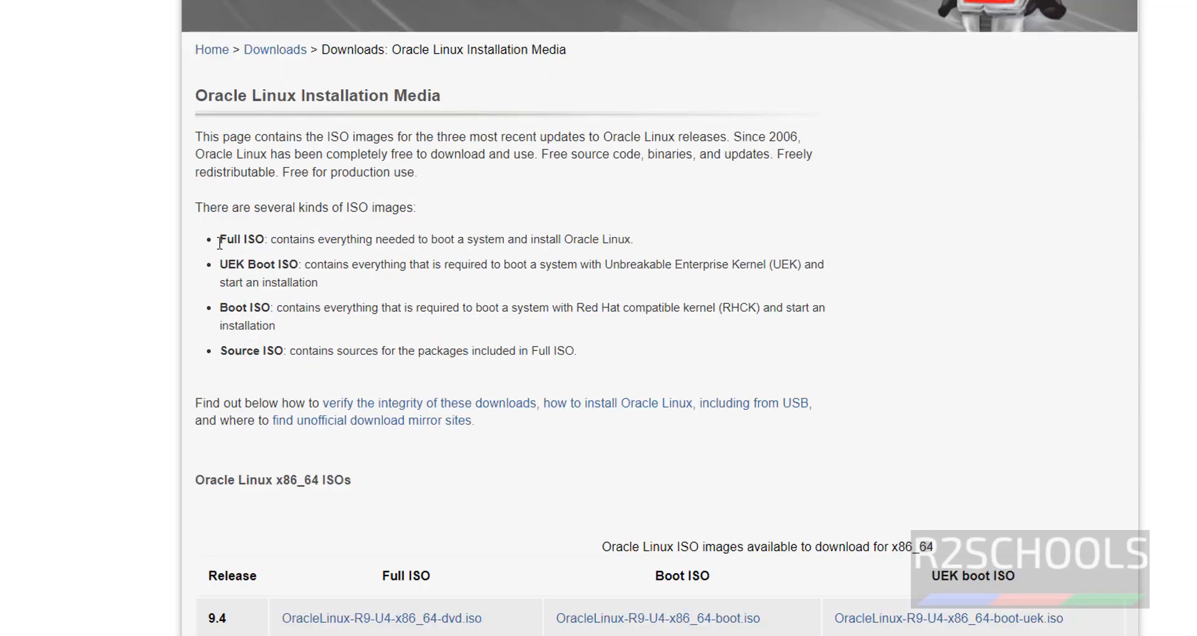
mouse_move(233, 264)
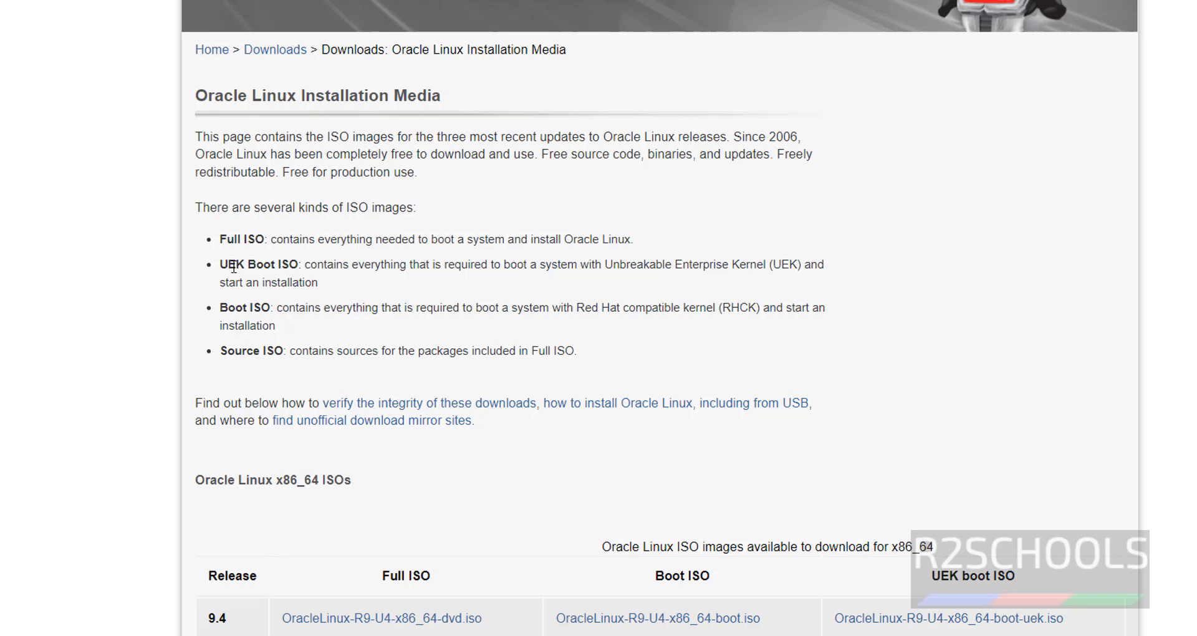
mouse_move(232, 368)
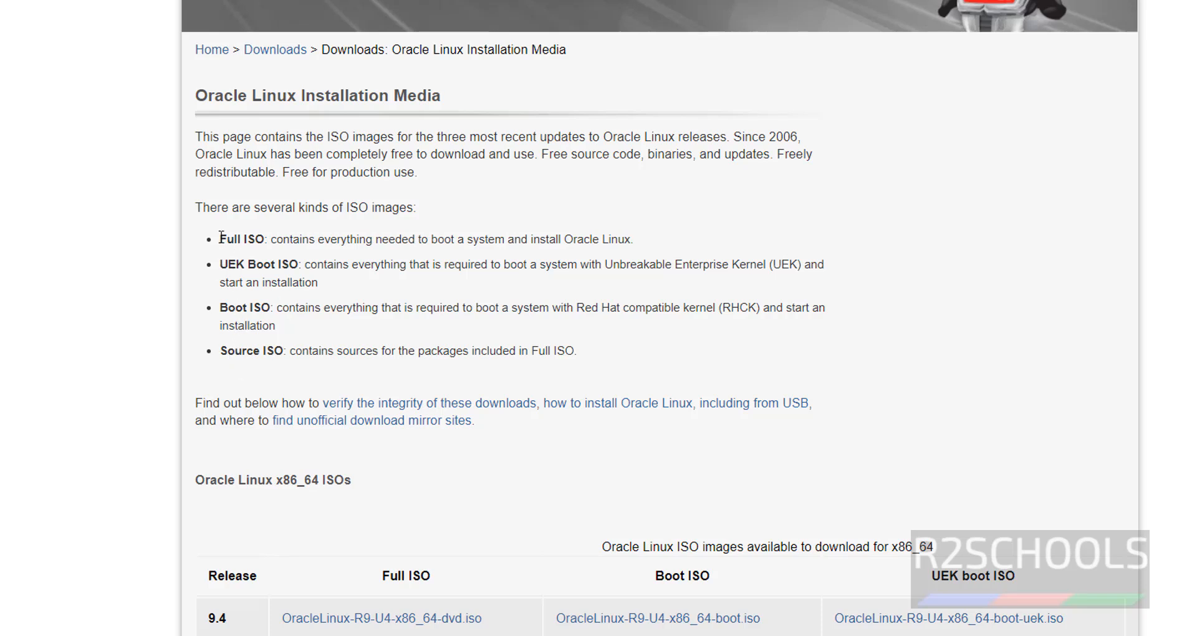
scroll(down, 3)
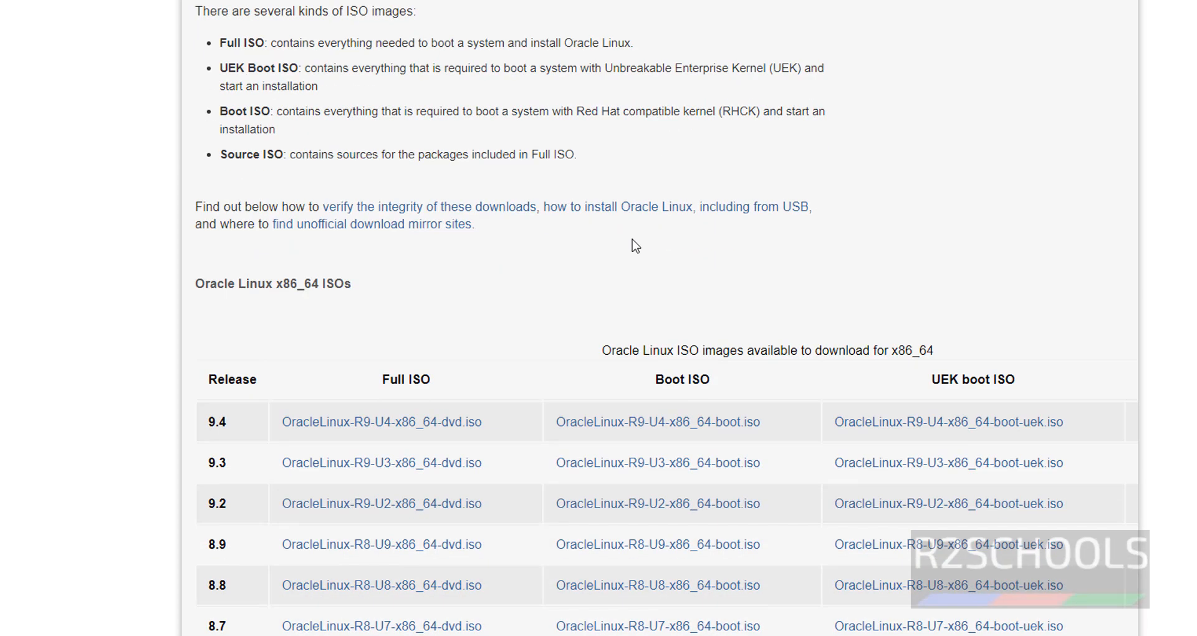
scroll(down, 3)
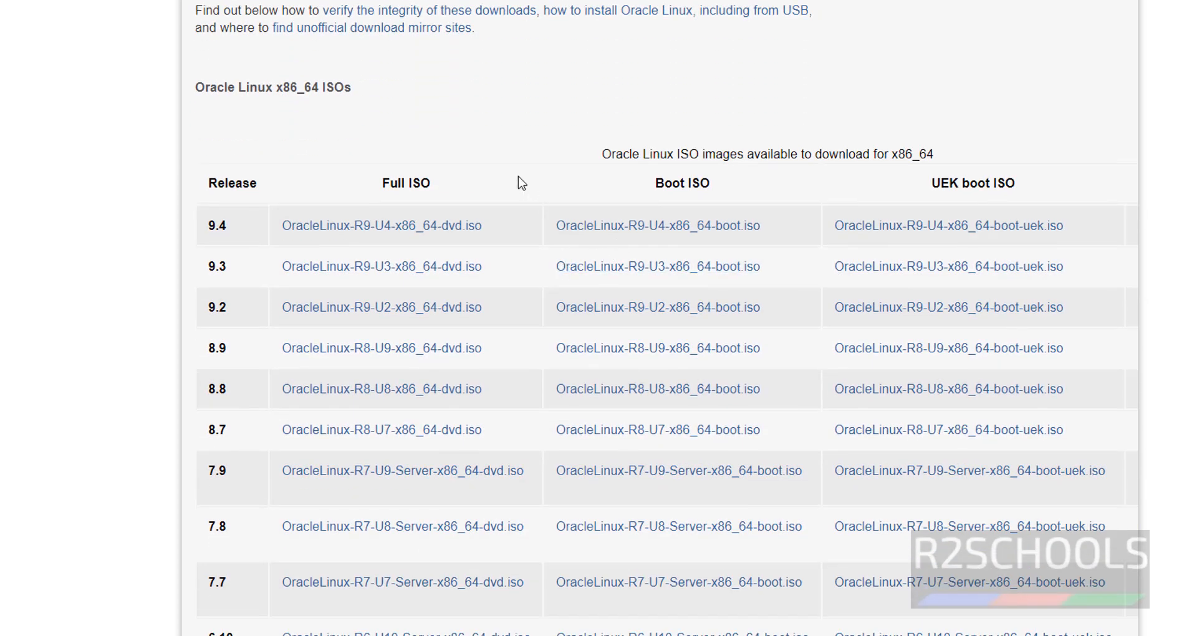
scroll(down, 3)
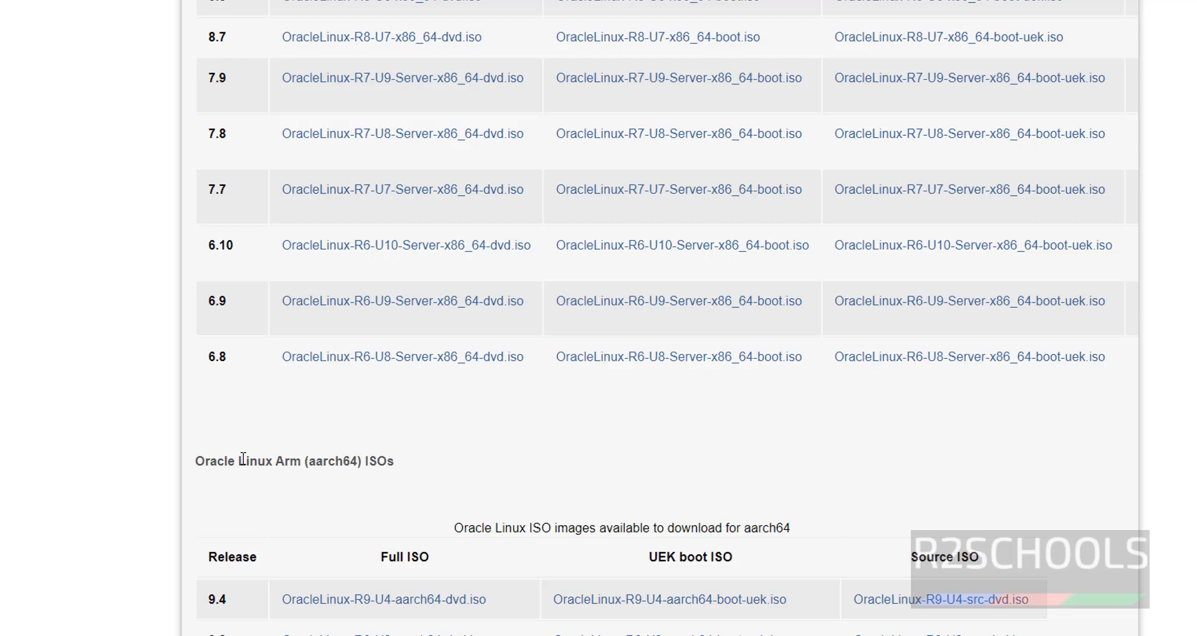
scroll(up, 3)
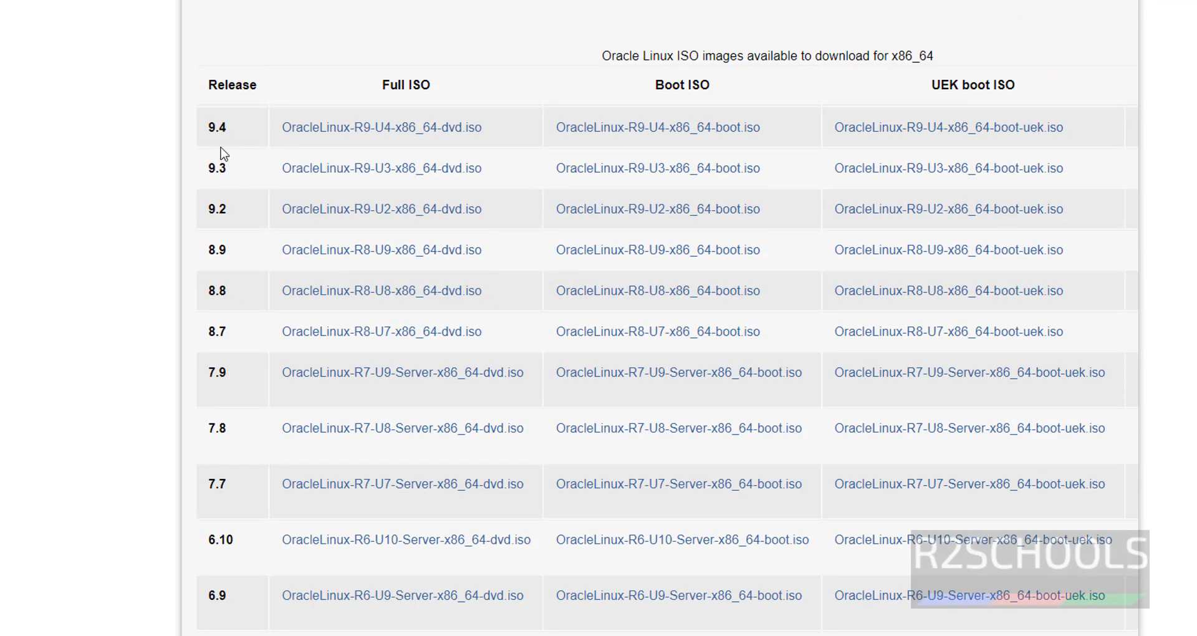
mouse_move(237, 130)
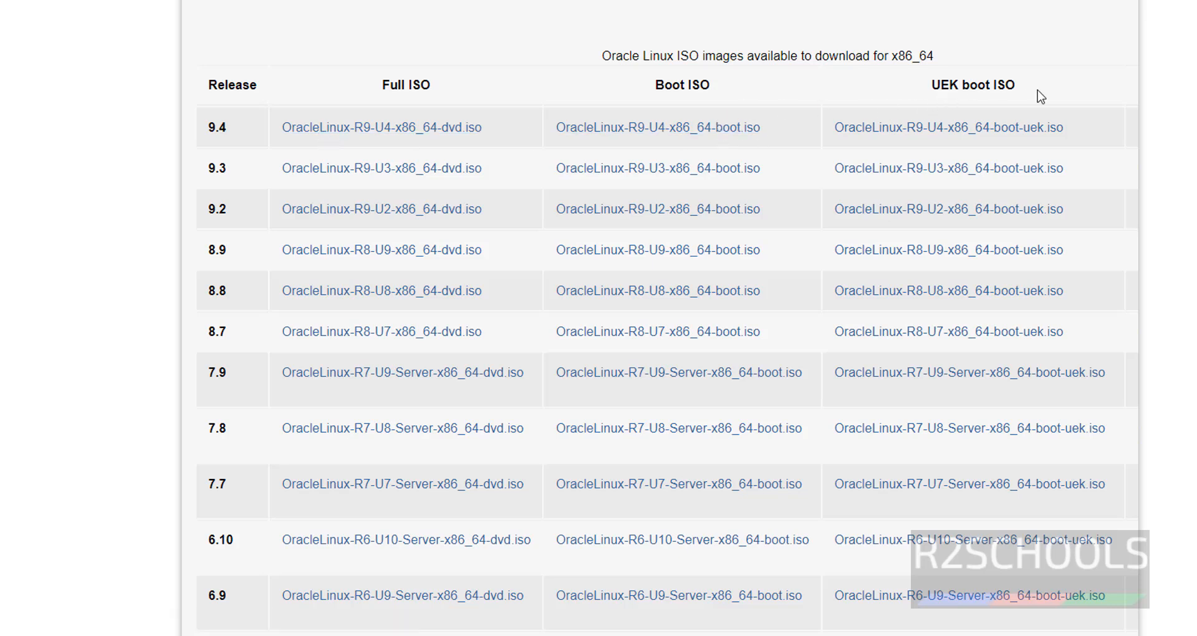
mouse_move(381, 127)
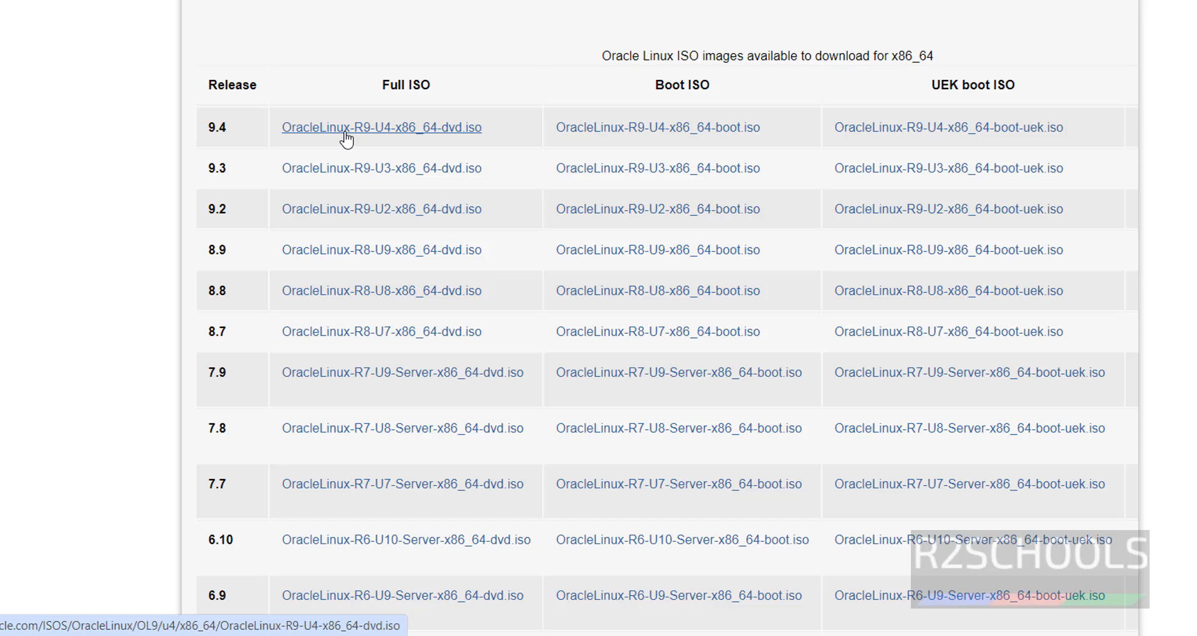
mouse_move(391, 142)
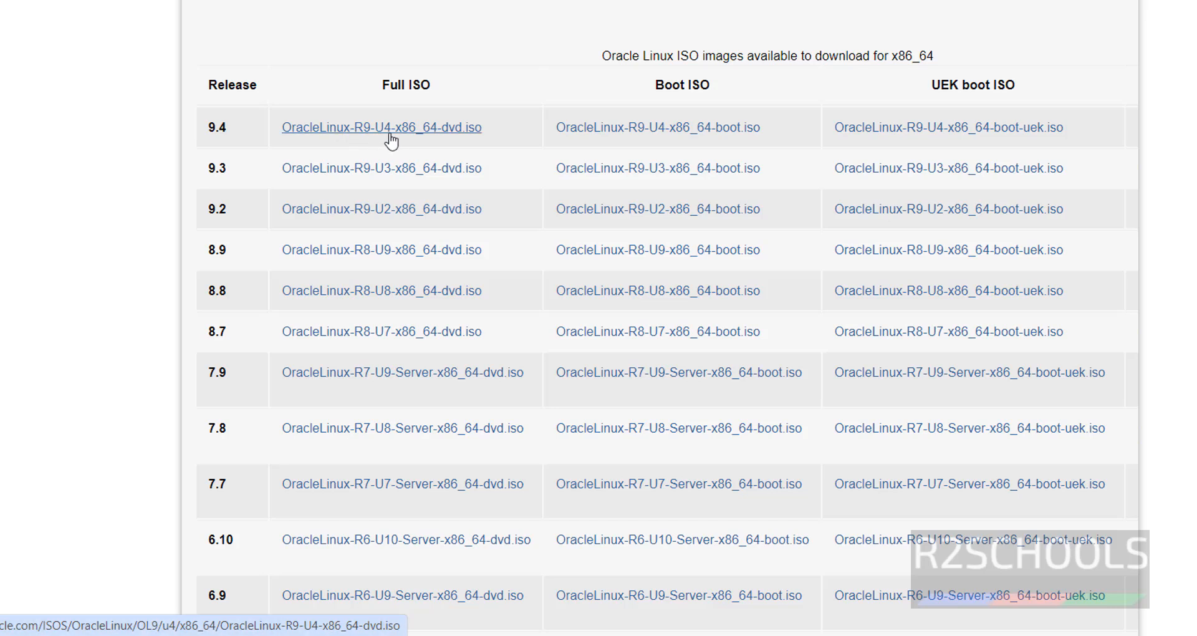
mouse_move(412, 137)
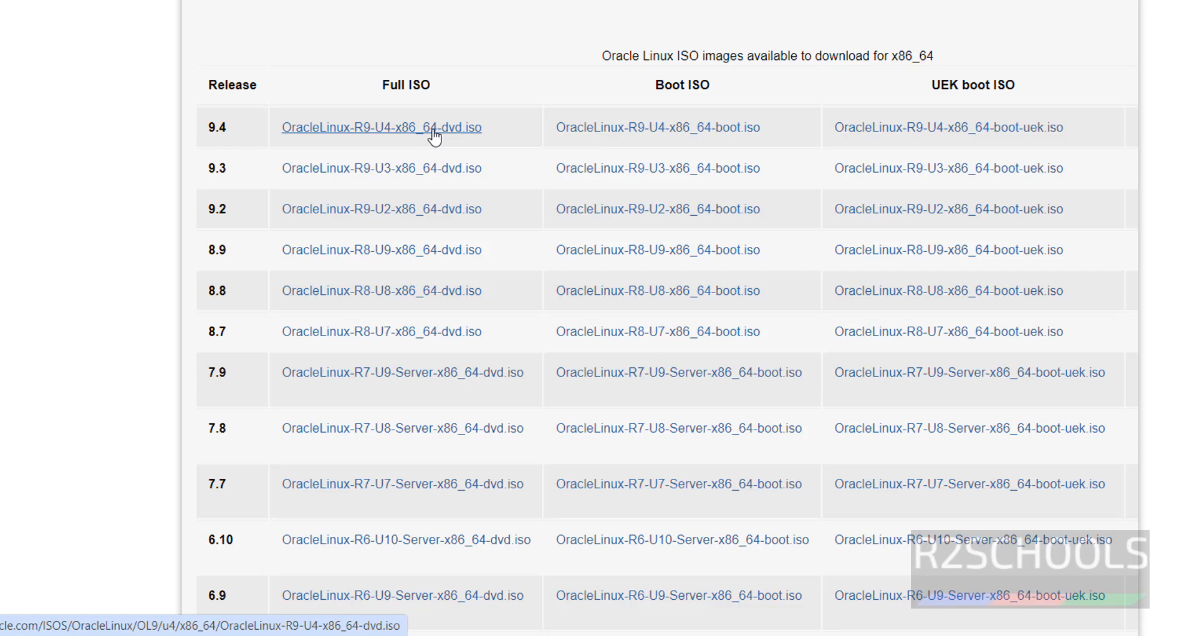
scroll(down, 3)
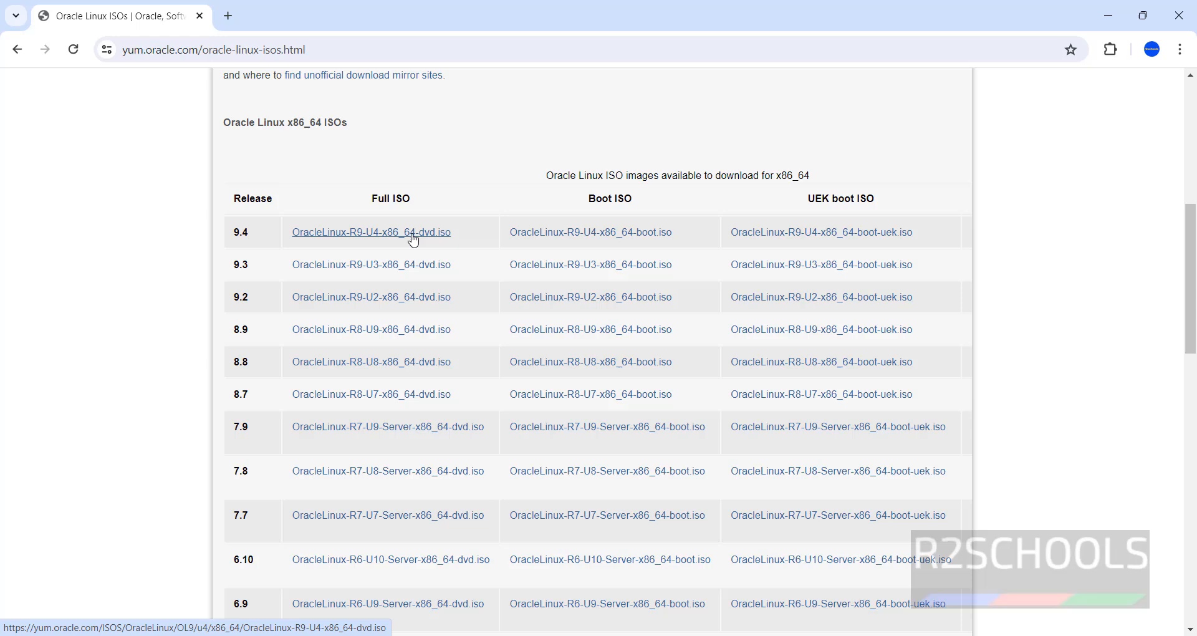
- Start downloading OracleLinux-R9-U4-x86_64-dvd.iso, then remove it from Chrome's download history
click(371, 232)
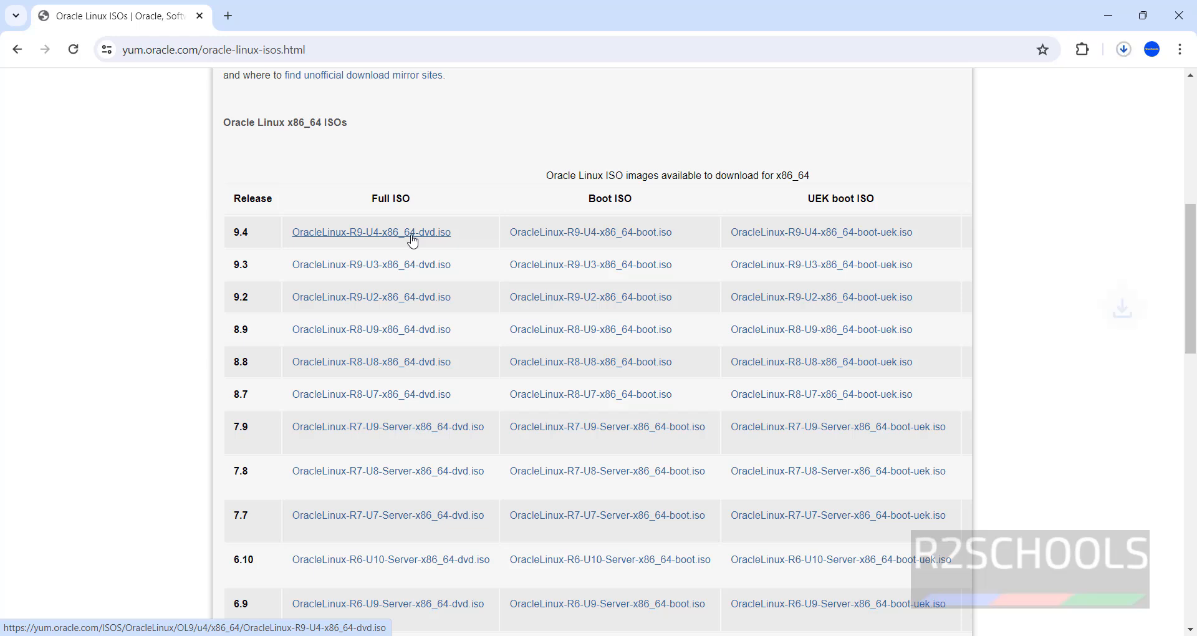
click(370, 232)
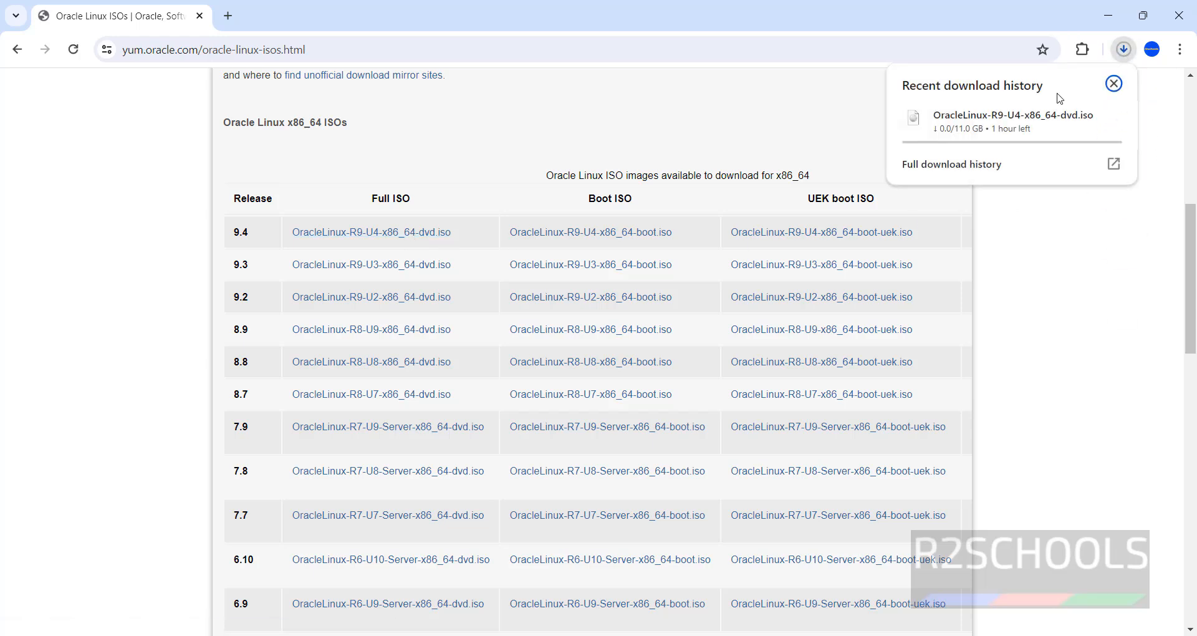
click(951, 164)
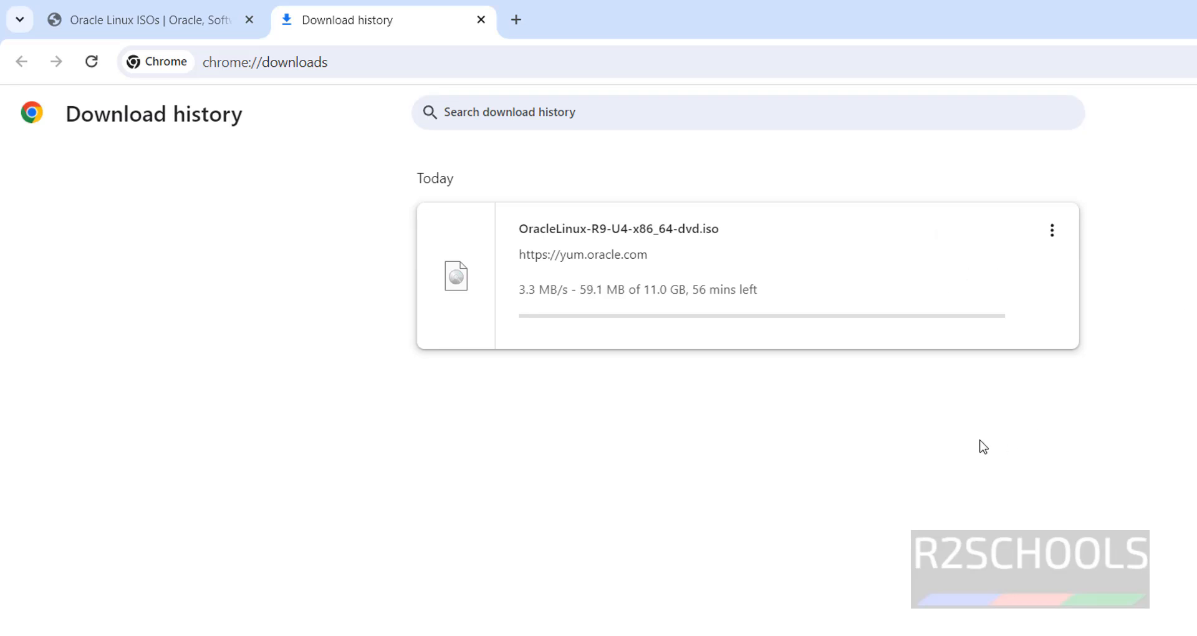
mouse_move(1013, 434)
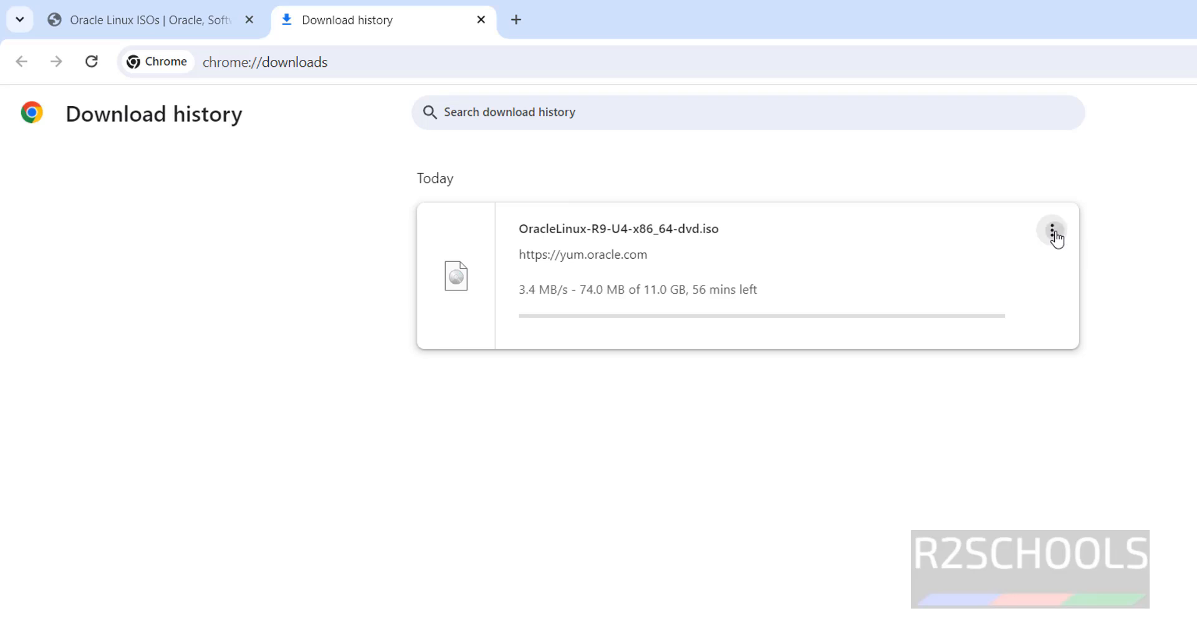
click(1052, 231)
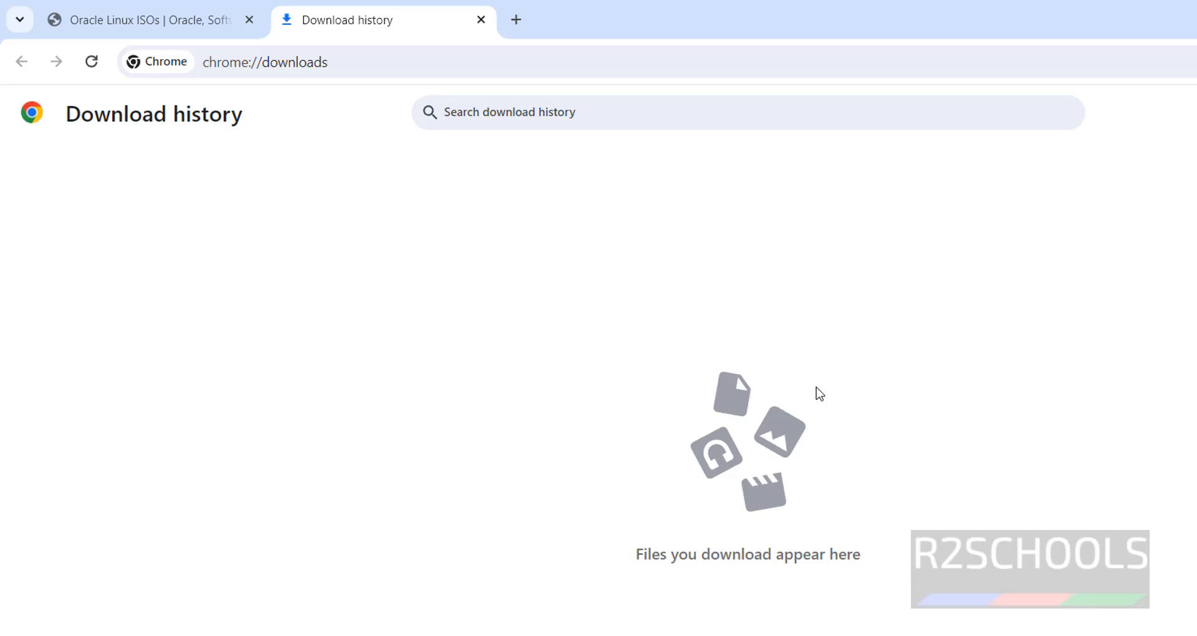
mouse_move(492, 423)
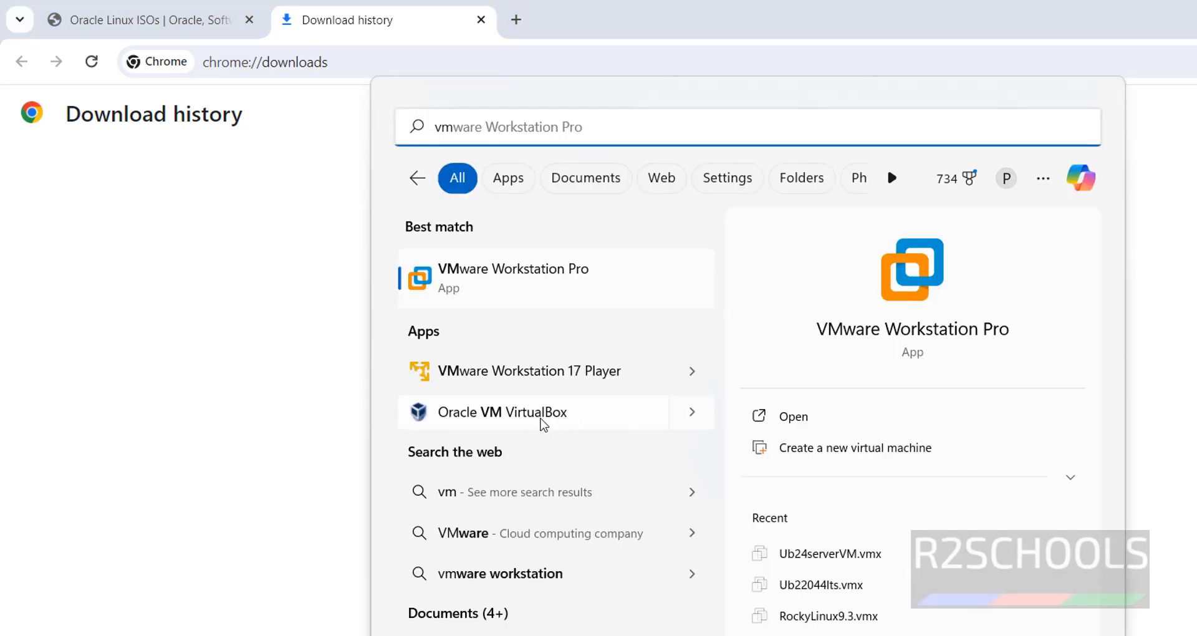
mouse_move(524, 425)
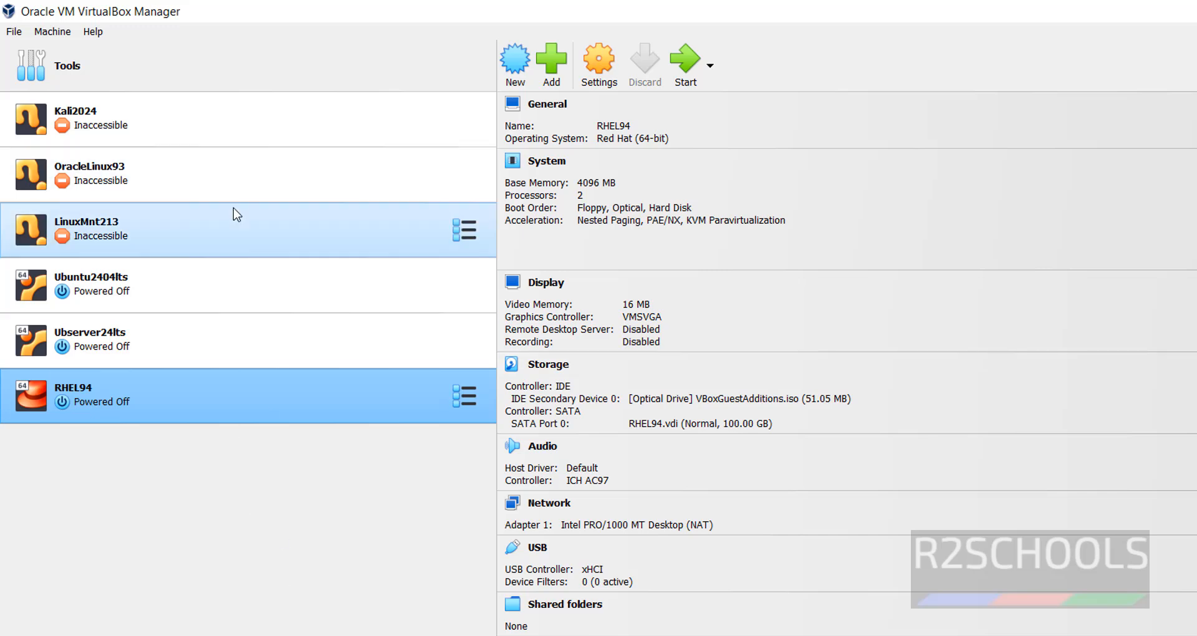
- Bring up VirtualBox Manager's machine list, selecting the inaccessible Kali2024 entry
click(84, 119)
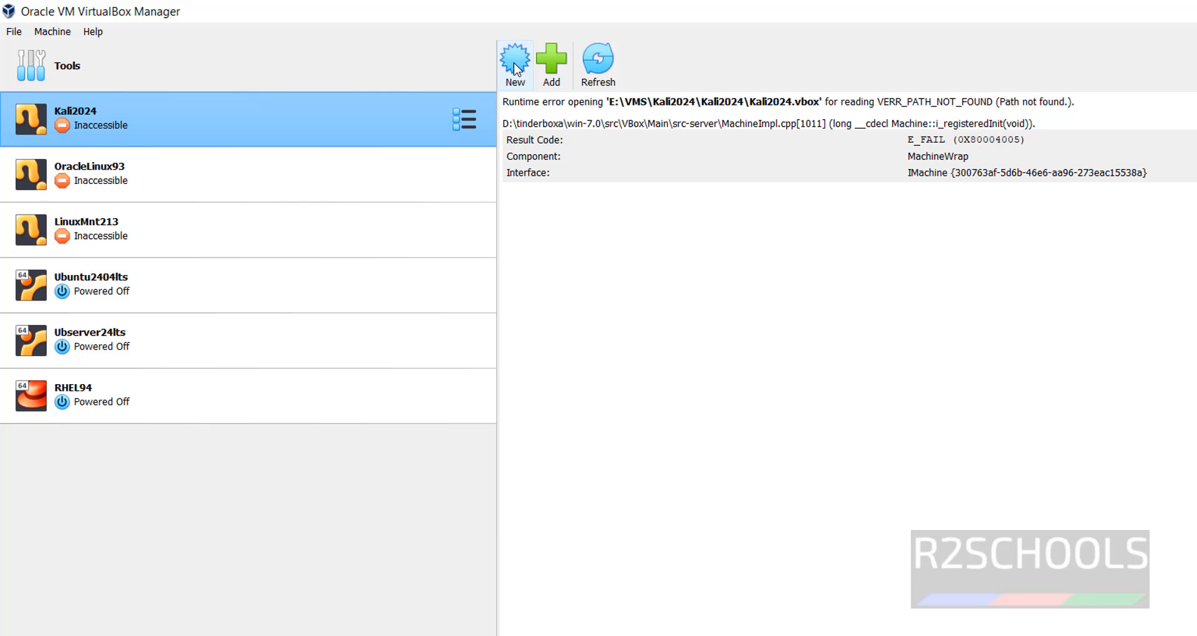
click(52, 31)
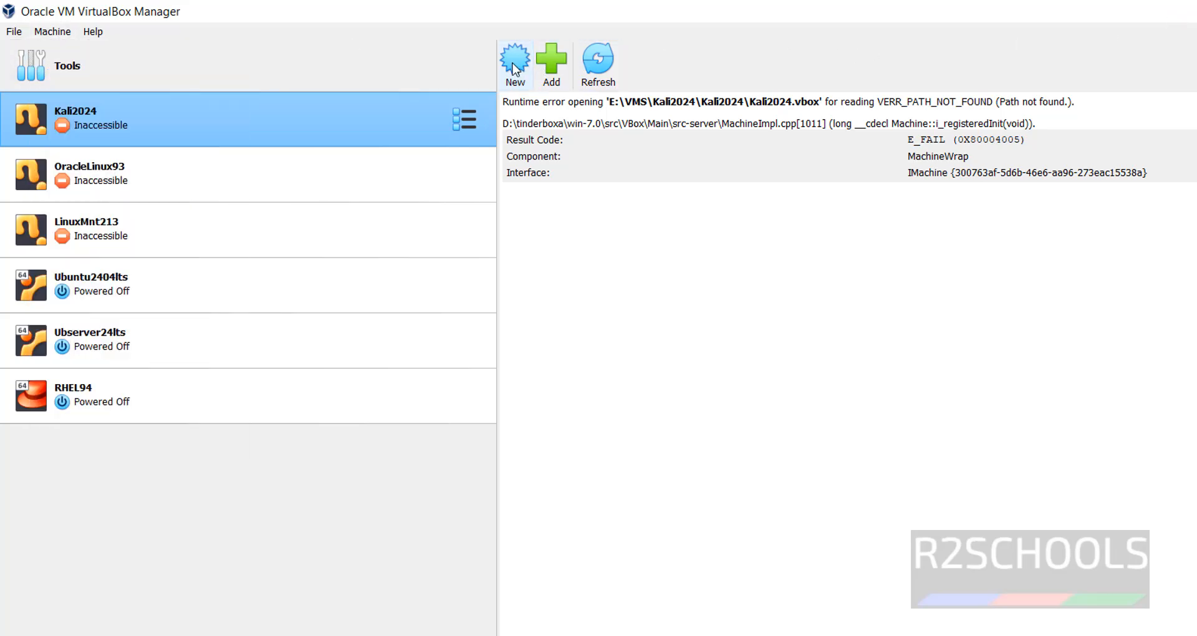
- Start a new virtual machine named Orcl94Linux
click(514, 60)
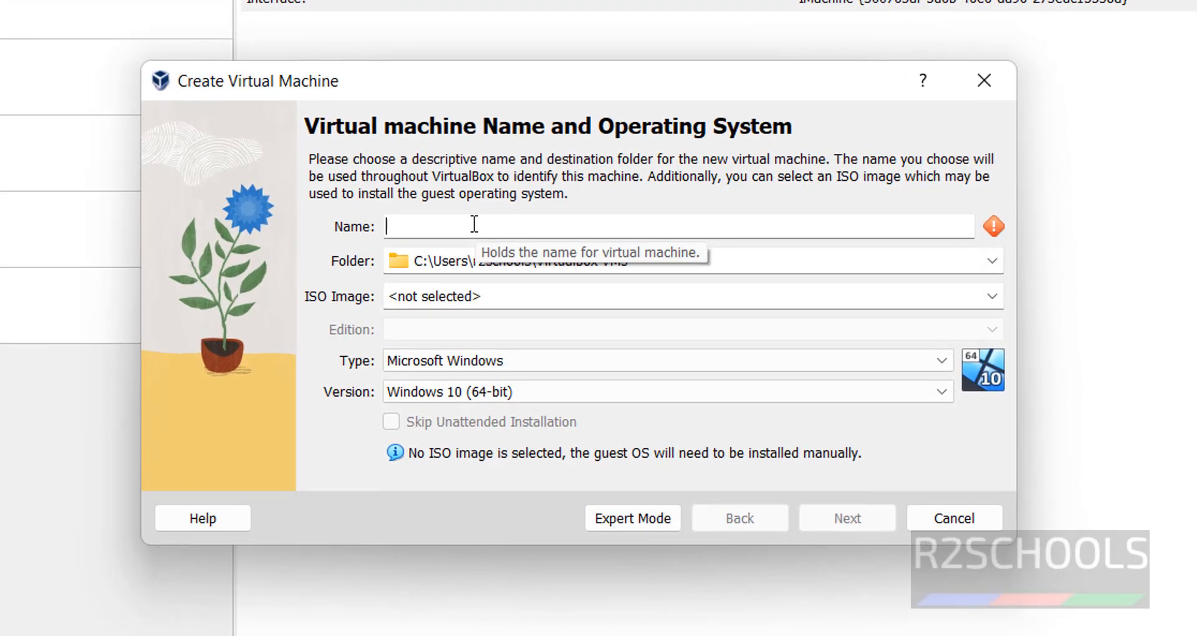
text(O)
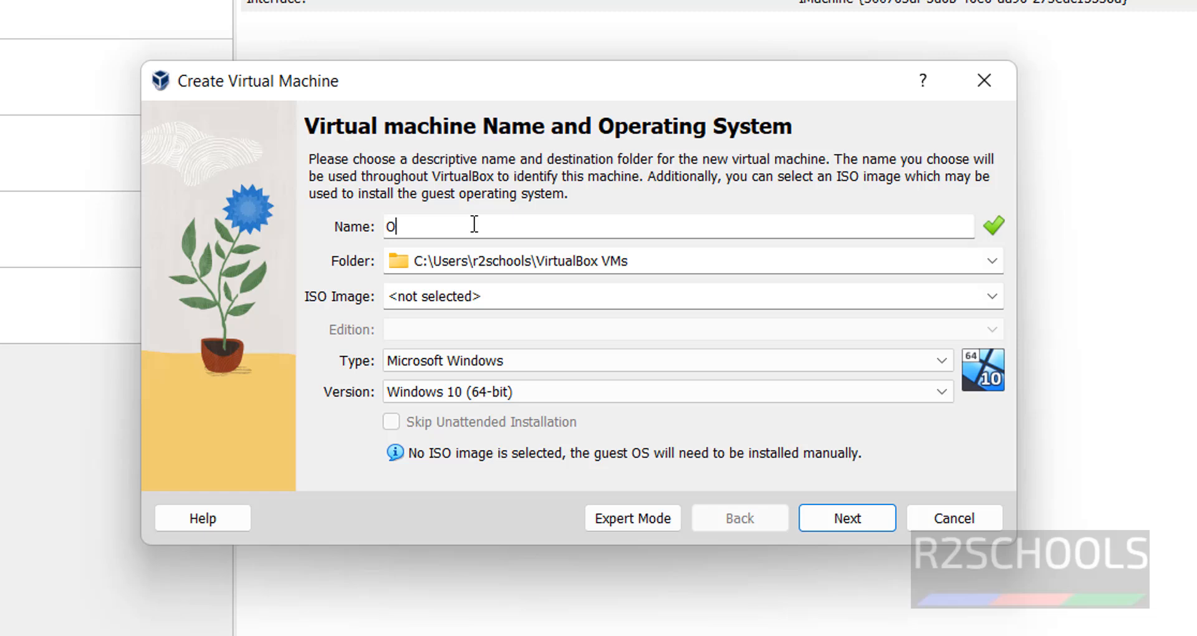
text(rcl9)
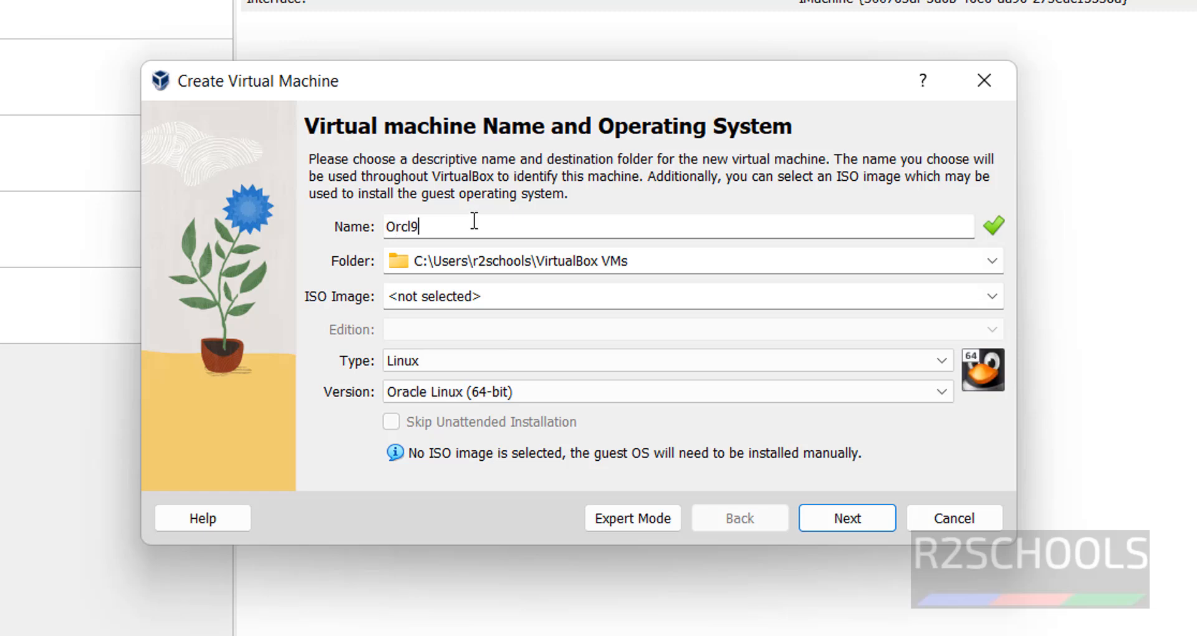
text(4Linux)
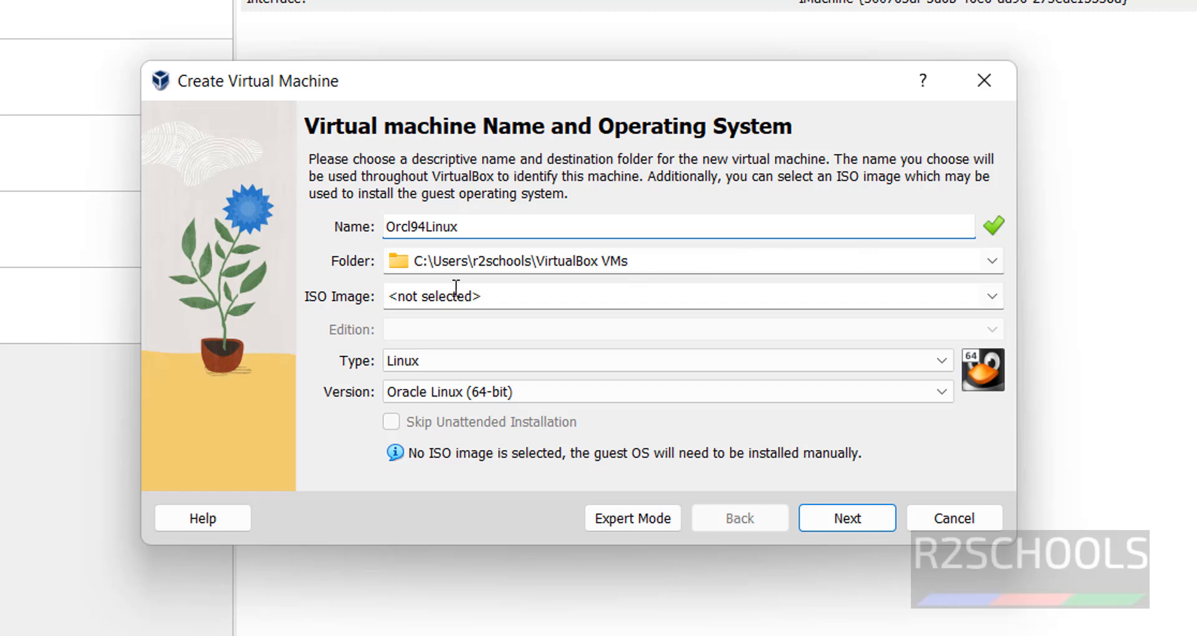
mouse_move(533, 281)
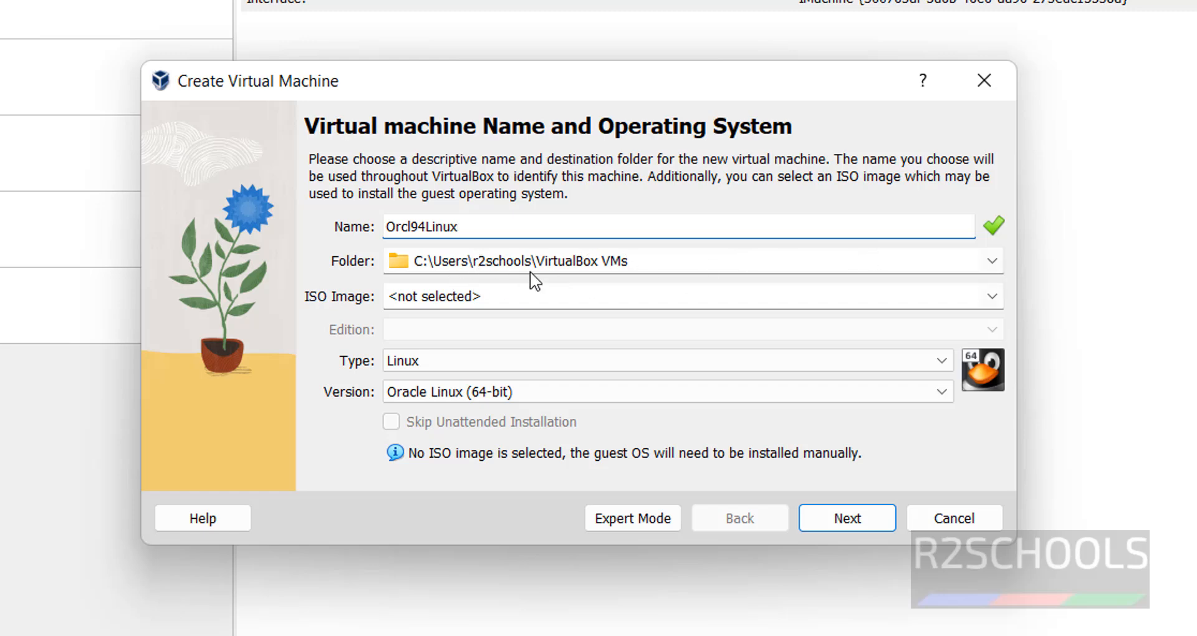
- Choose a newly created H:\VMS\Orcl94Linux folder as the machine folder
click(990, 261)
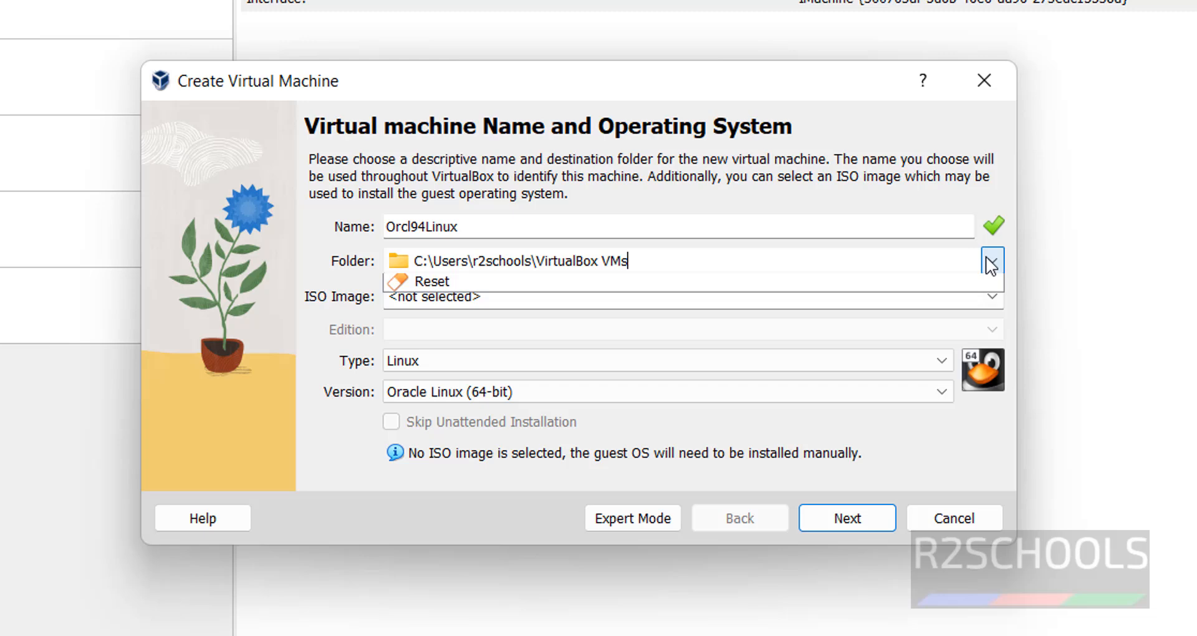
click(992, 261)
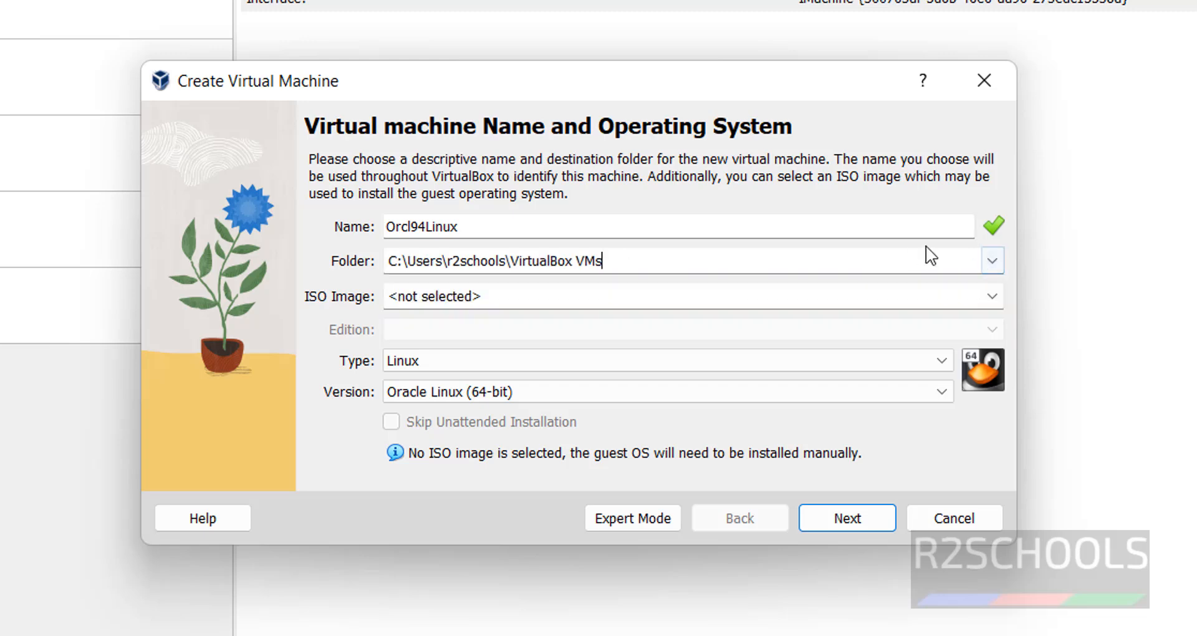
click(992, 260)
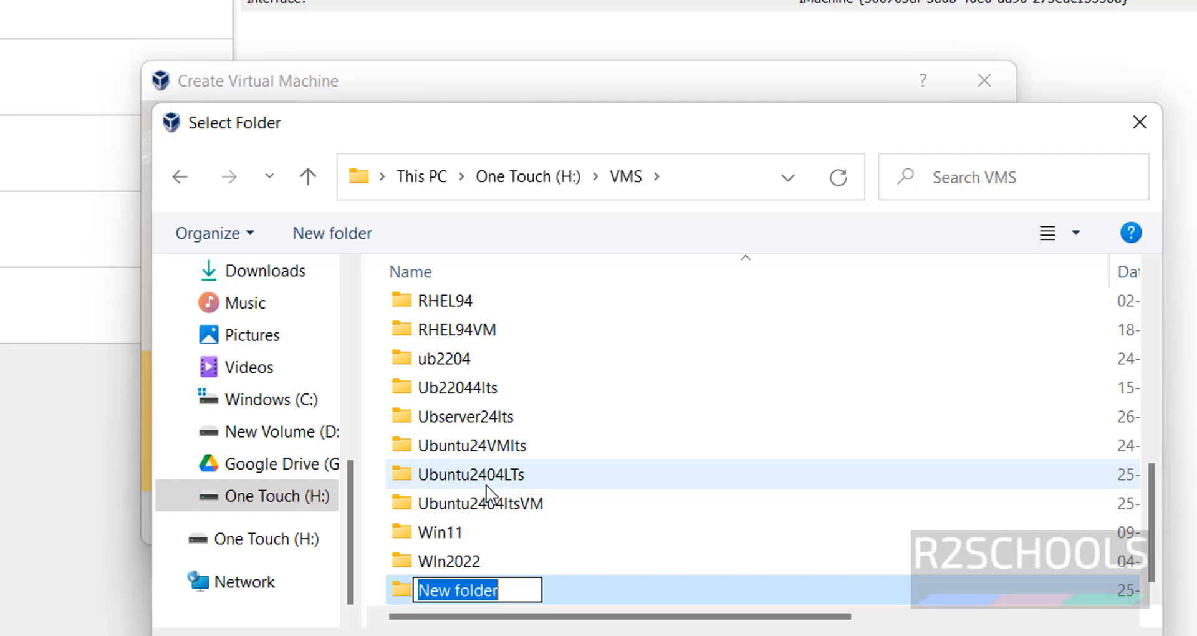
text(Orcl94Linux)
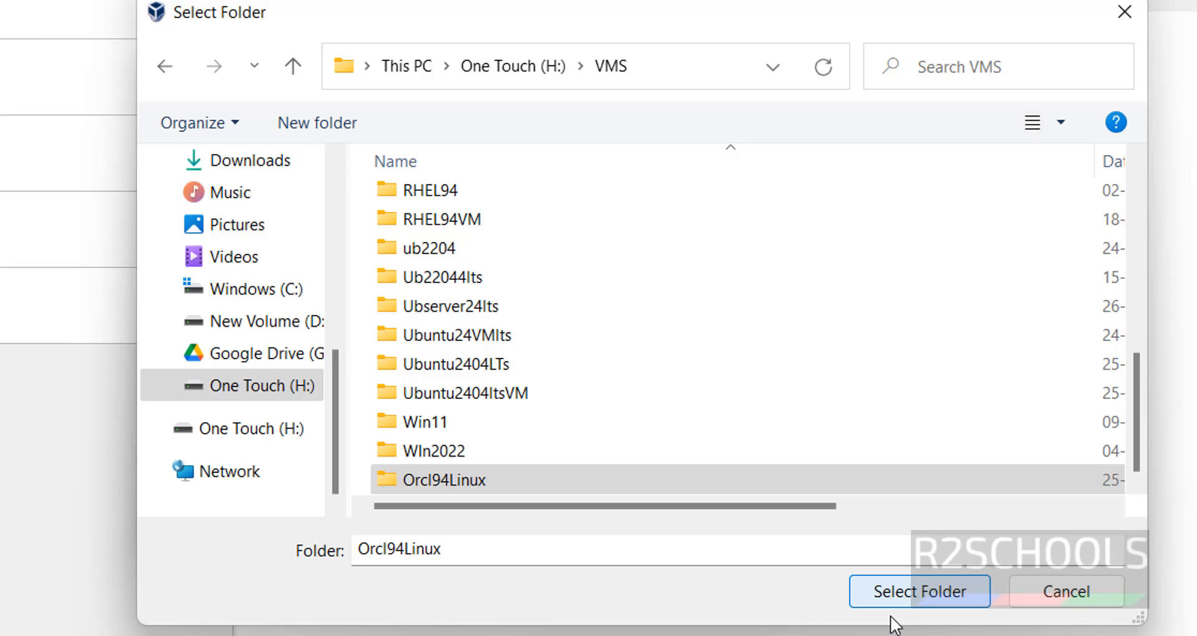
click(919, 591)
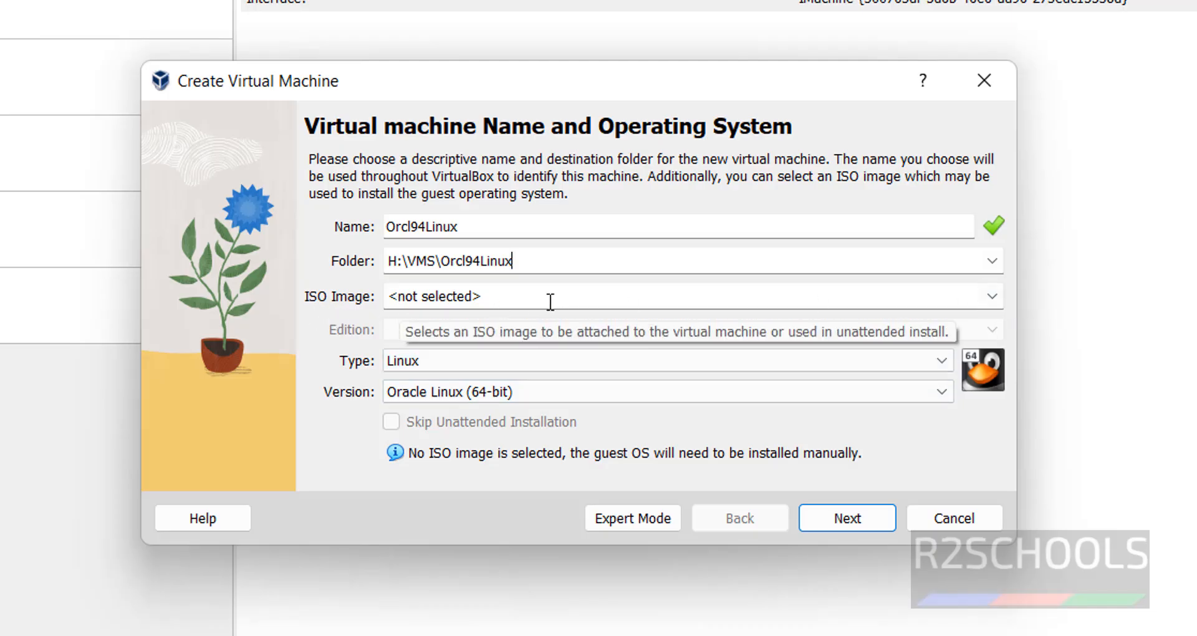
- Attach OracleLinux-R9-U4-x86_64-dvd.iso from H:\ISOs as the machine's ISO image
click(991, 296)
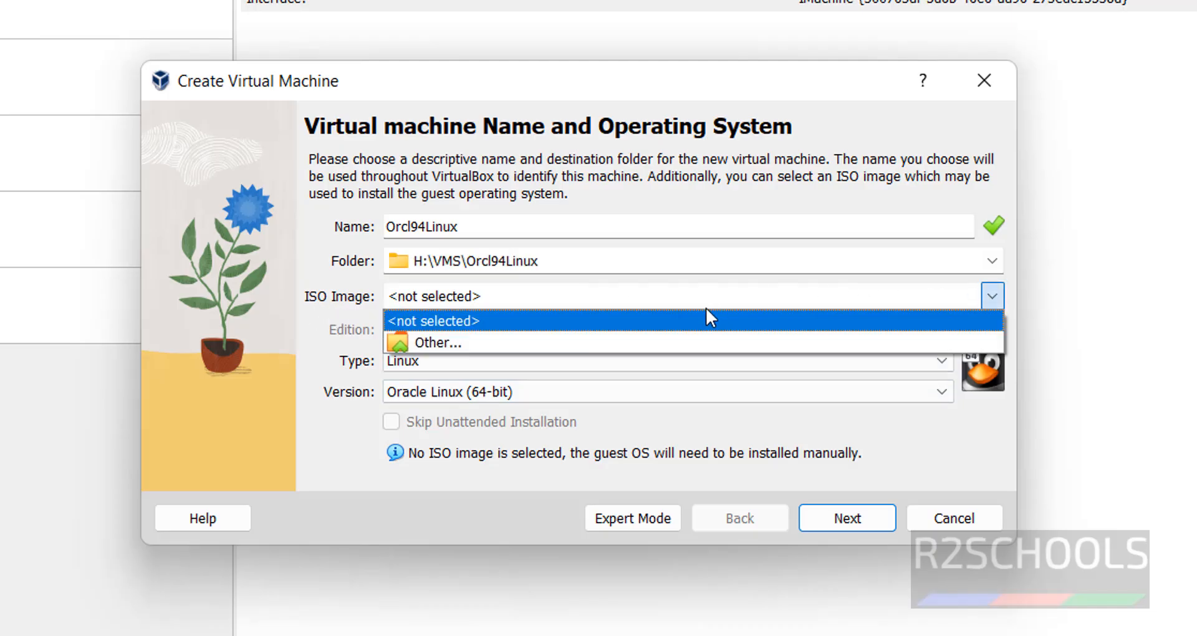
click(438, 343)
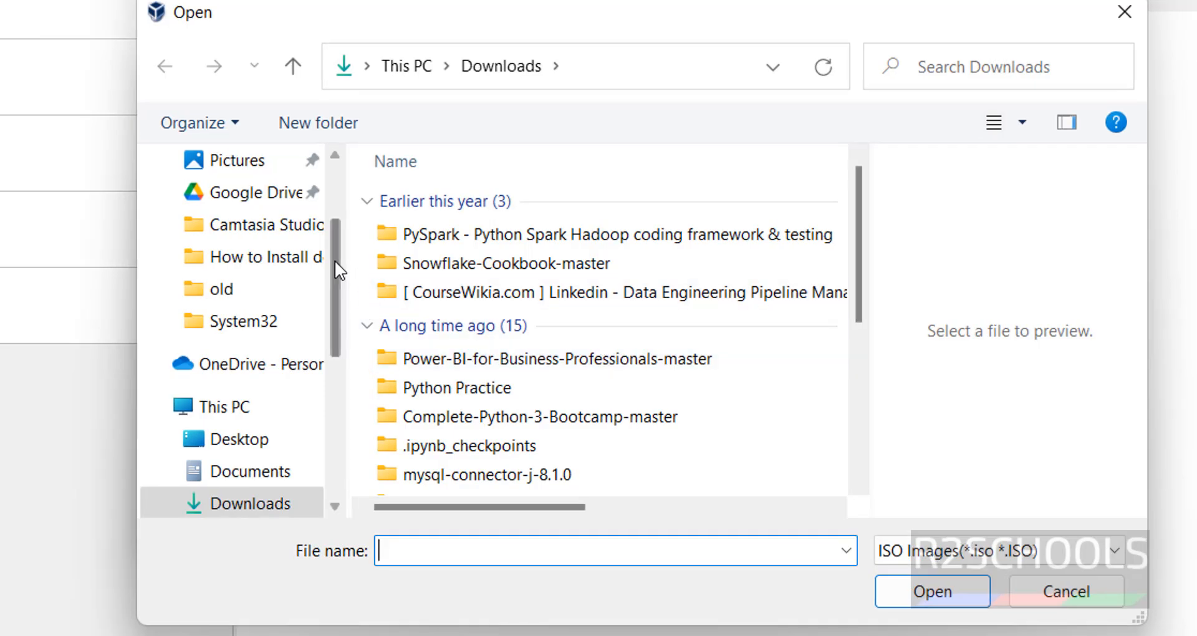
scroll(down, 3)
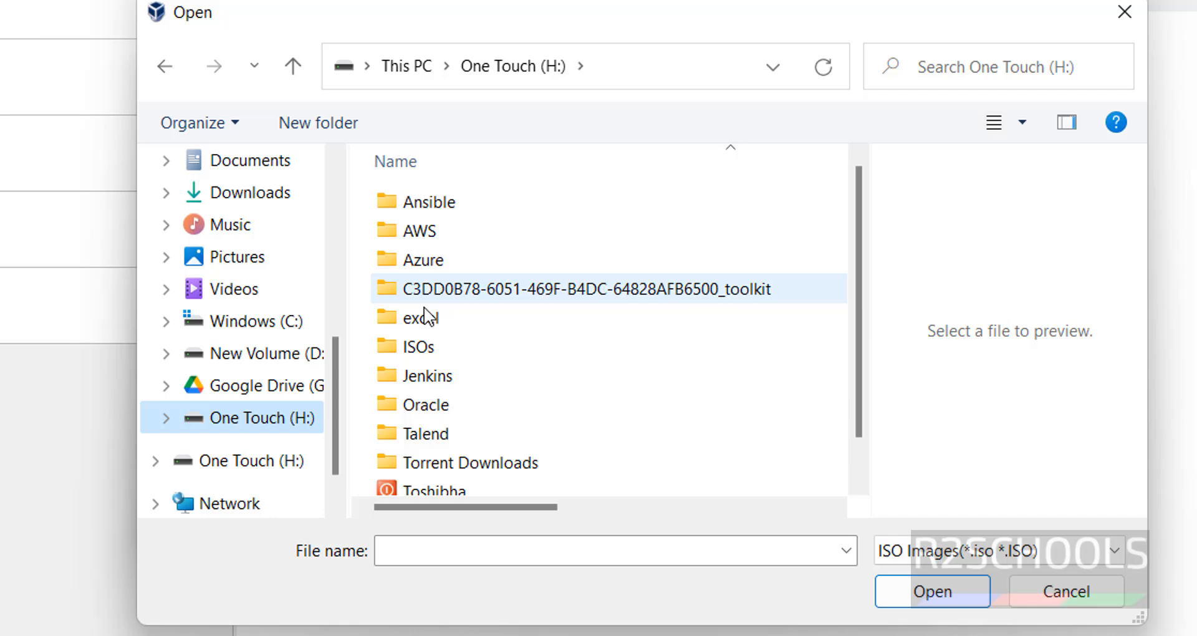
double_click(419, 346)
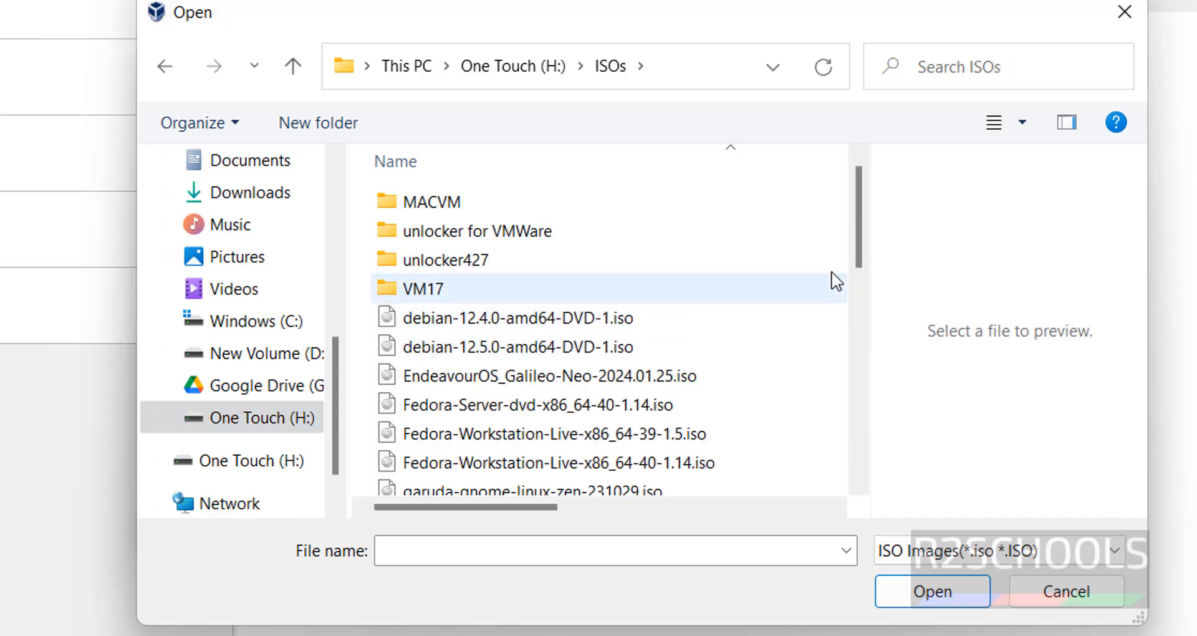
scroll(down, 3)
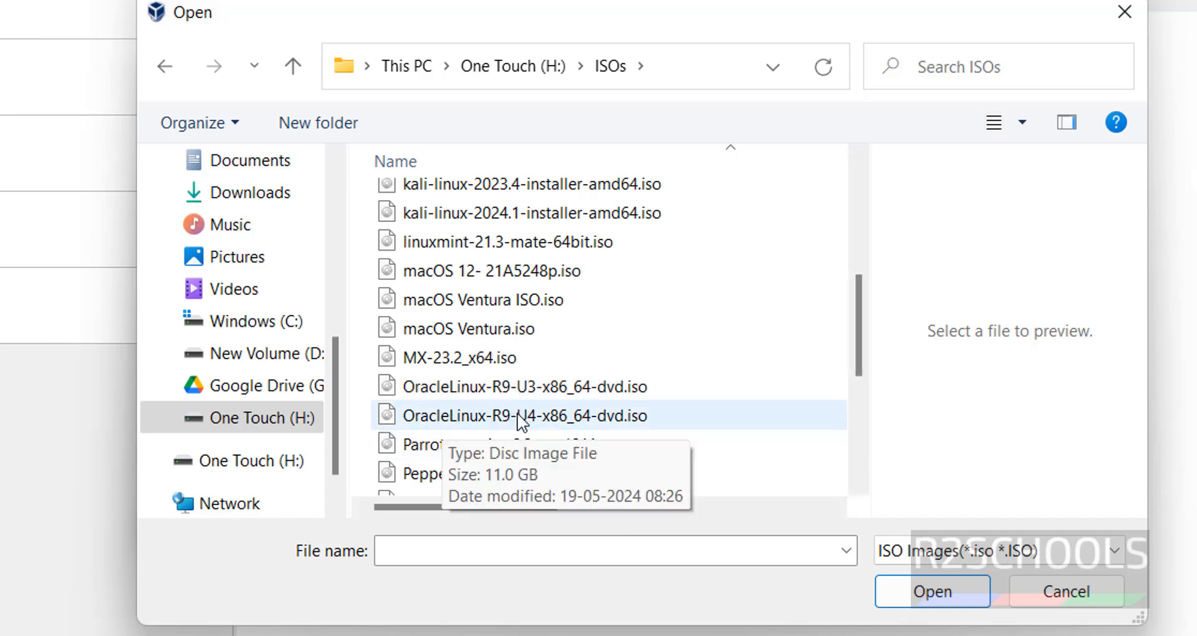
click(524, 416)
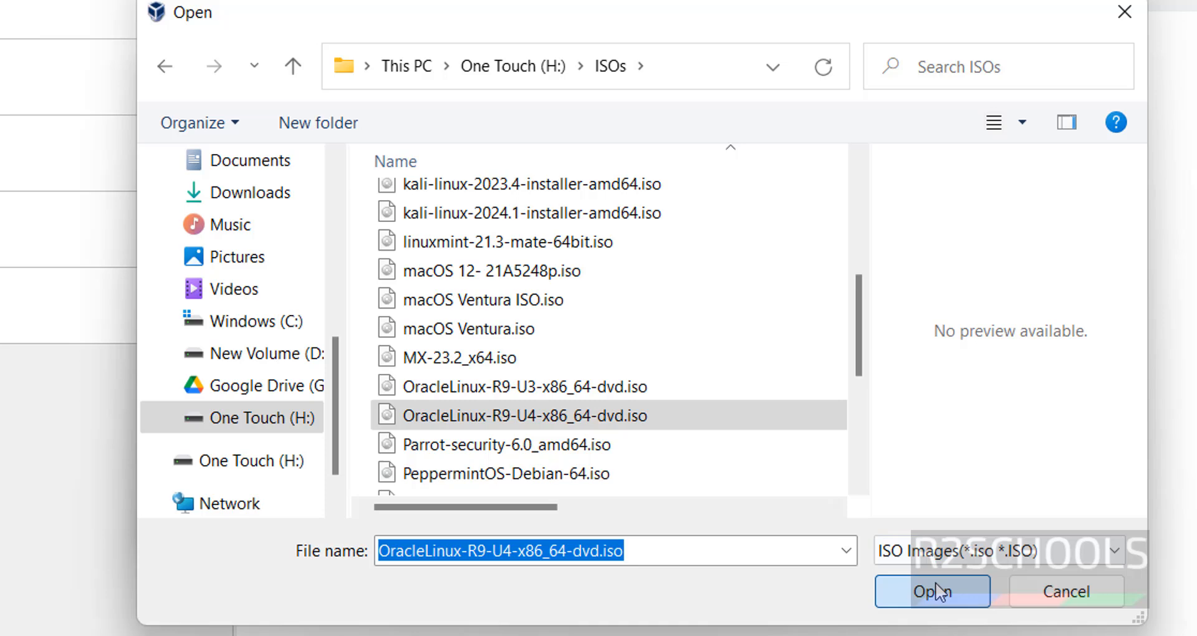
click(931, 591)
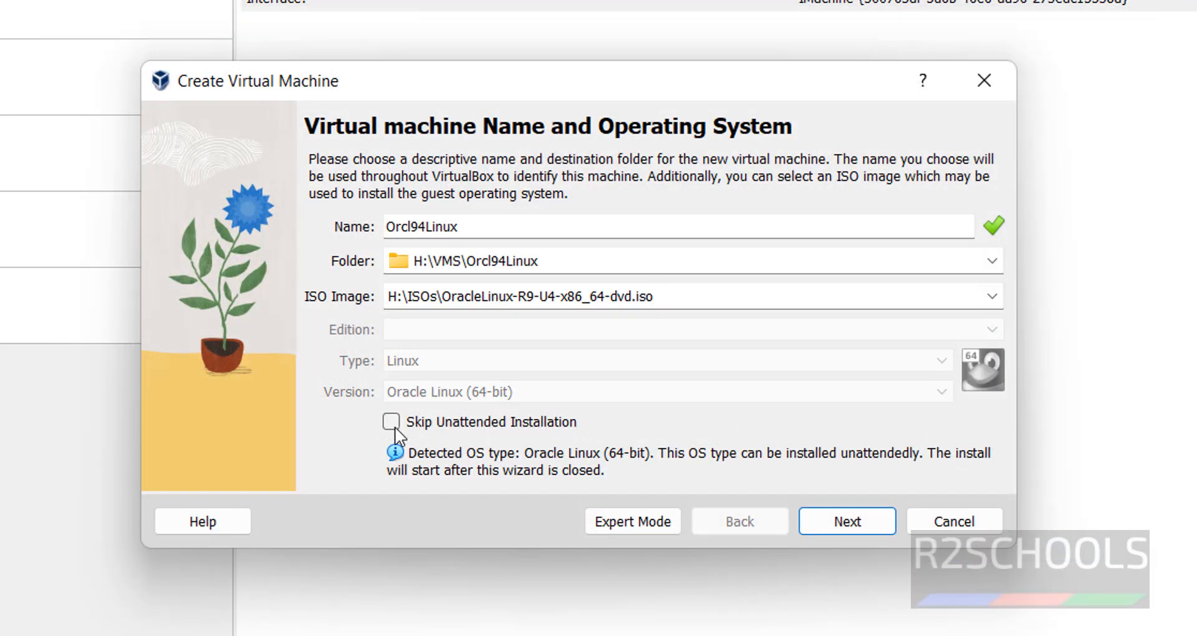
- Enable Skip Unattended Installation and advance to the Hardware page
click(391, 422)
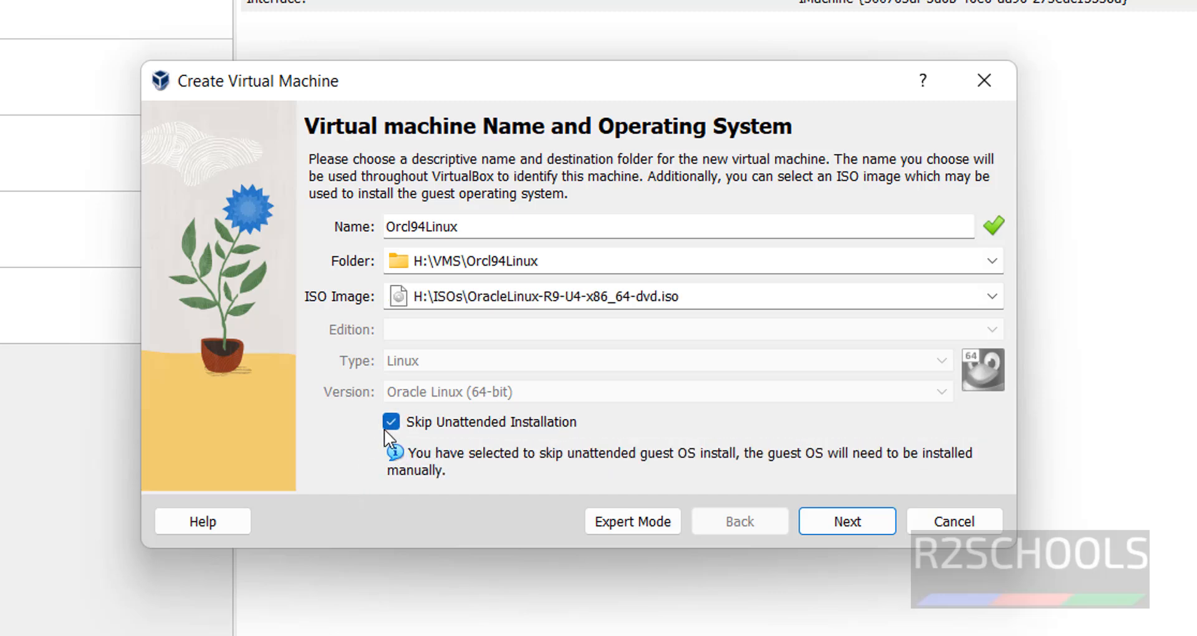
click(391, 421)
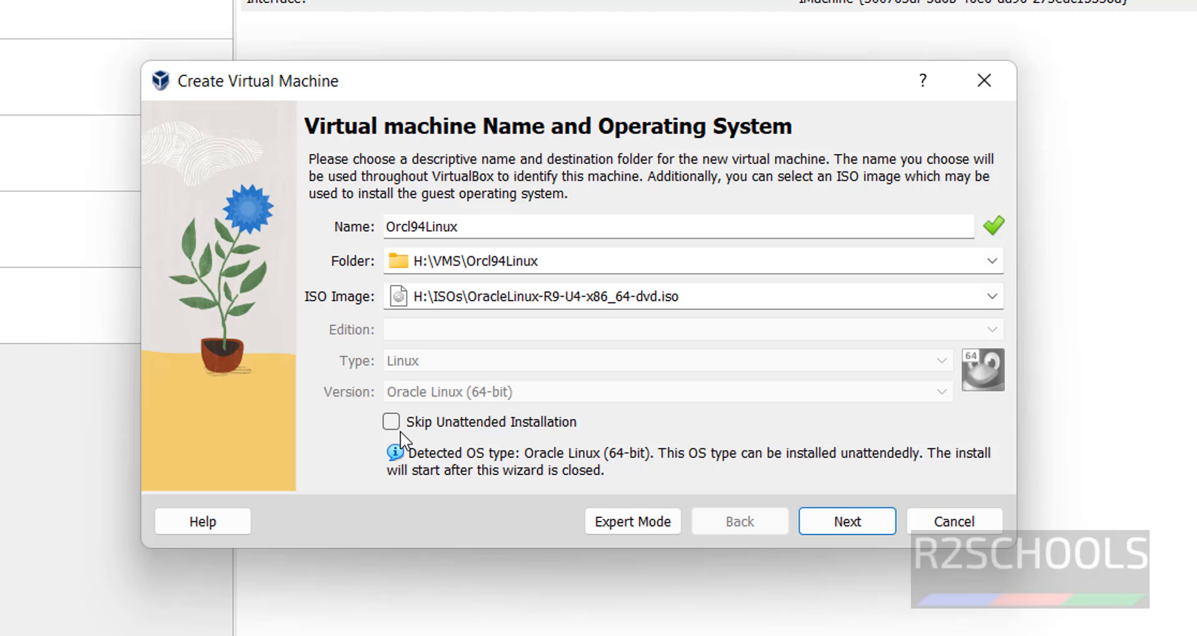
click(391, 422)
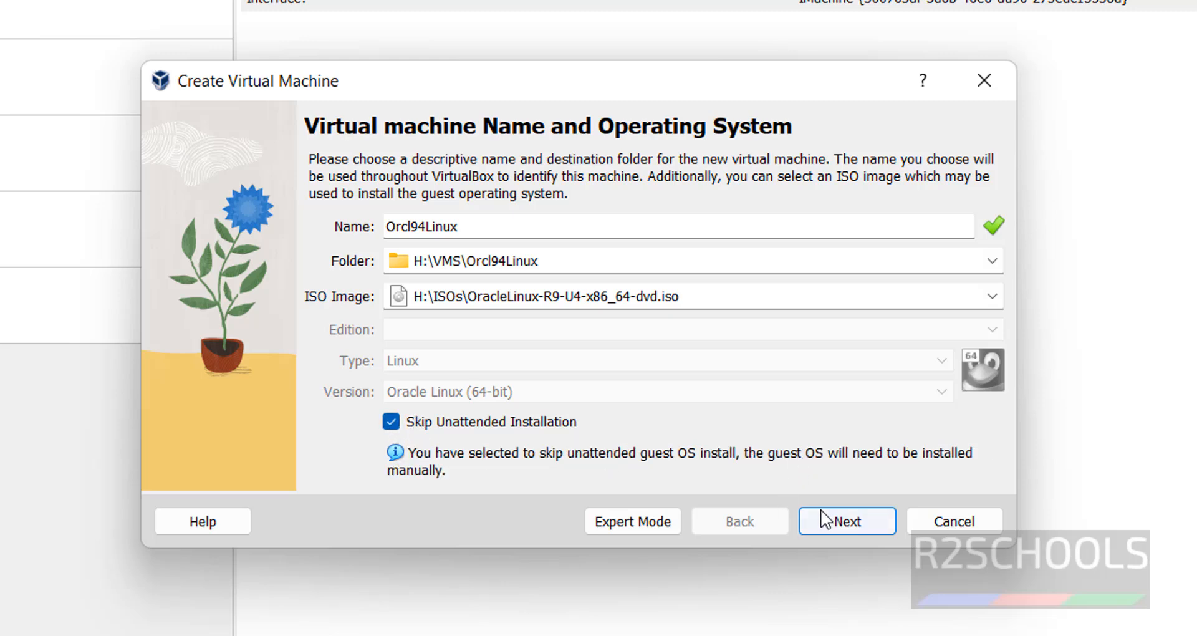
click(846, 521)
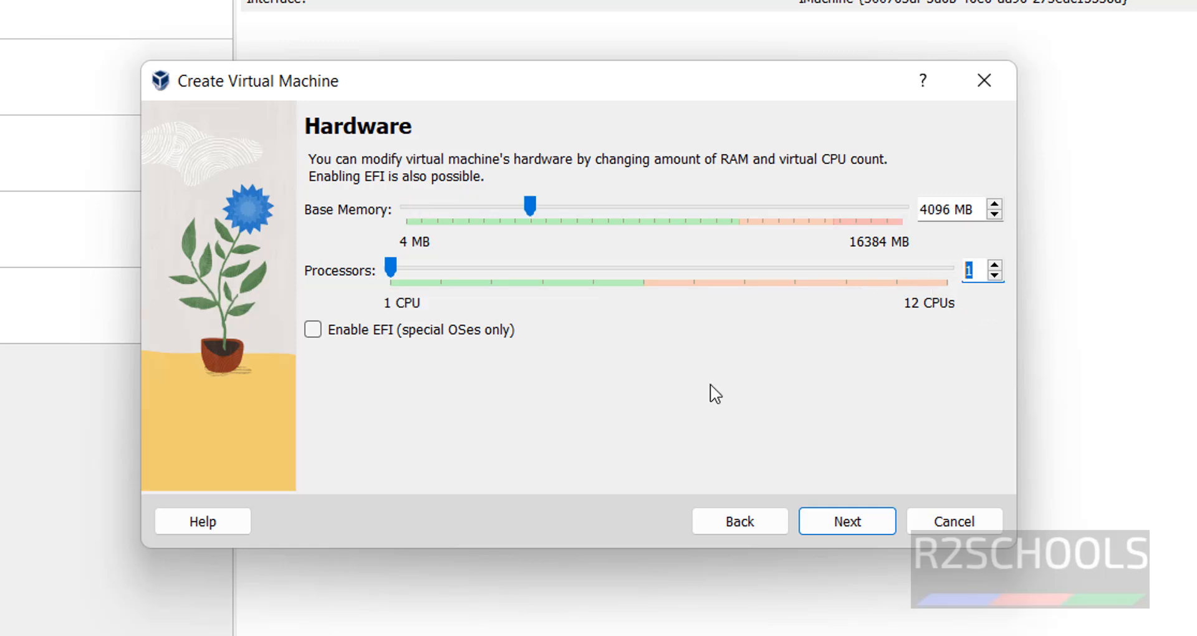
mouse_move(847, 521)
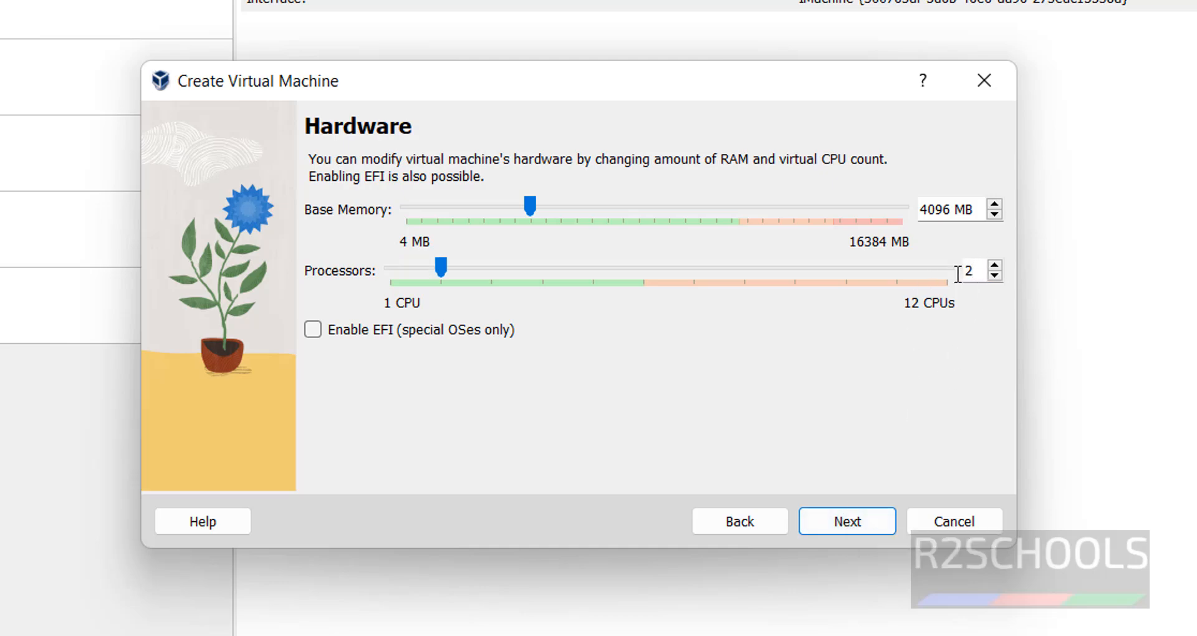
- Keep 4096 MB memory and 1 CPU, set a 100 GB virtual disk, and finish creating Orcl94Linux
drag(439, 269, 391, 268)
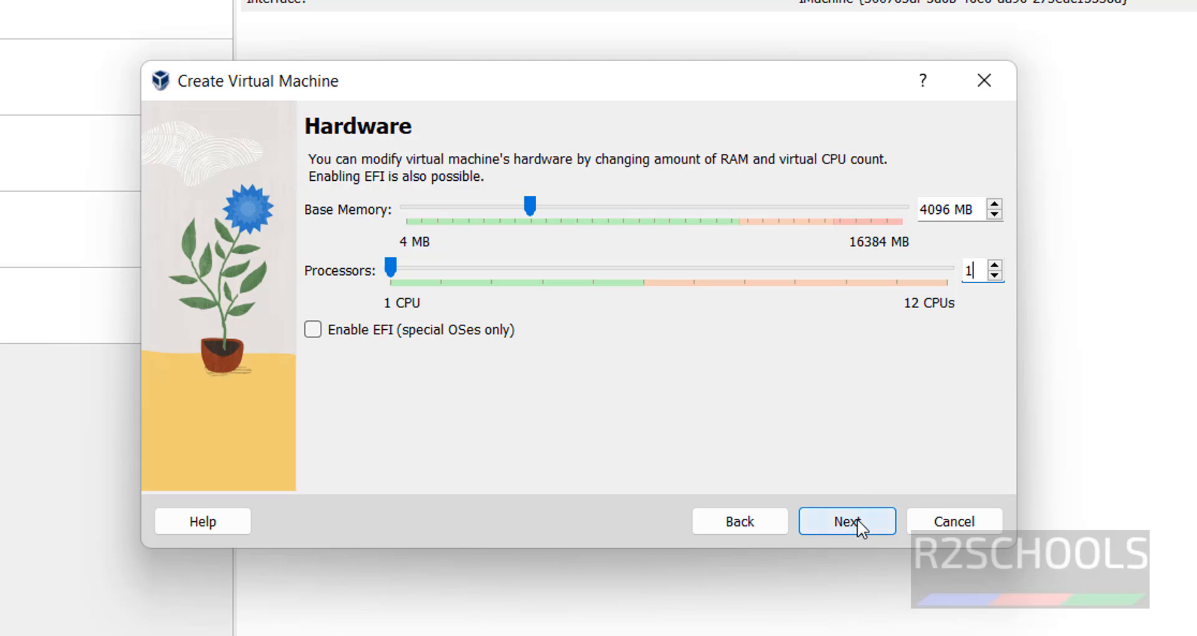
click(847, 522)
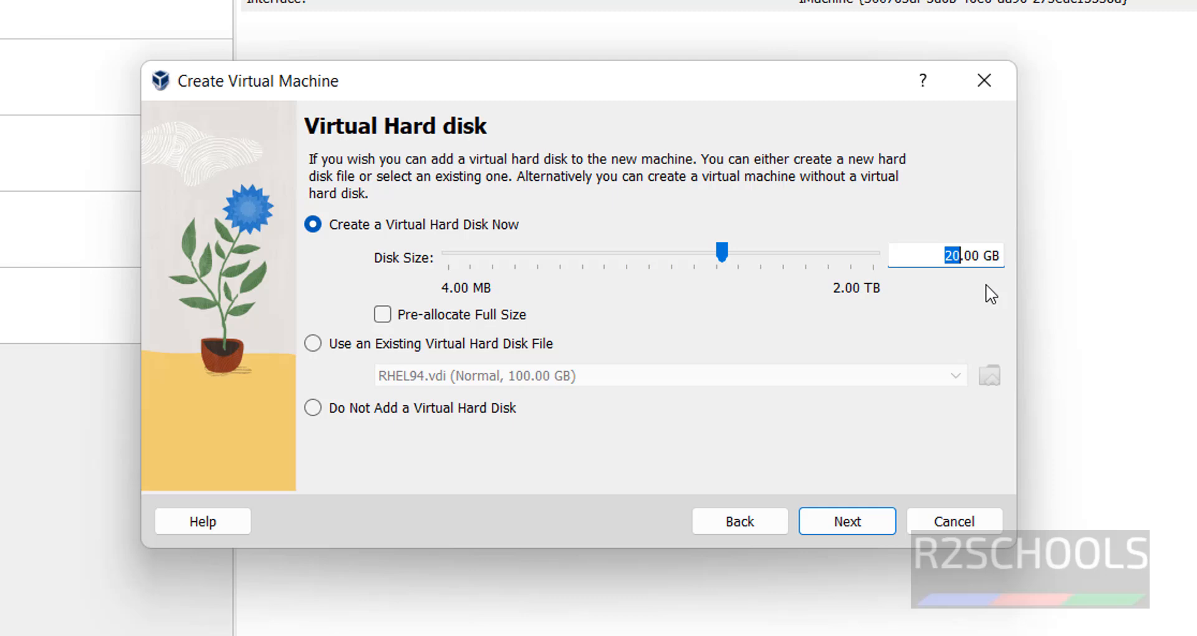
drag(721, 249, 775, 249)
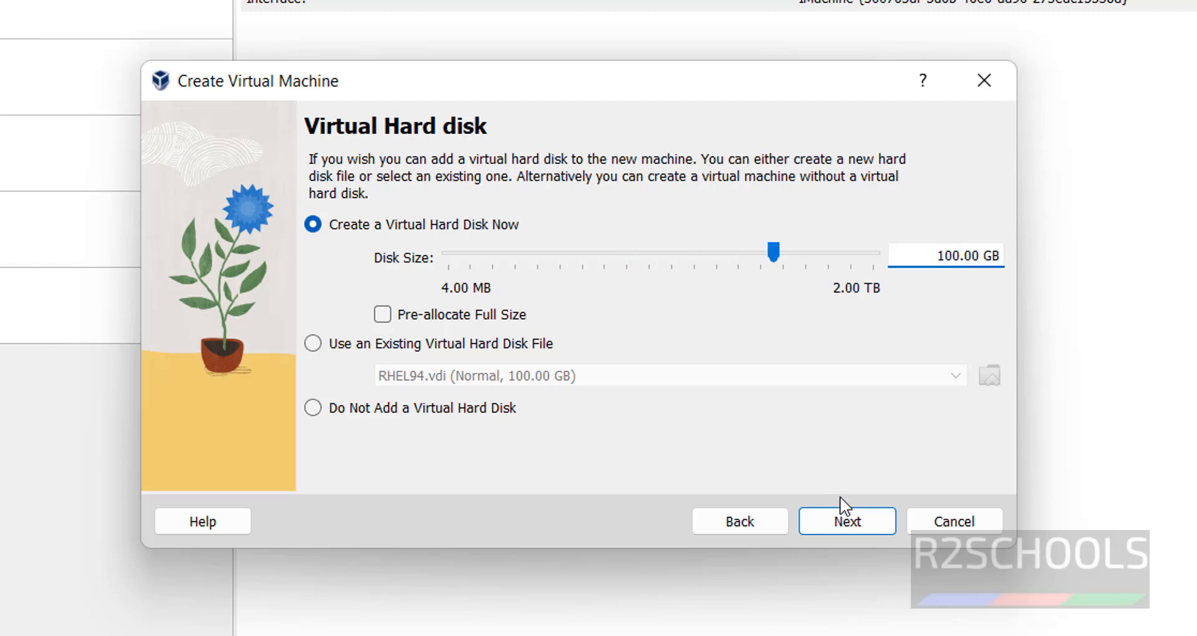
click(846, 522)
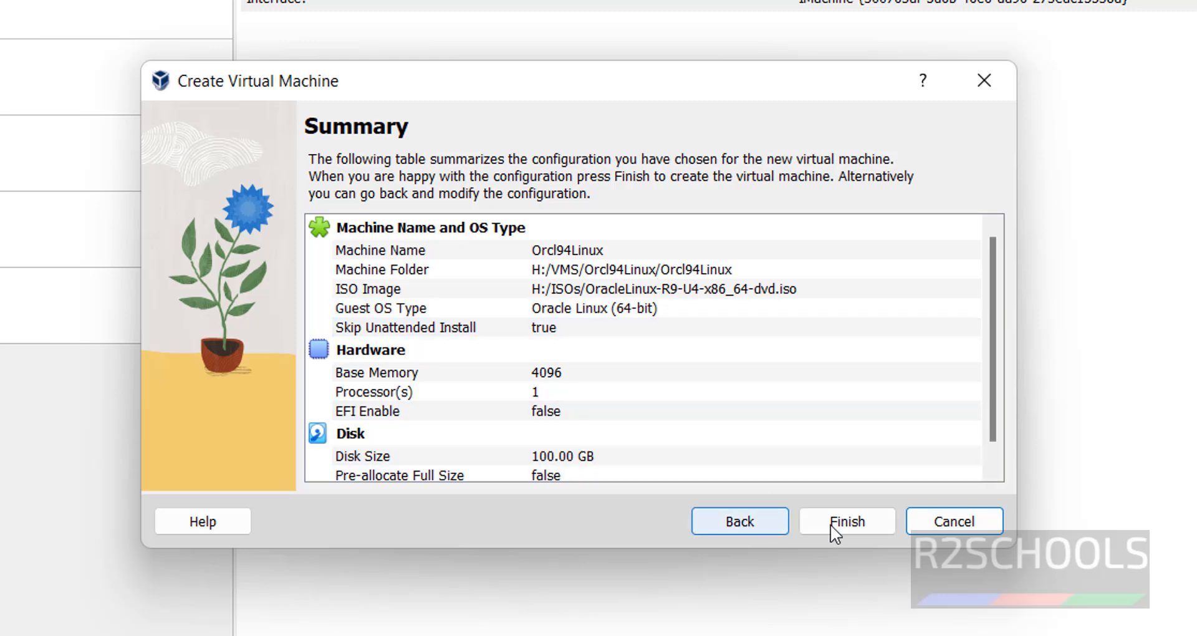
mouse_move(737, 521)
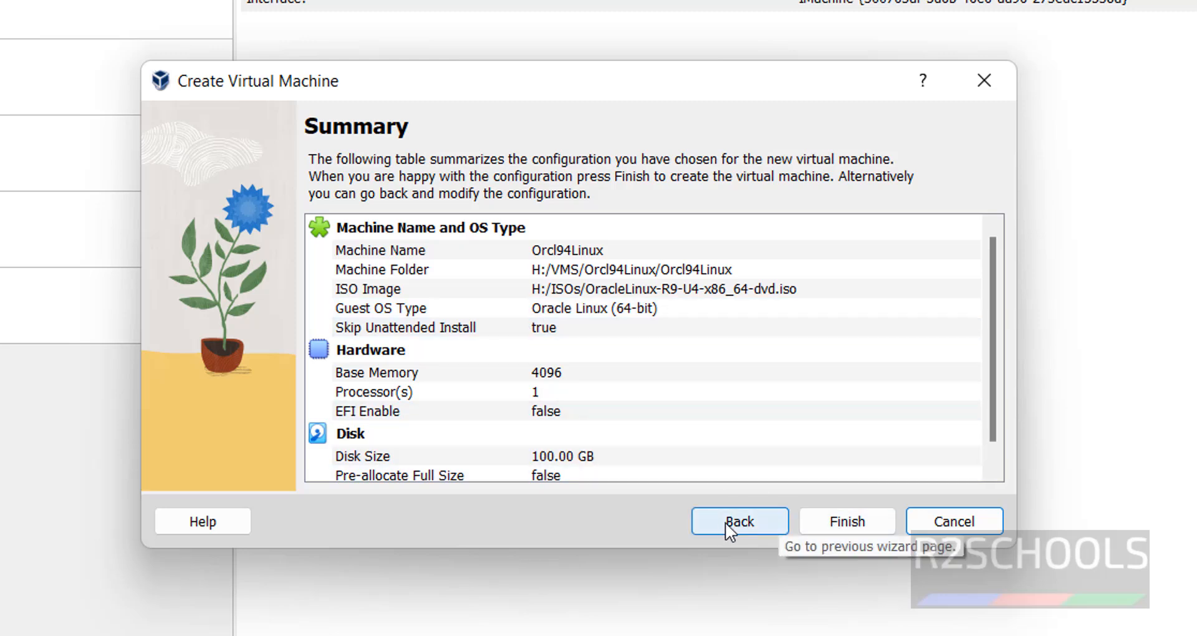
mouse_move(847, 522)
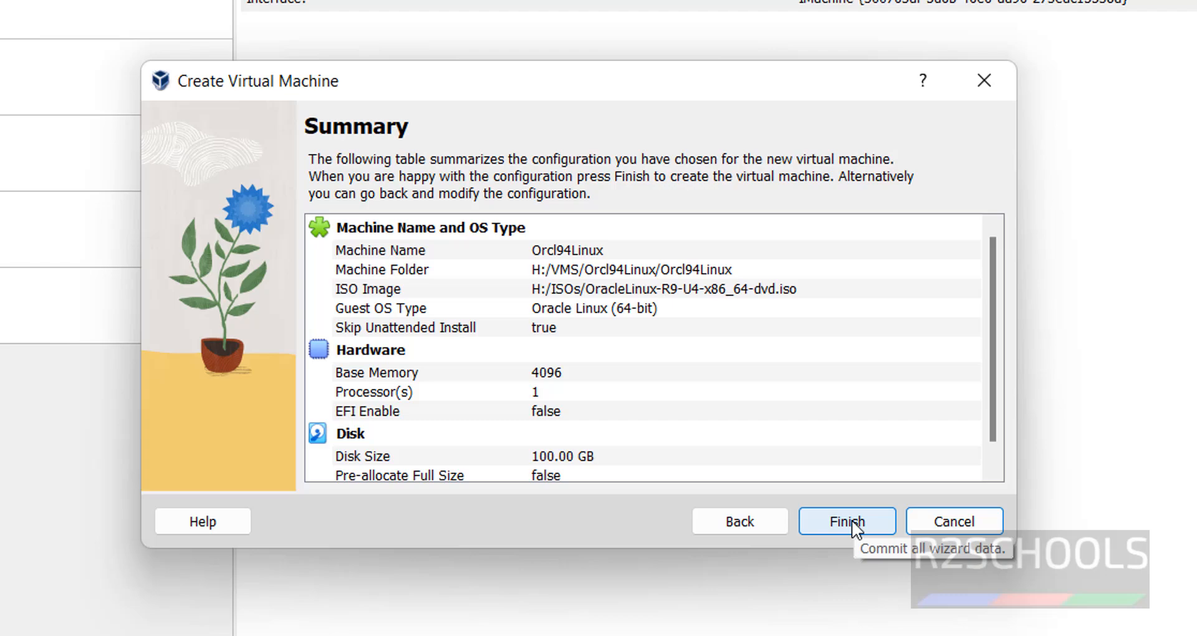
click(847, 520)
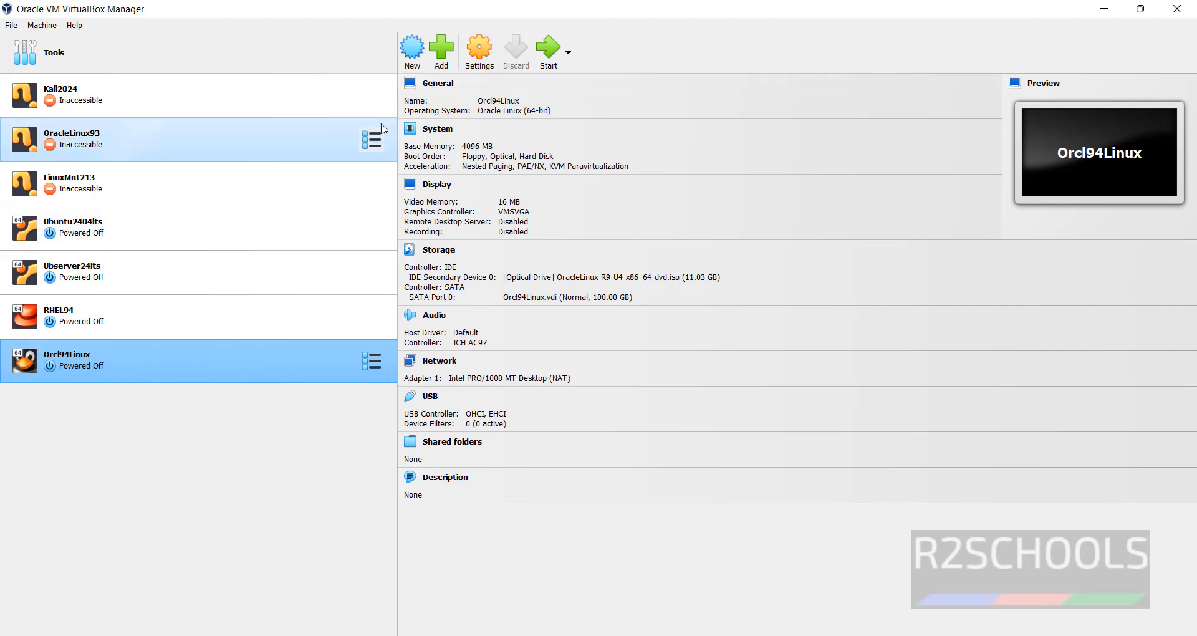
- Start the Orcl94Linux machine so it boots to the Oracle Linux 9.4 installer welcome screen
click(479, 46)
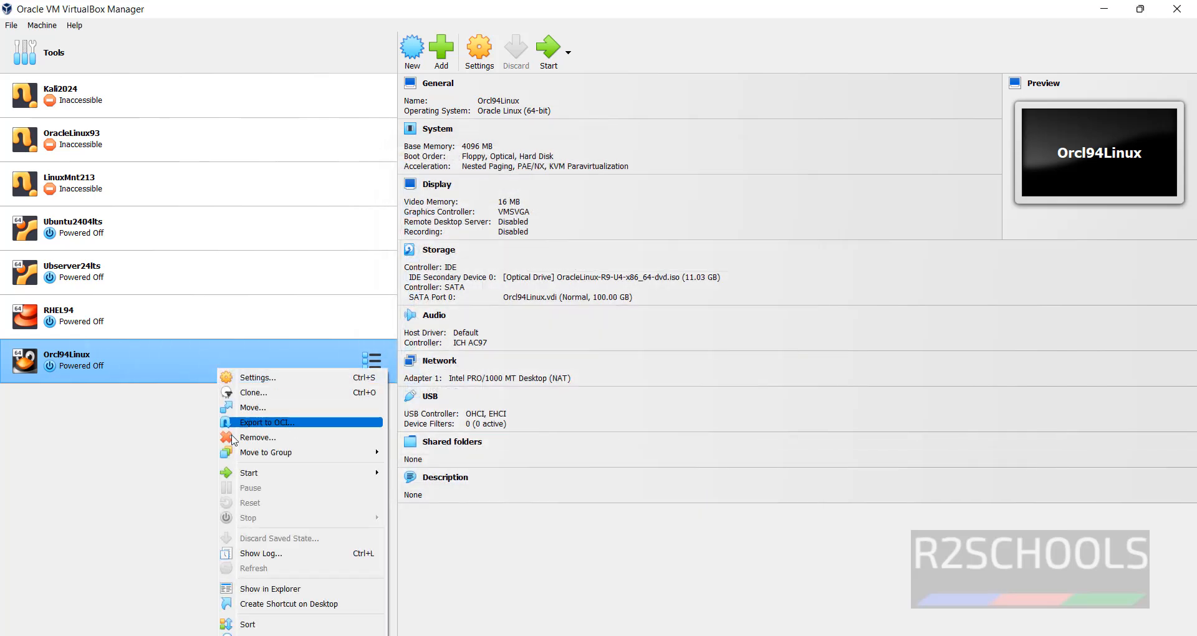
mouse_move(310, 377)
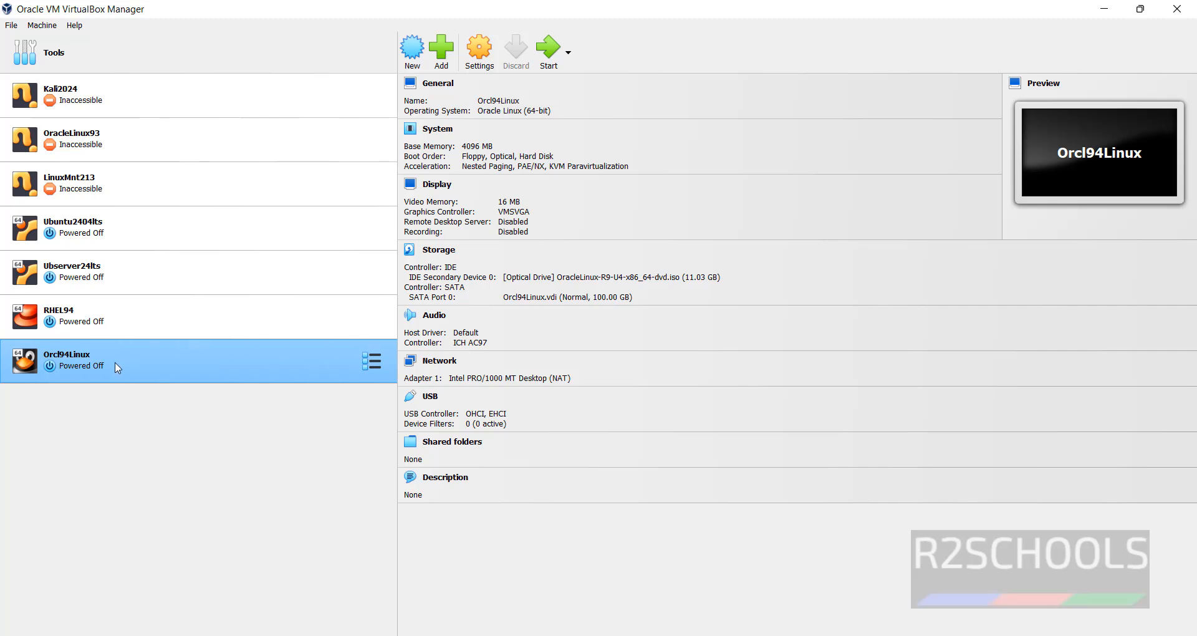
click(41, 25)
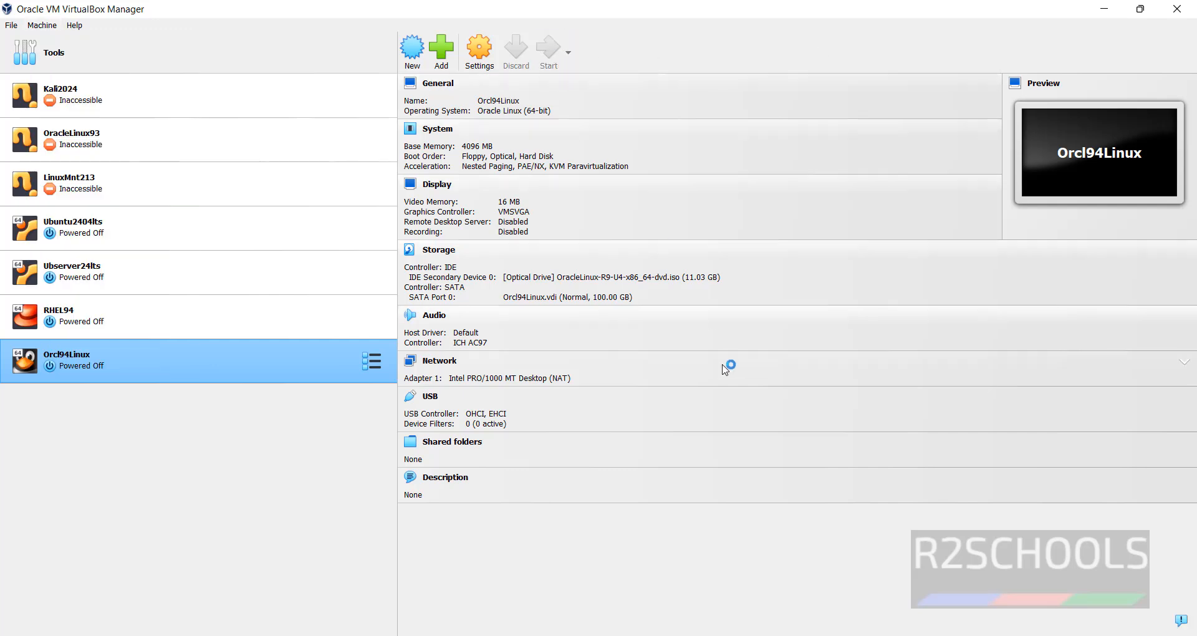
click(547, 45)
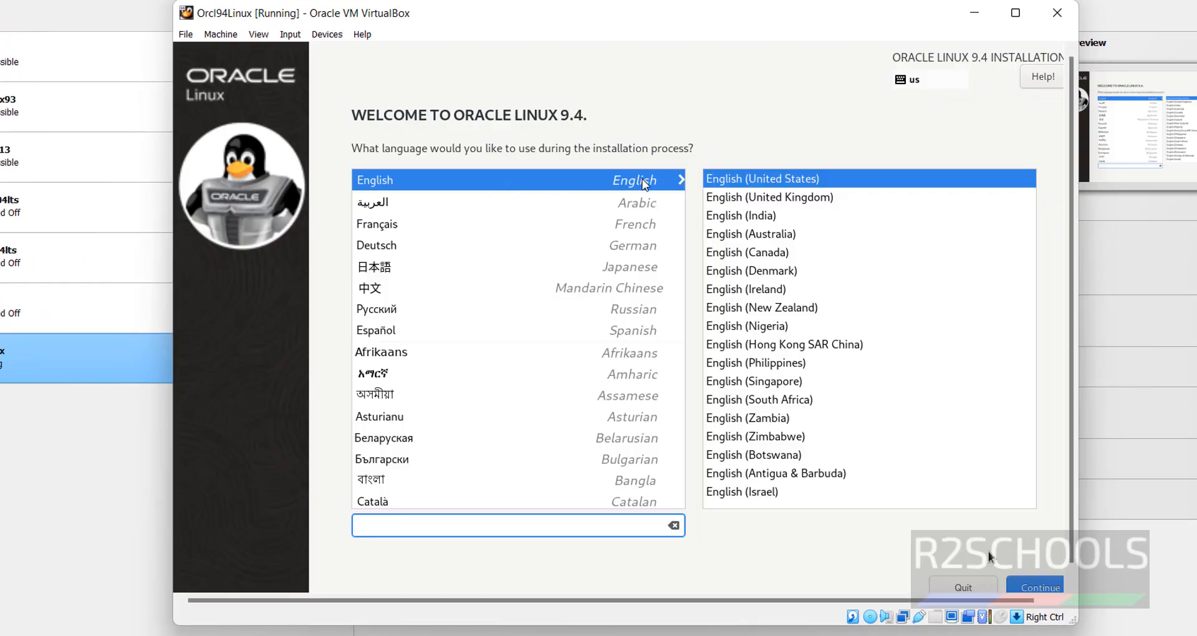
- Keep English, confirm Server with GUI software and automatic partitioning on the 100 GiB disk
click(517, 525)
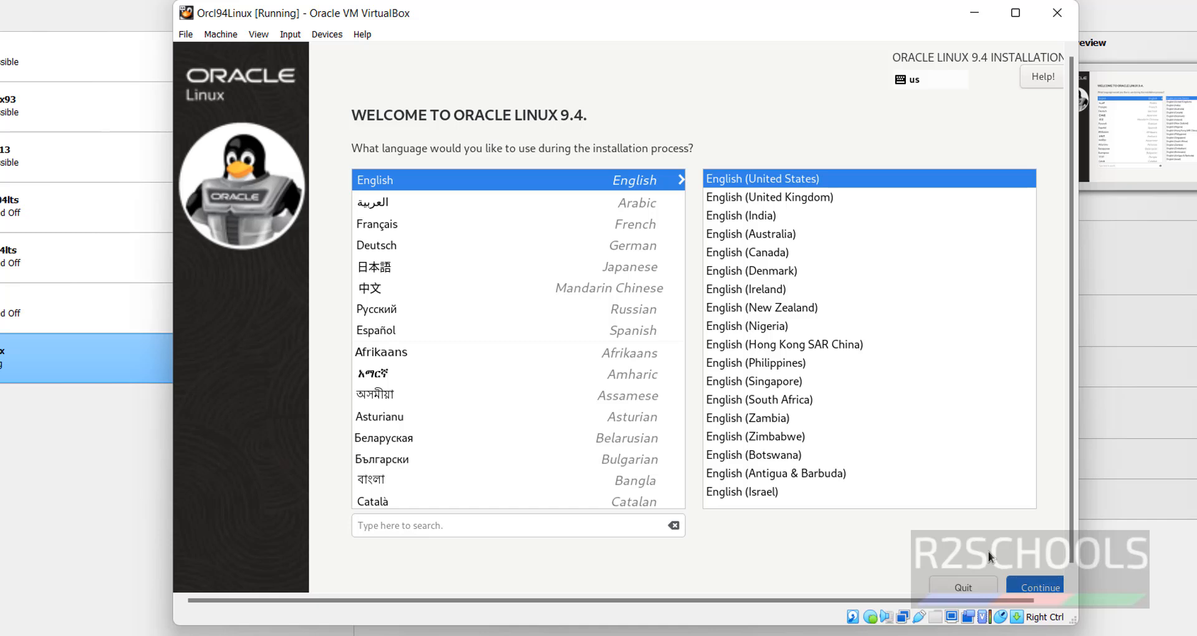
click(1035, 587)
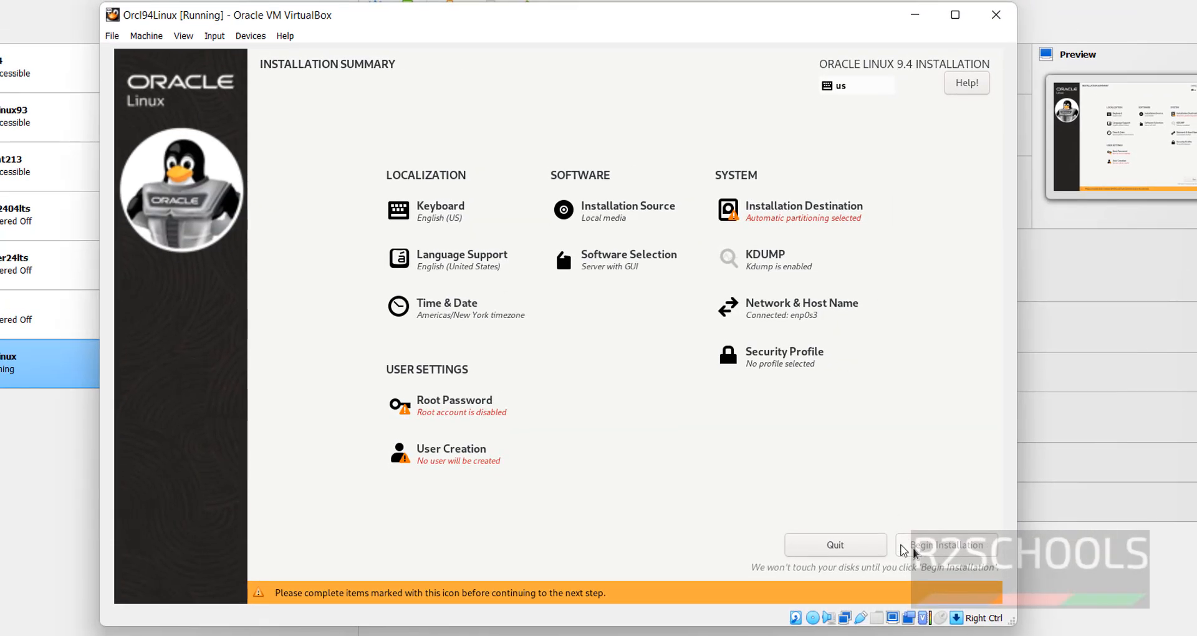
mouse_move(548, 414)
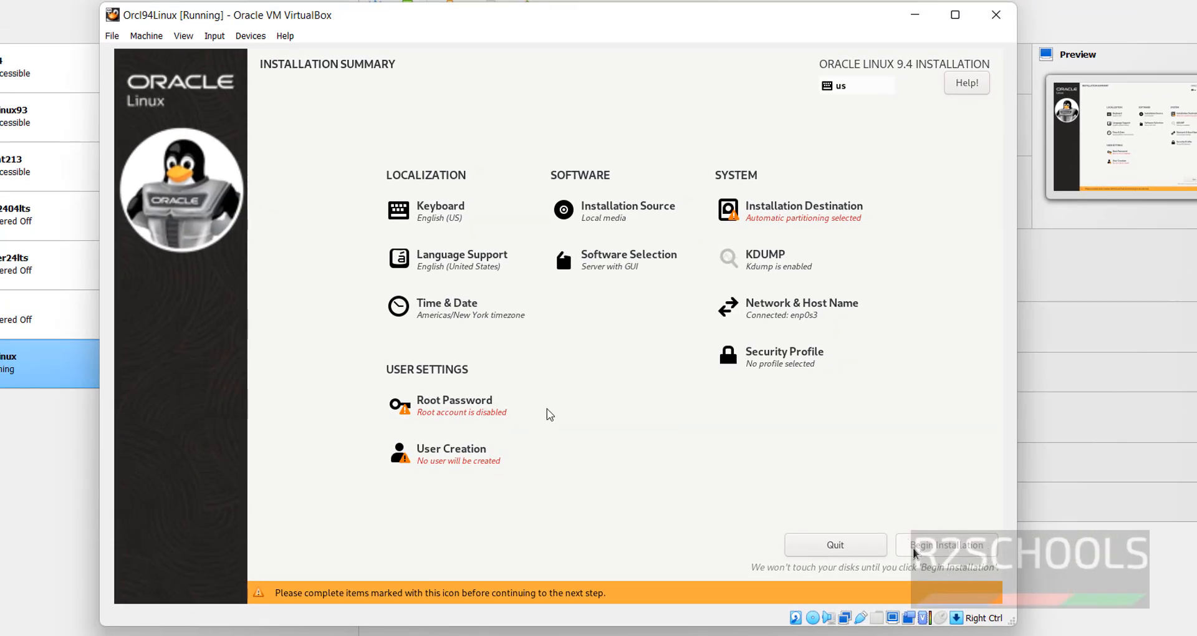
mouse_move(749, 217)
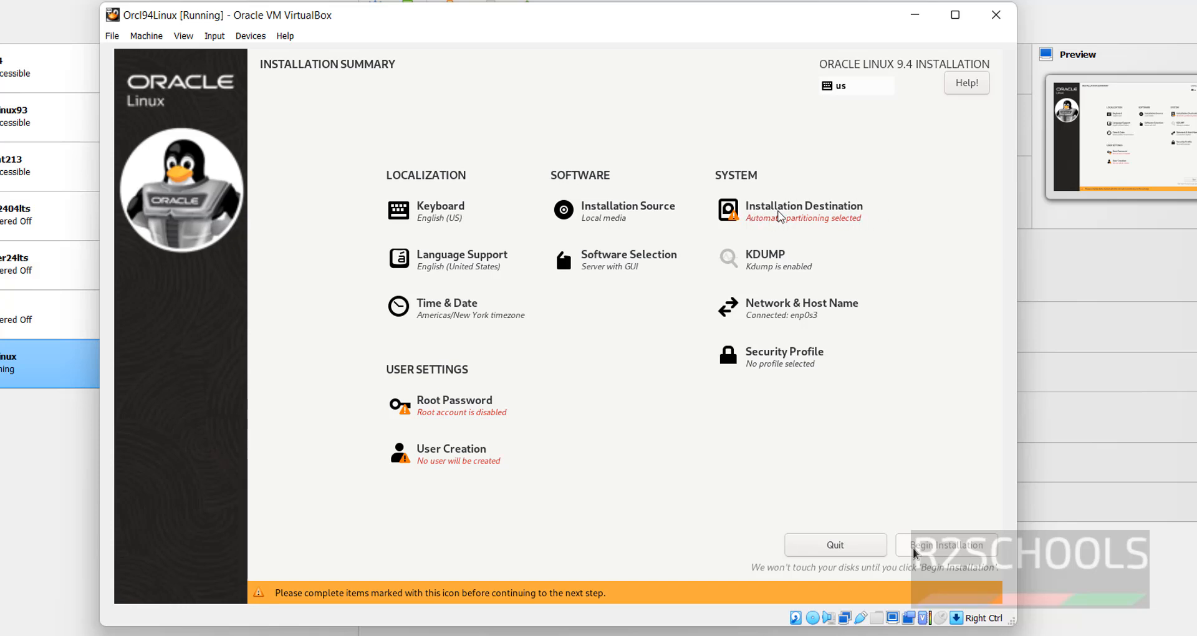
mouse_move(471, 418)
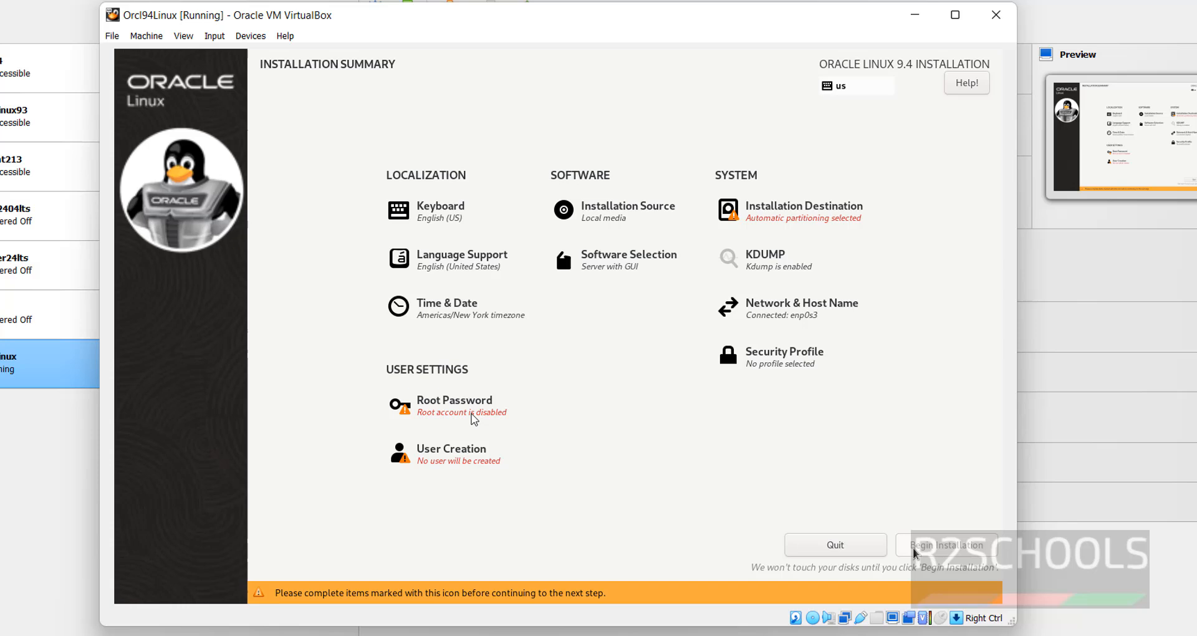
mouse_move(454, 420)
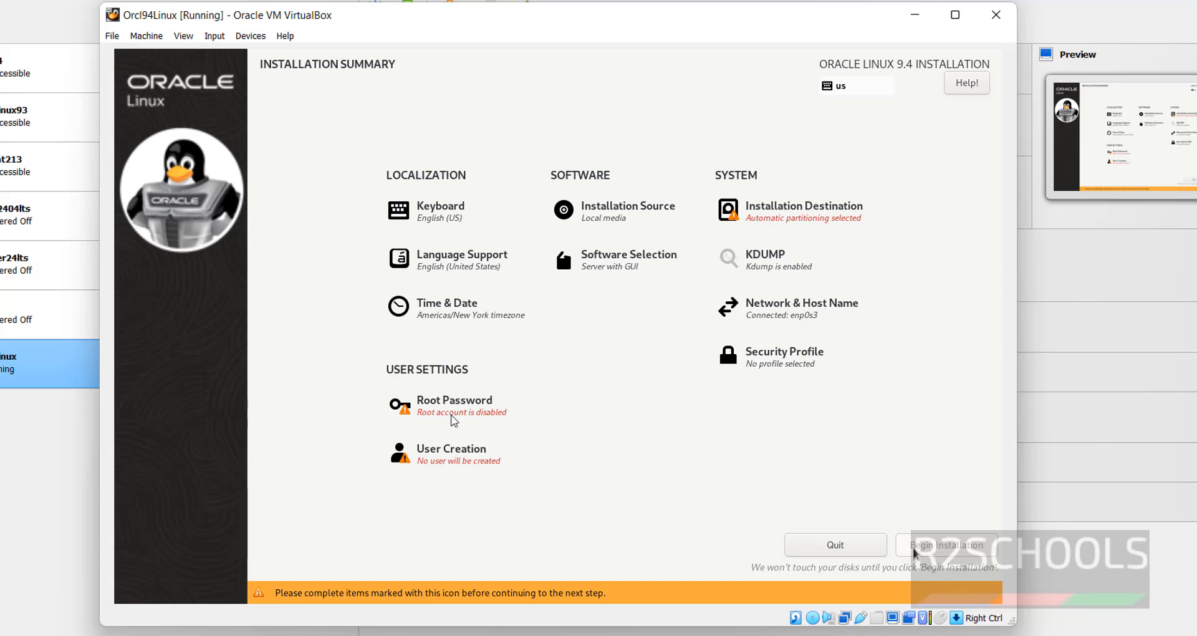
mouse_move(590, 280)
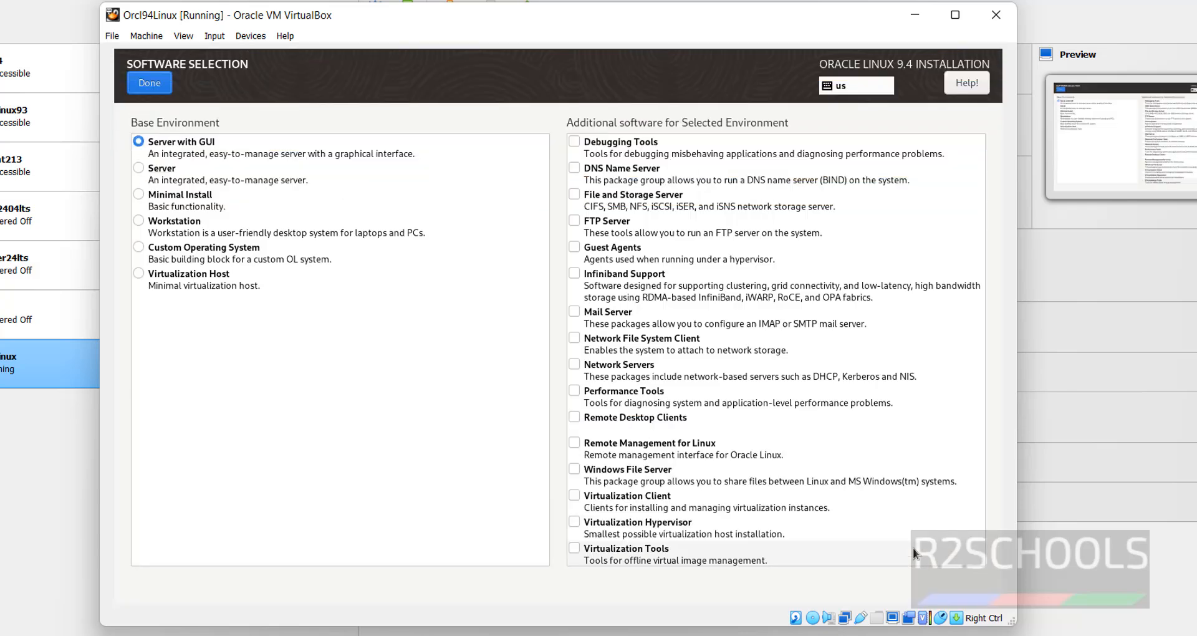
click(149, 83)
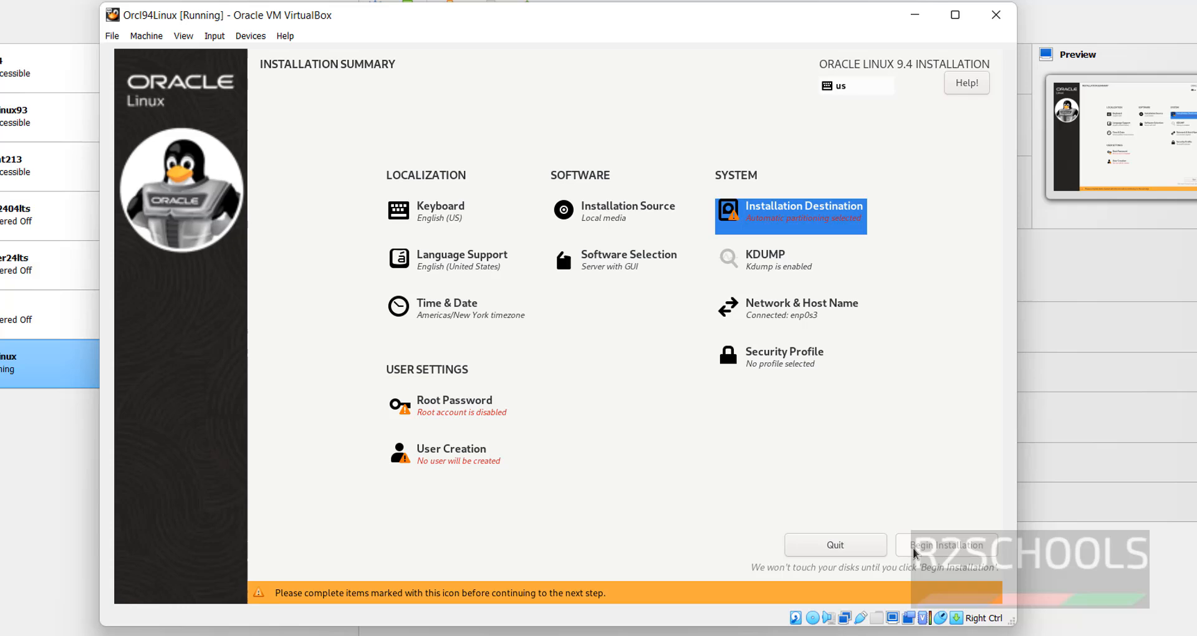
click(803, 211)
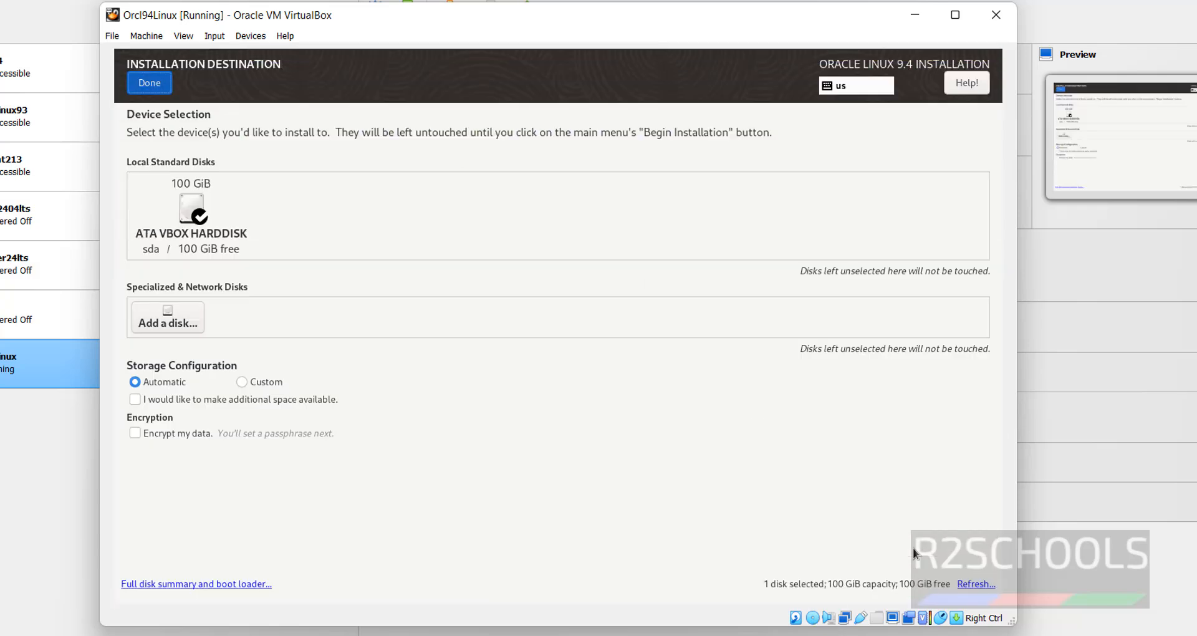
click(149, 82)
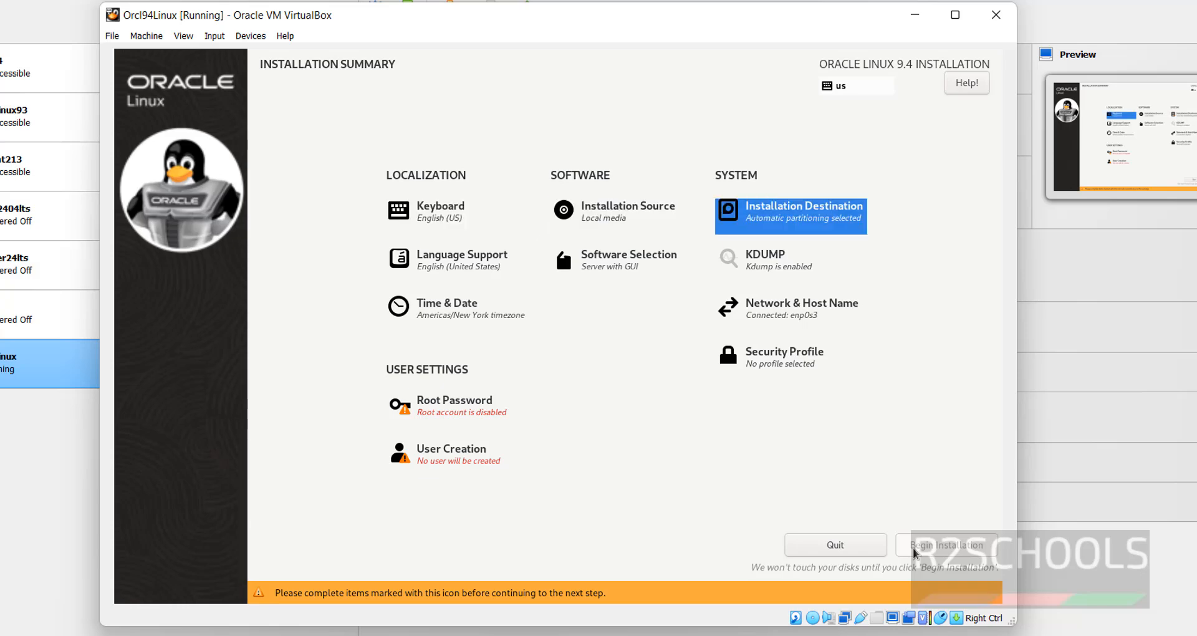
- Set the root password, accepting the weak dictionary-word warning
click(454, 406)
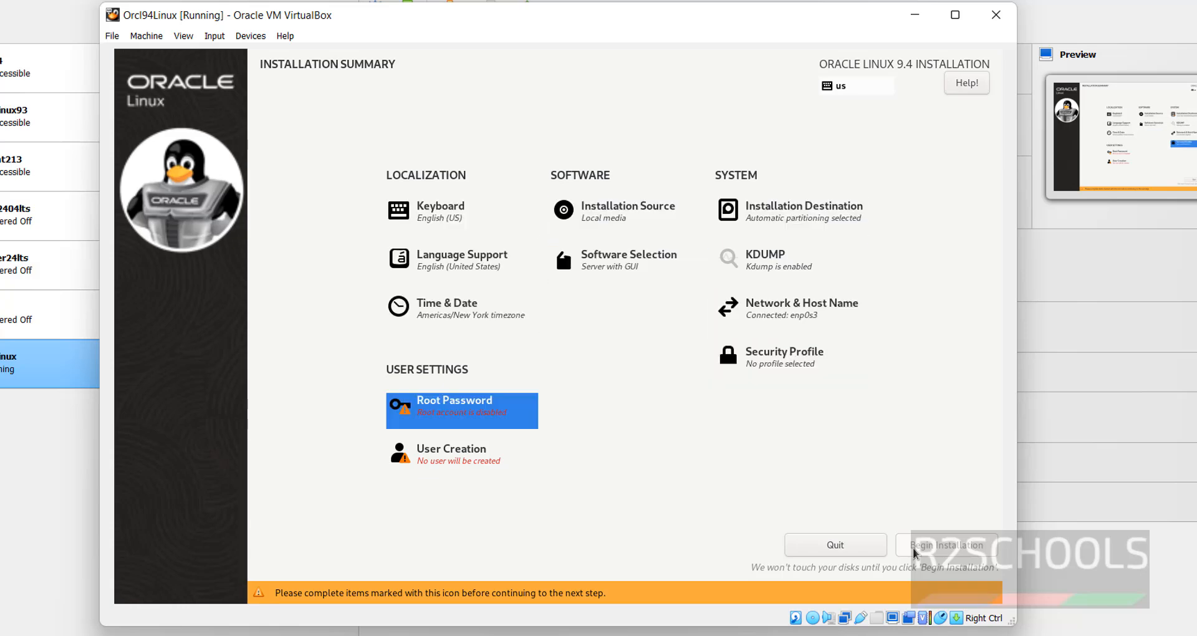
click(453, 409)
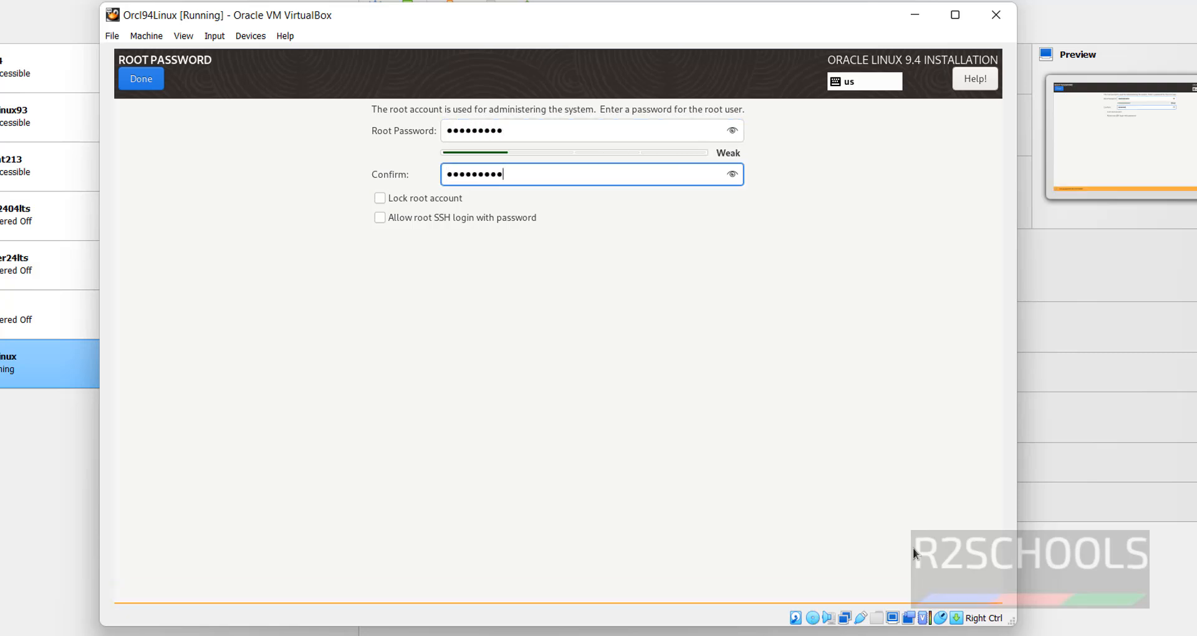
click(140, 78)
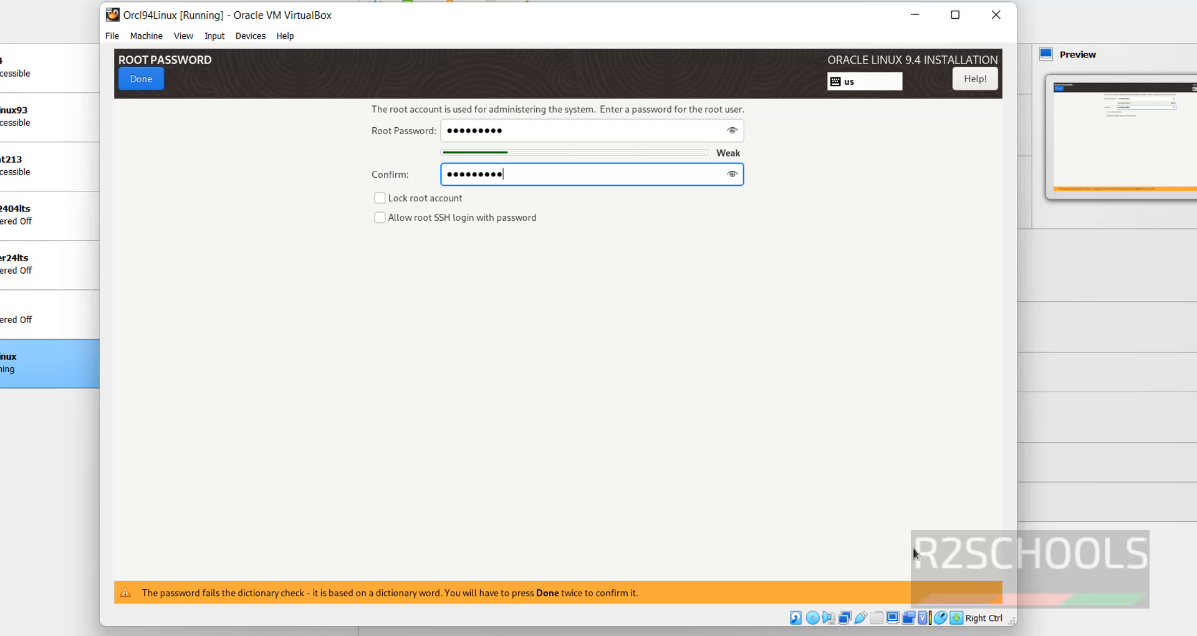
mouse_move(435, 182)
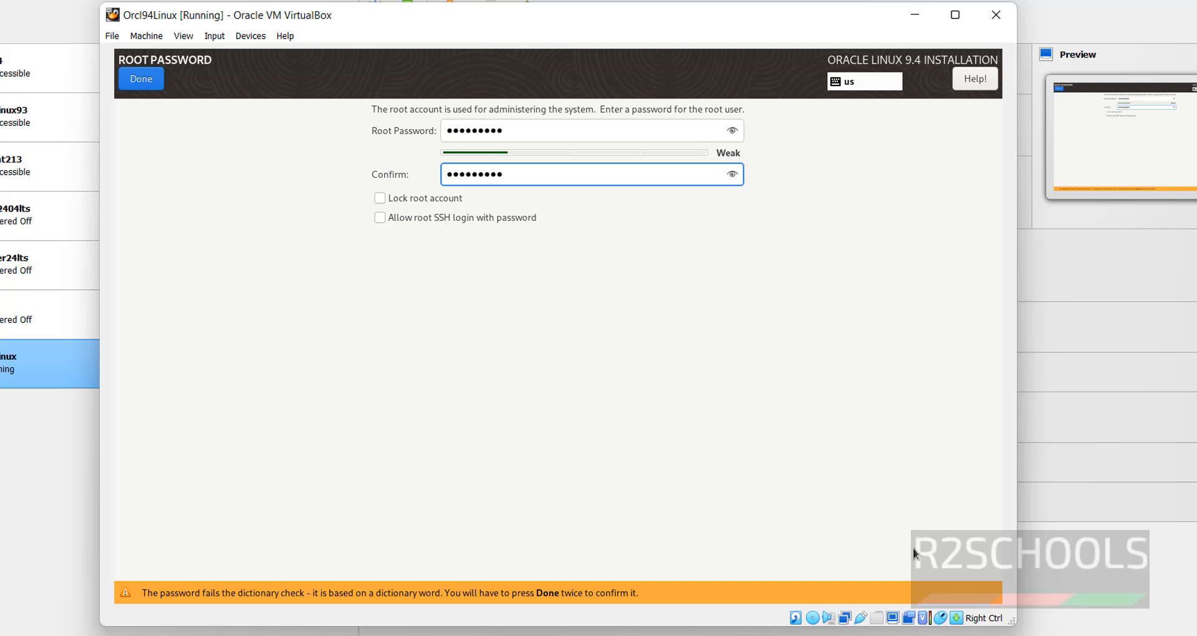
click(140, 78)
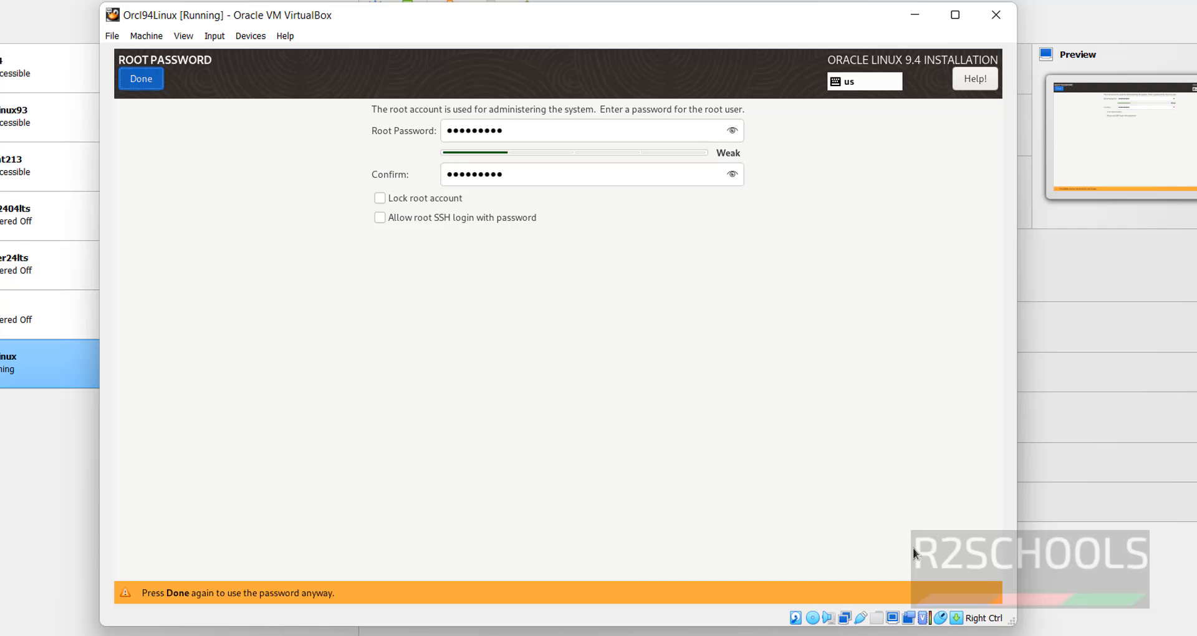
click(140, 78)
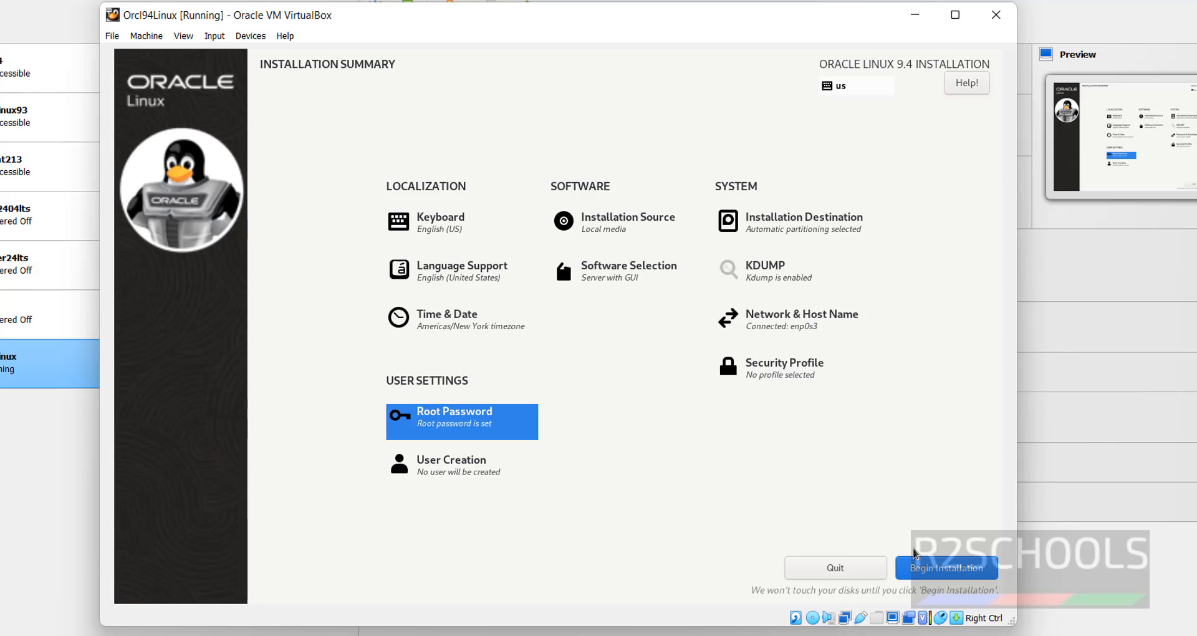
- Enter full name 'admin' and user name 'r2schools', marked as administrator
click(450, 464)
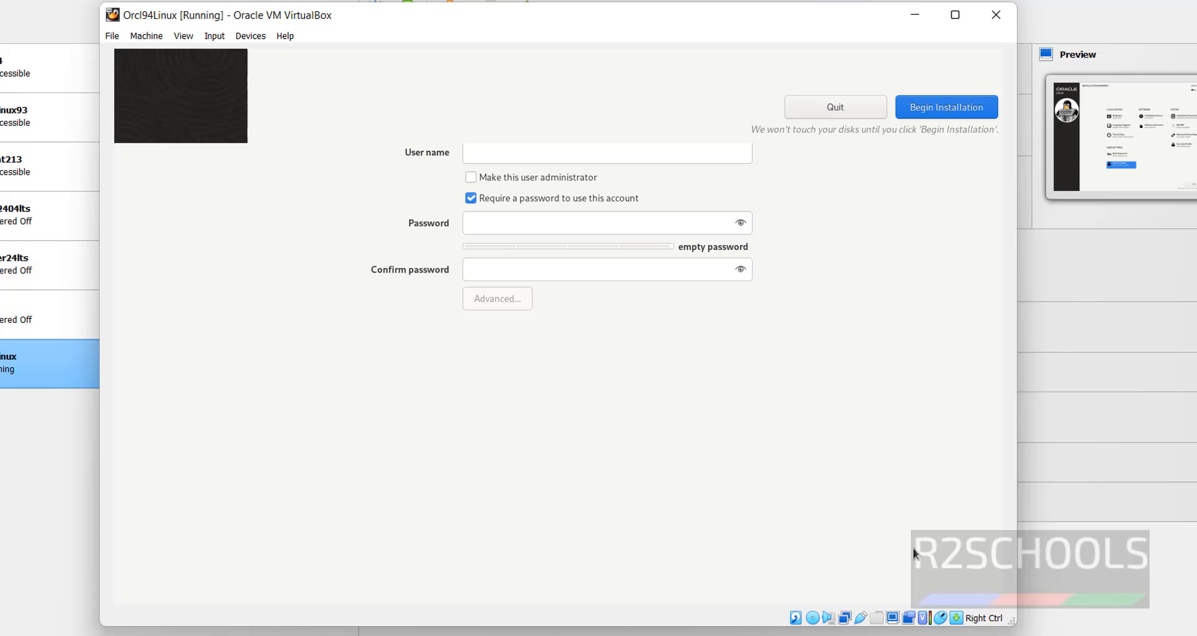
text(admin)
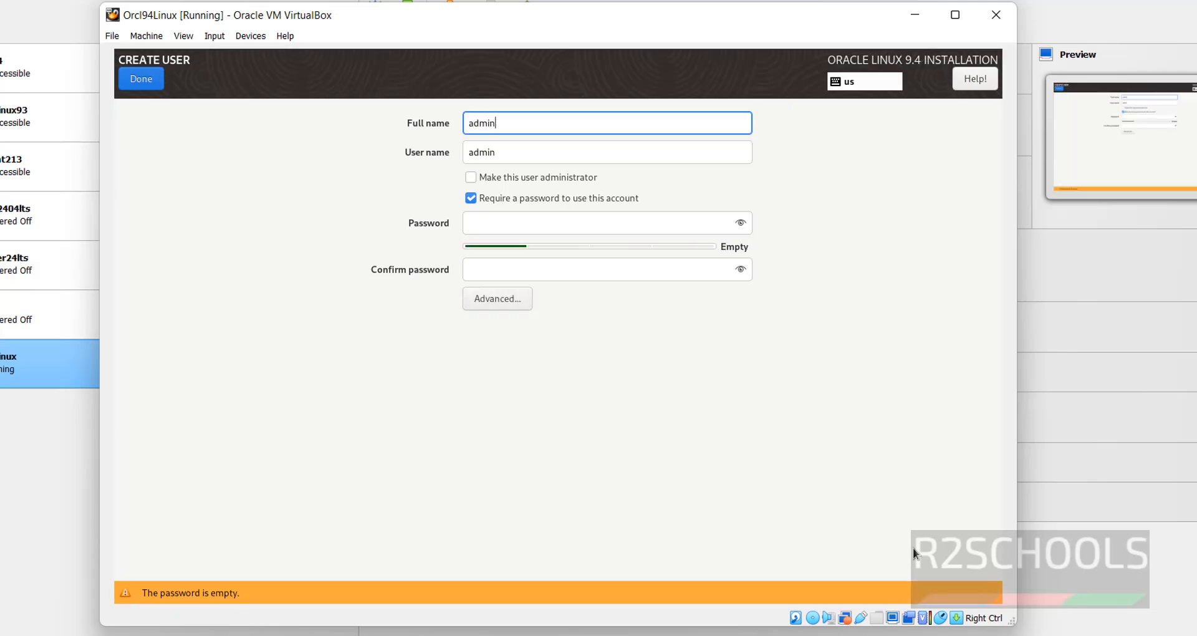
text(r)
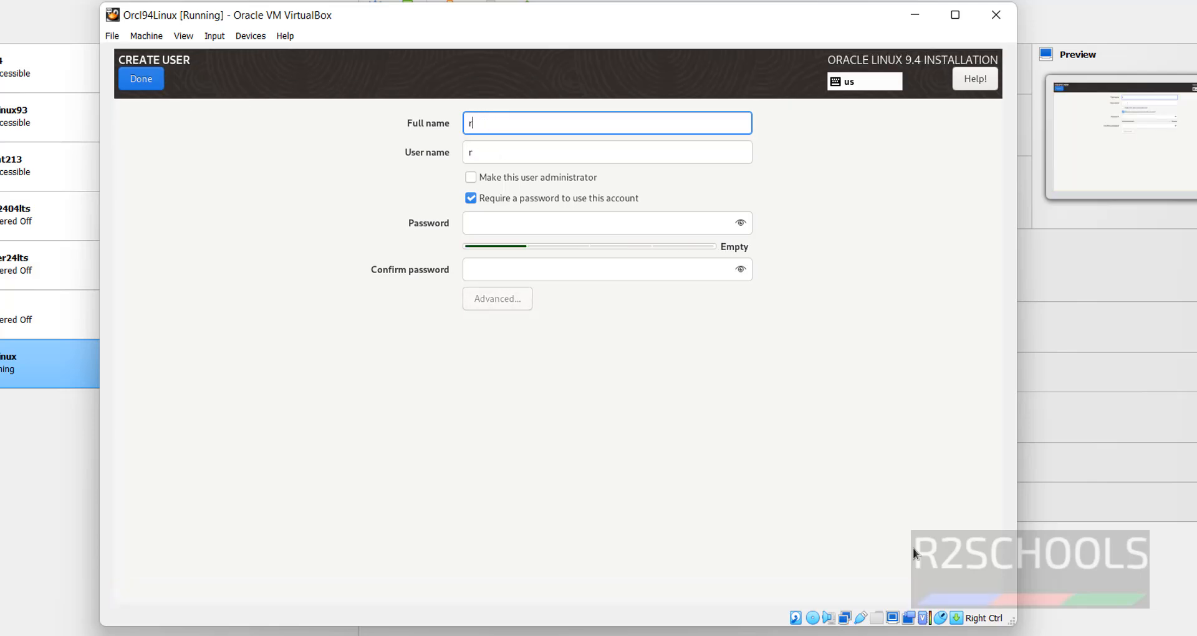
text(2schools)
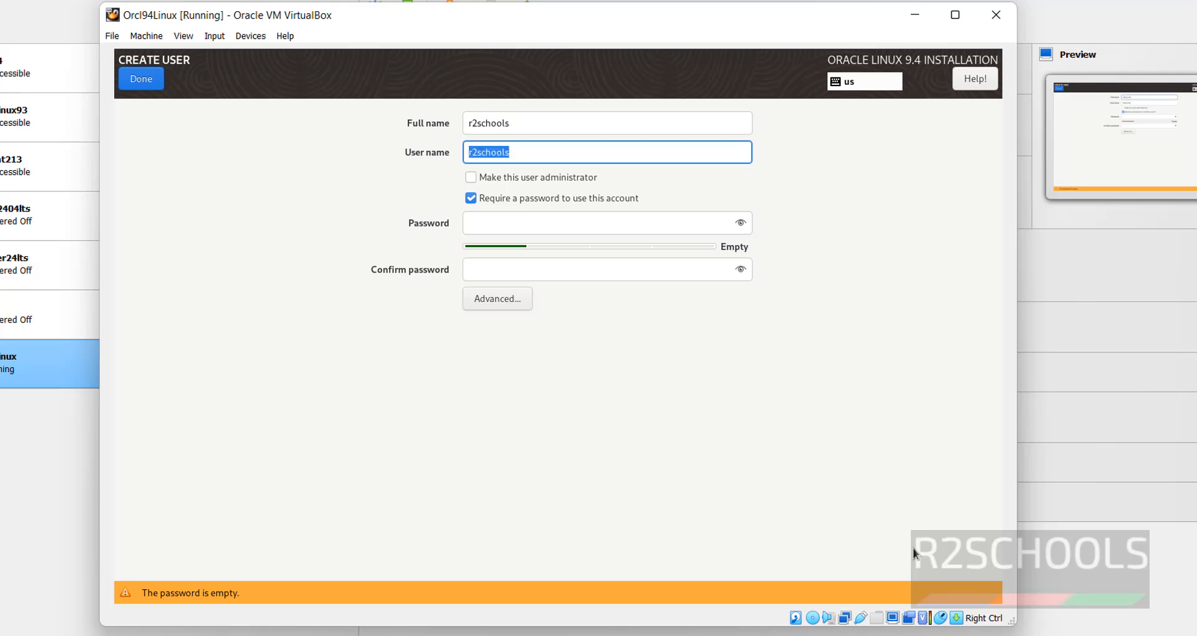
click(471, 177)
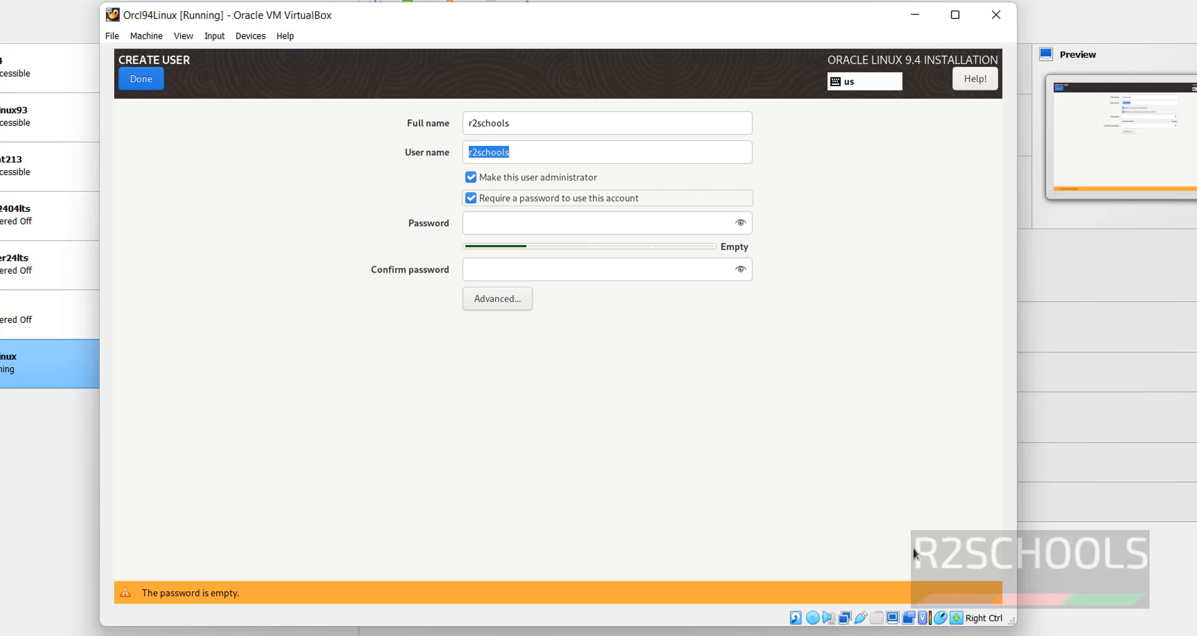
- Set and confirm the r2schools password and finish user creation
text(•••)
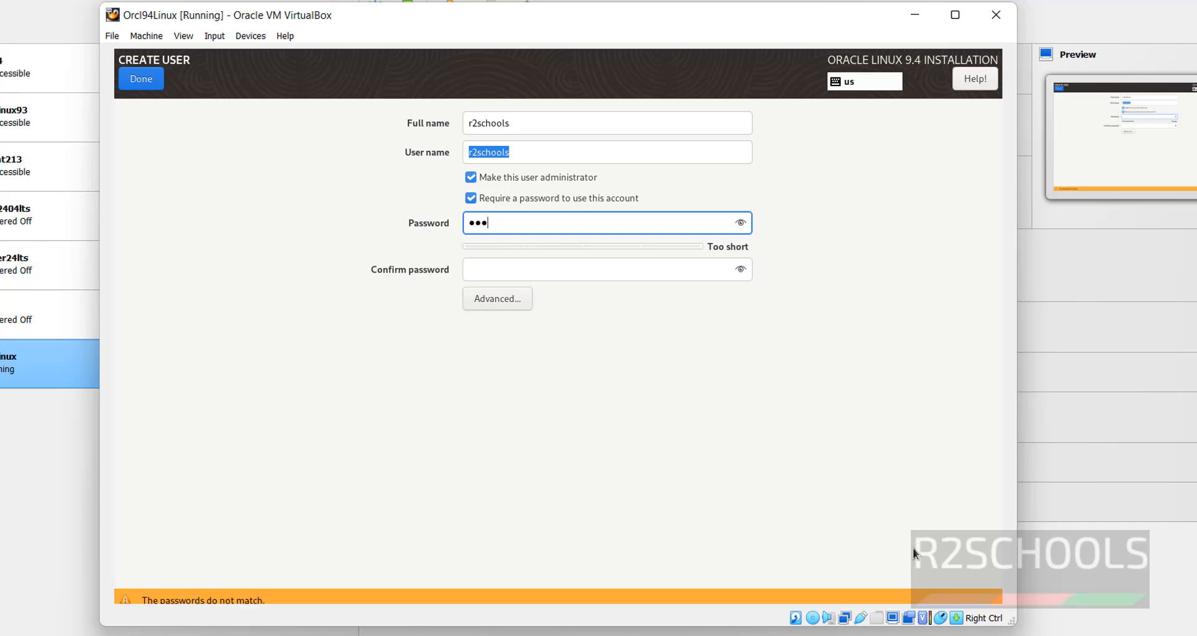
text(••)
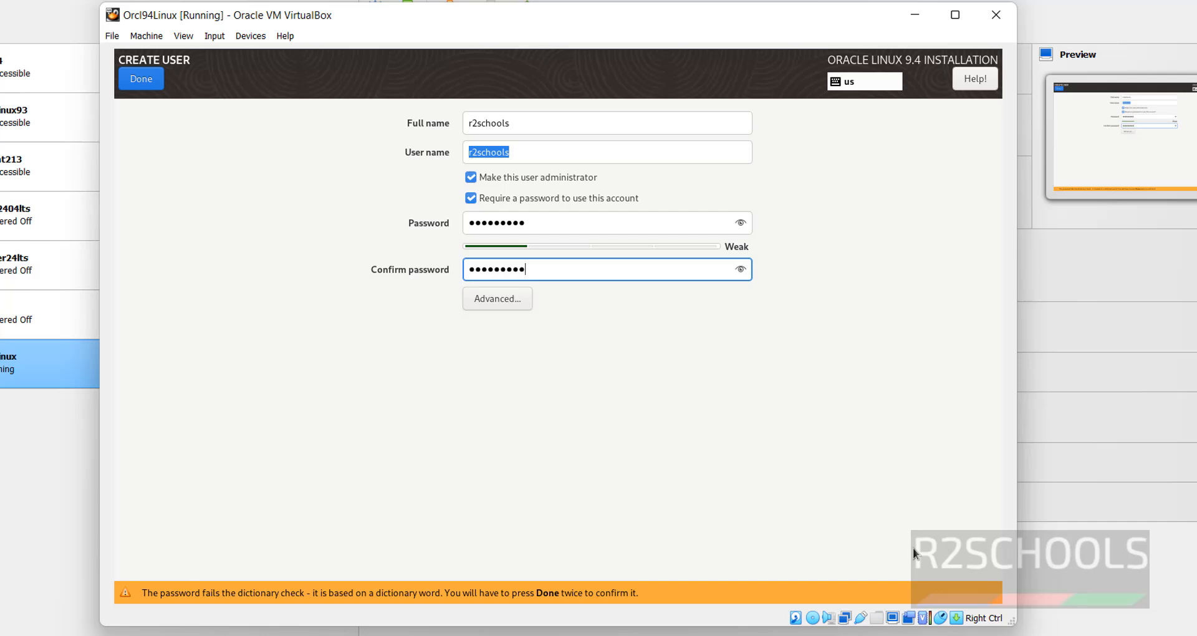
click(140, 78)
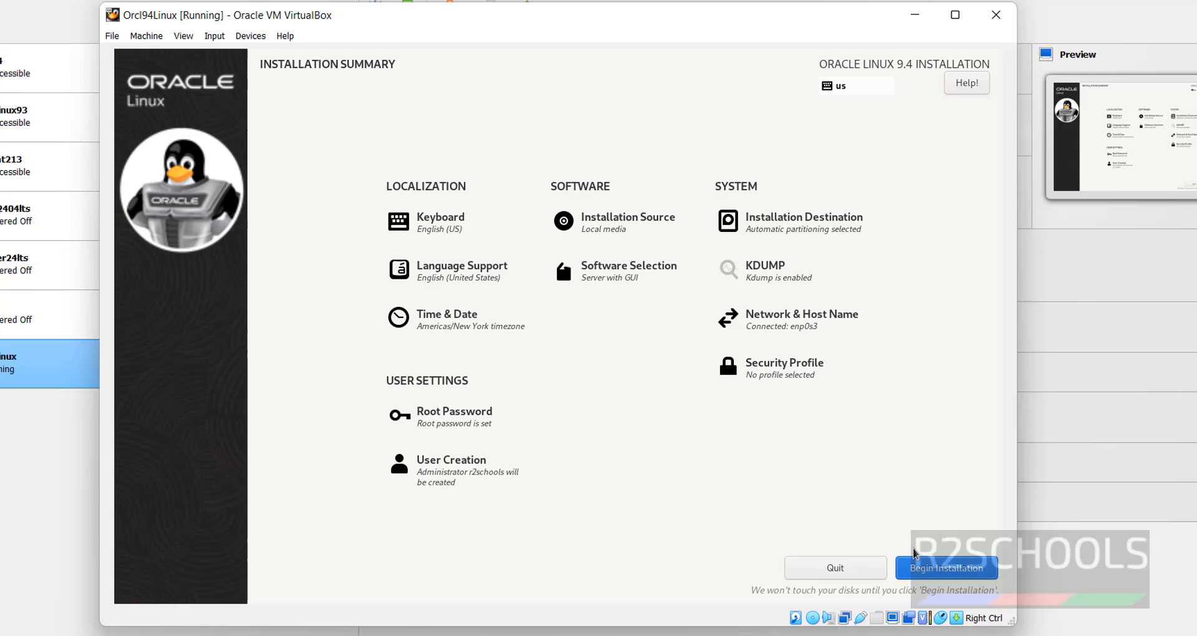
- Begin the Oracle Linux 9.4 installation and let it run to completion
click(946, 567)
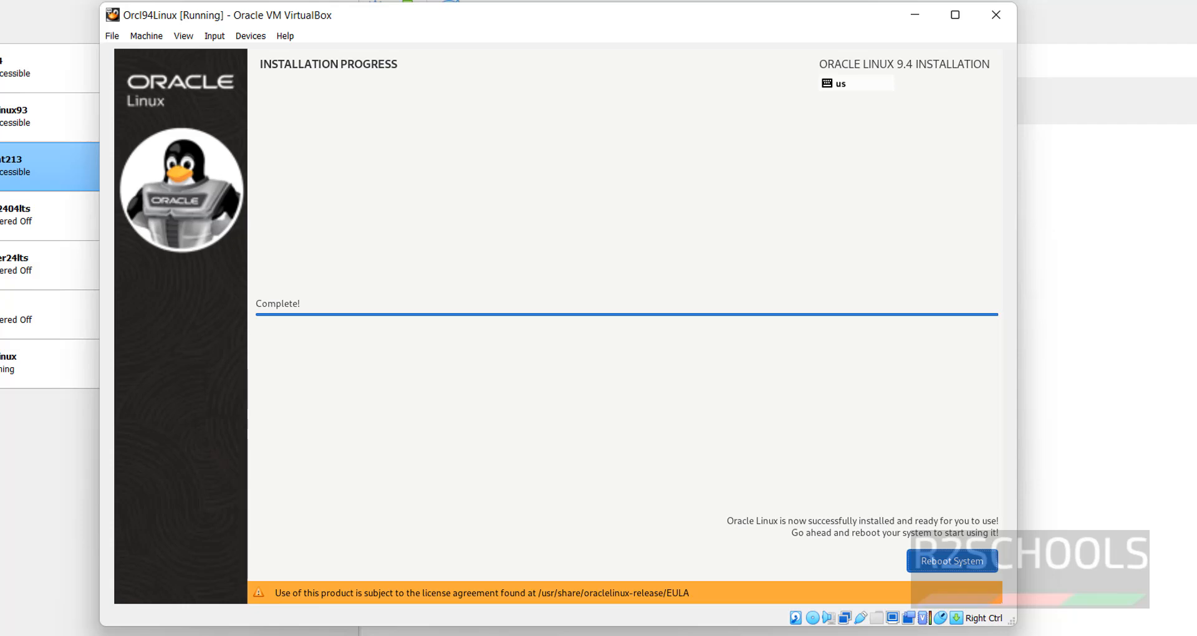
- Reboot the guest into the newly installed Oracle Linux system
click(950, 561)
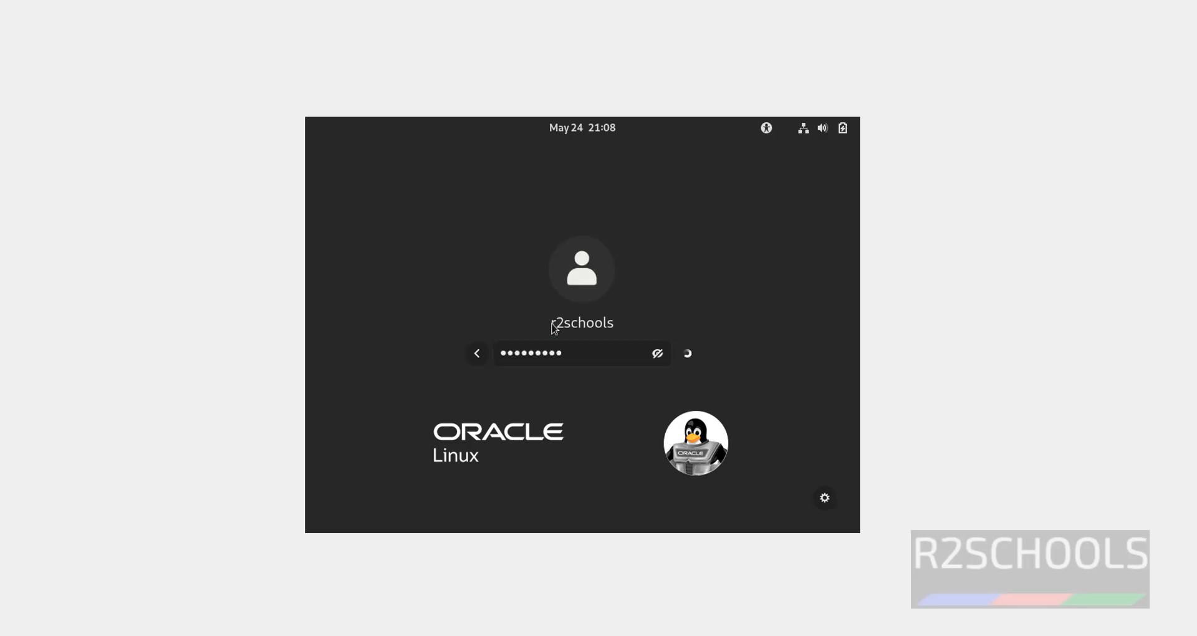
- Log in as r2schools and launch a terminal from Activities
key(Return)
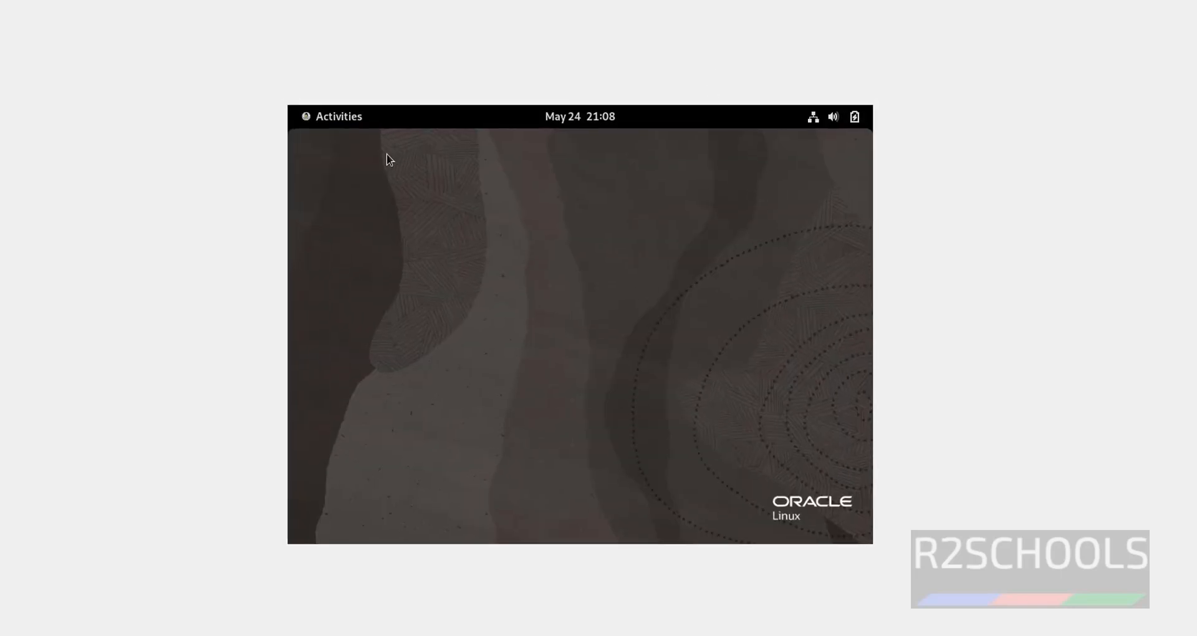
click(338, 116)
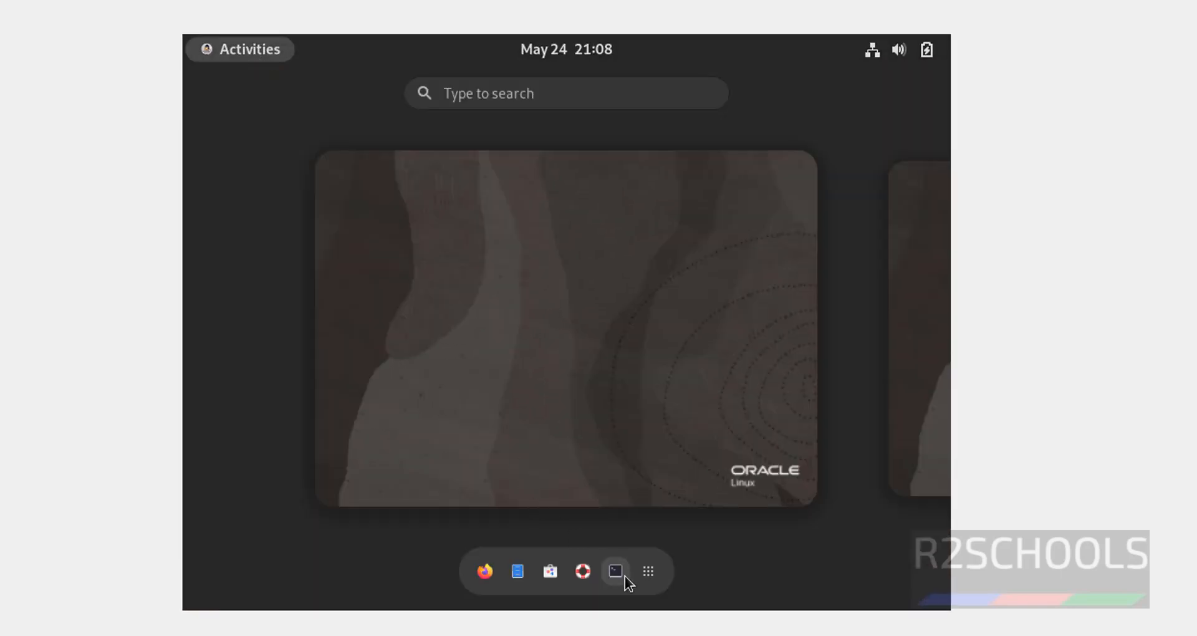
click(616, 571)
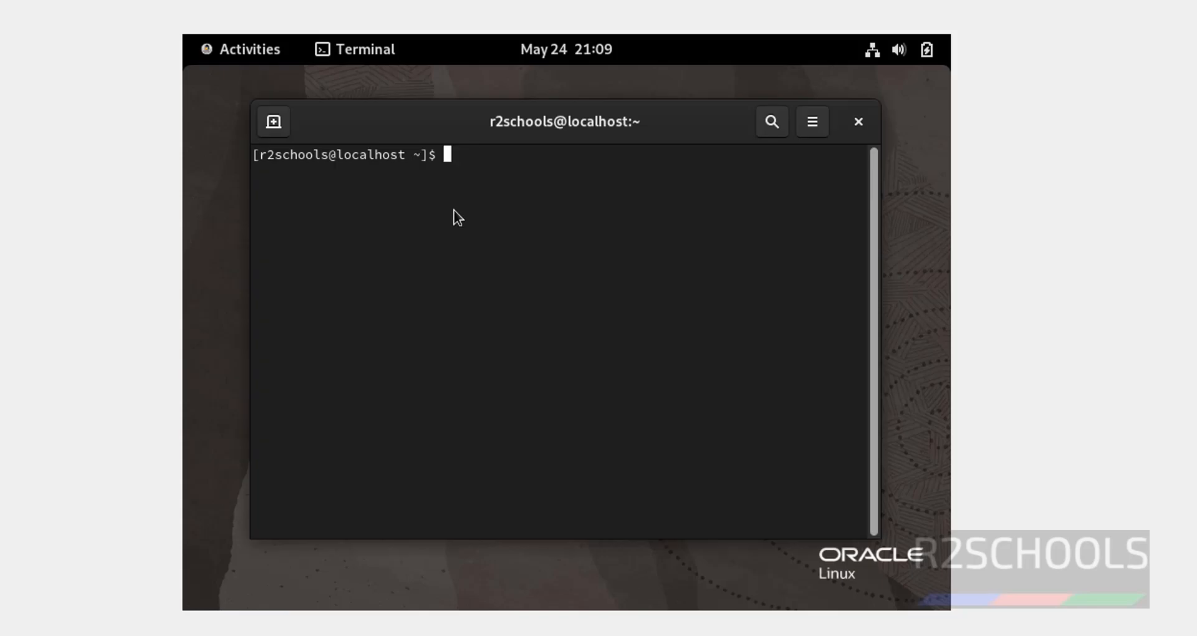
- Run 'more /etc/os-release' confirming version 9.4, then close the terminal
text(more)
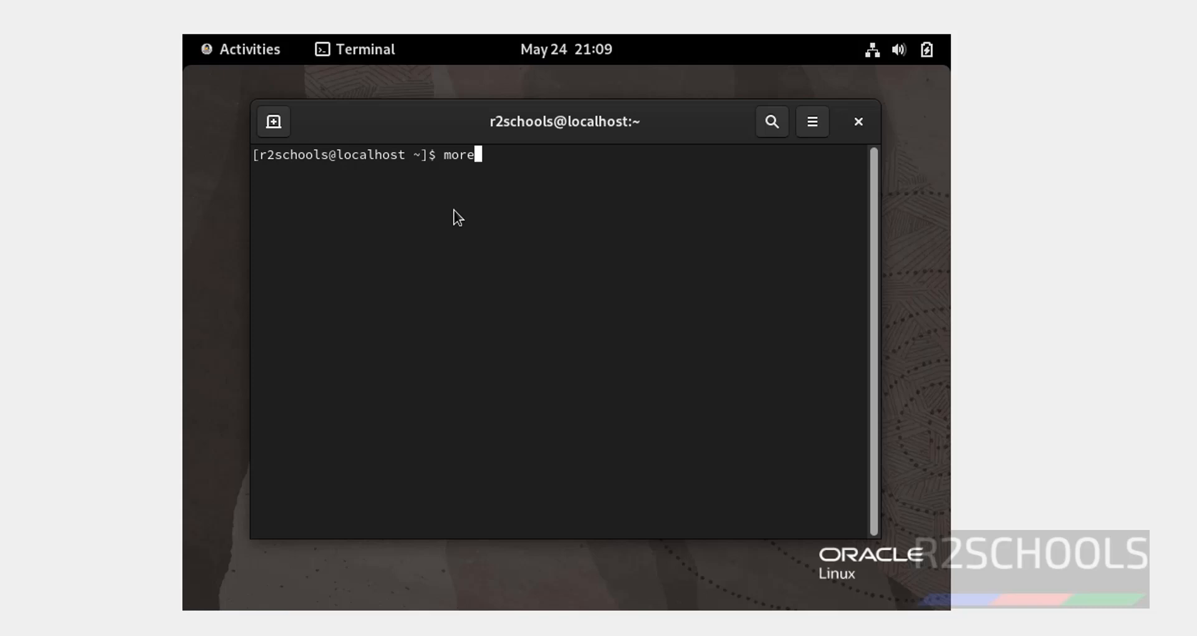
text(/etc/)
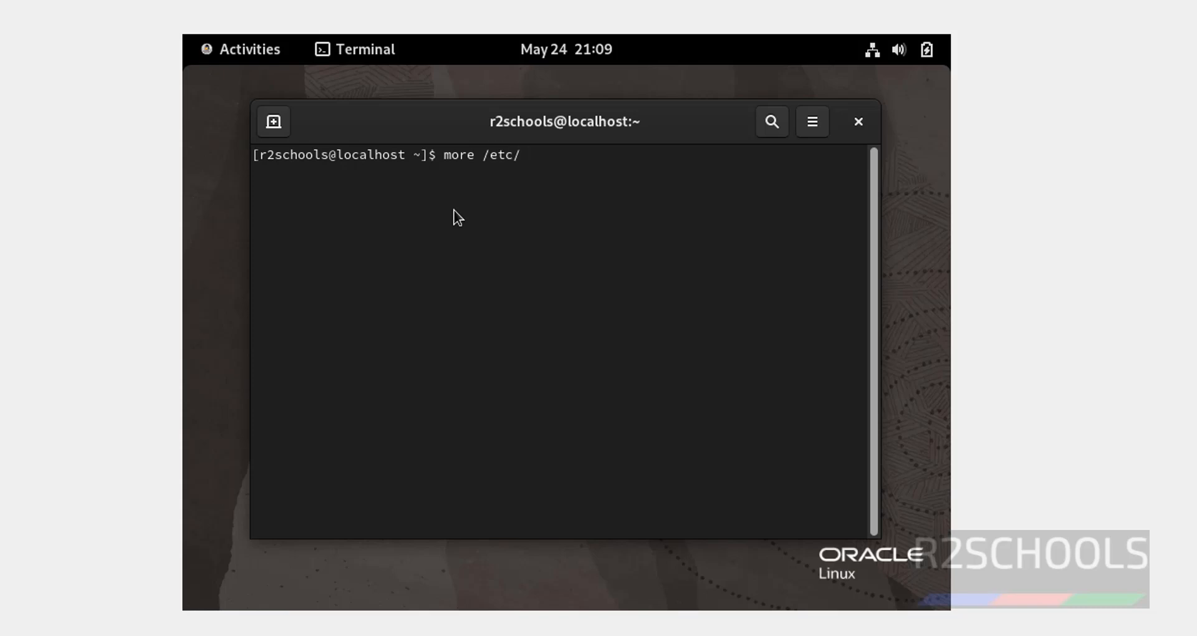
text(os-release)
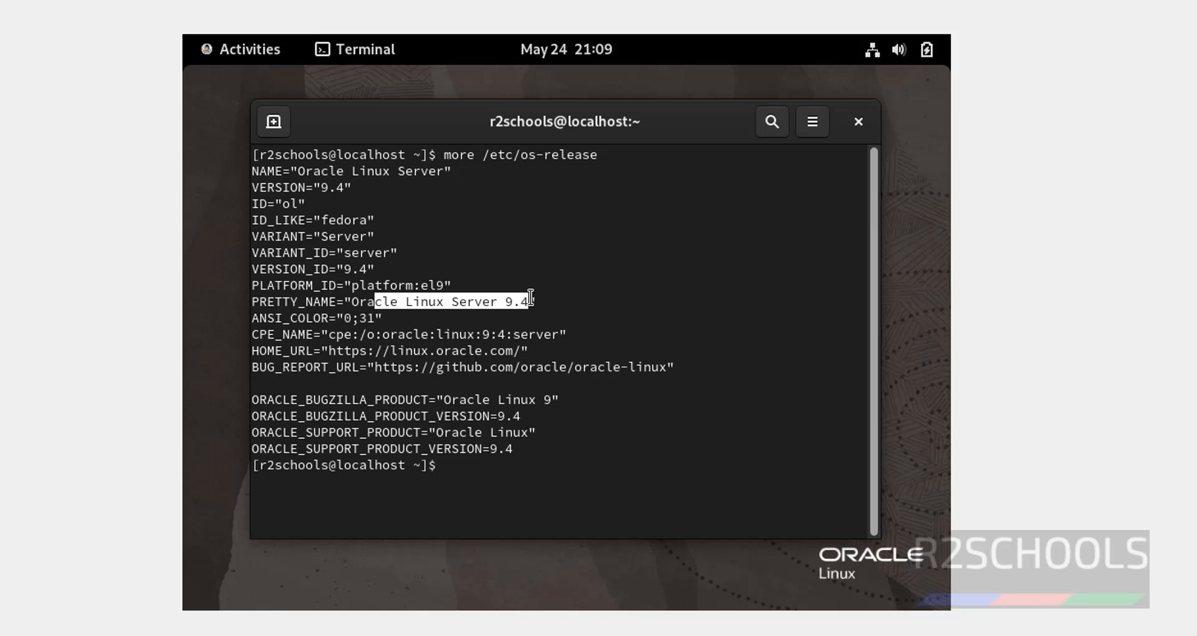
text(if)
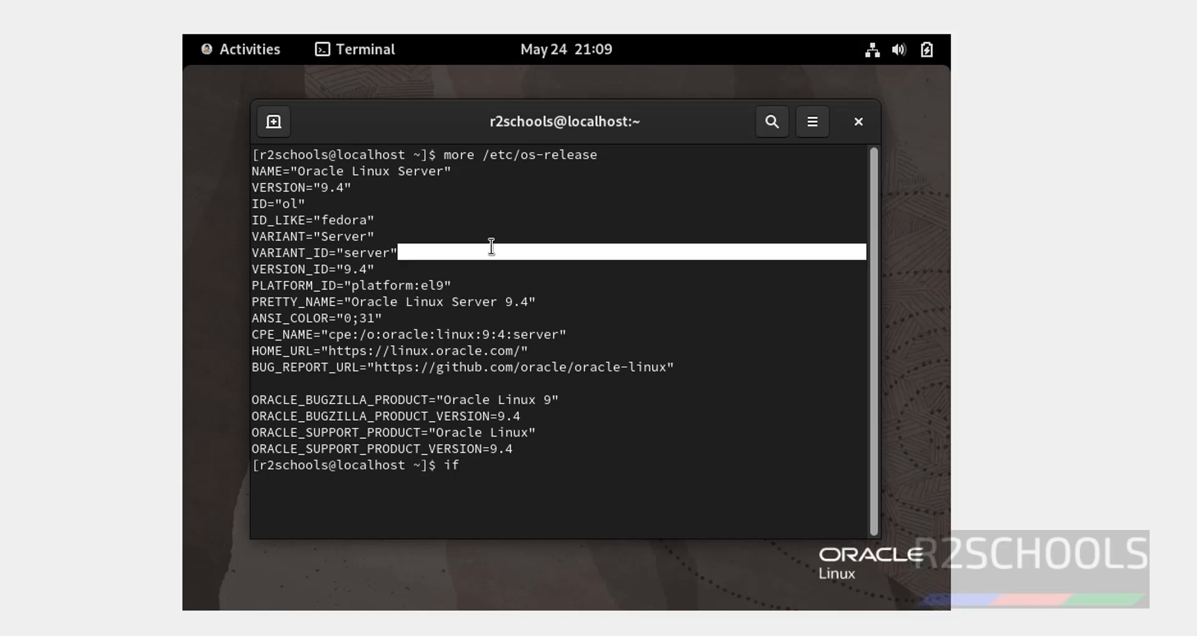
click(858, 121)
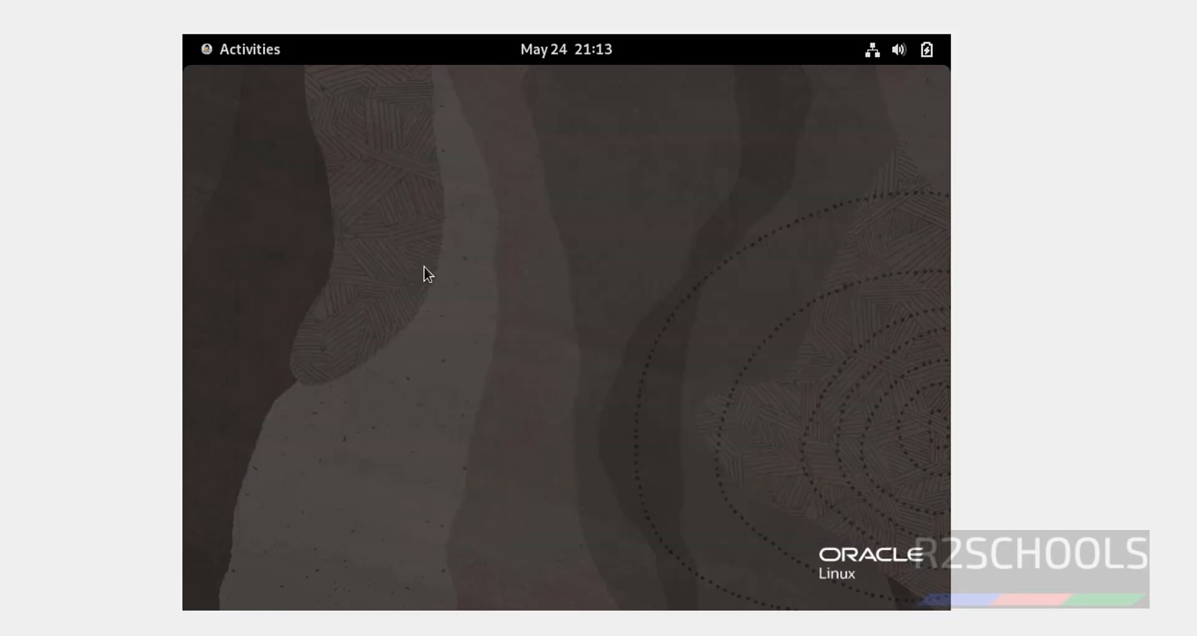